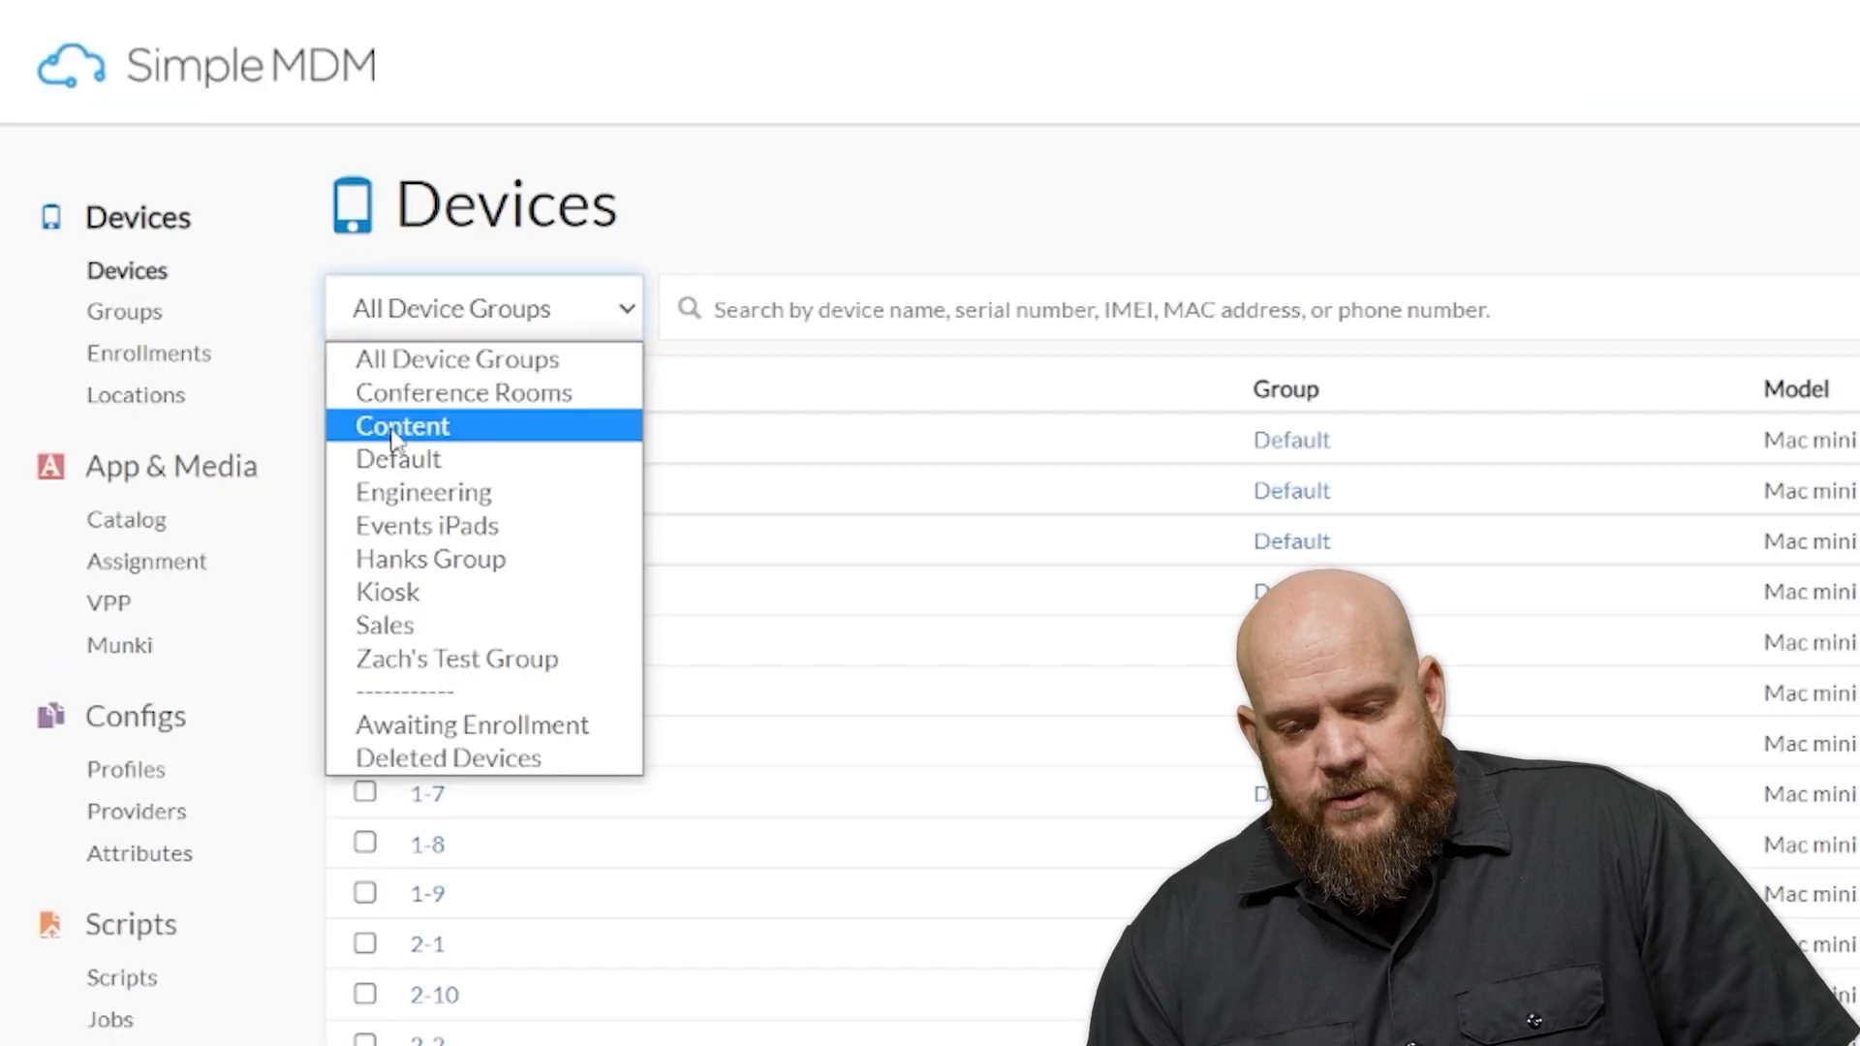
- Filter Devices to the Content group and search devices 2-5 and 2-6's installed apps for 'fire'
{"action": "left_click", "coordinate": [403, 426]}
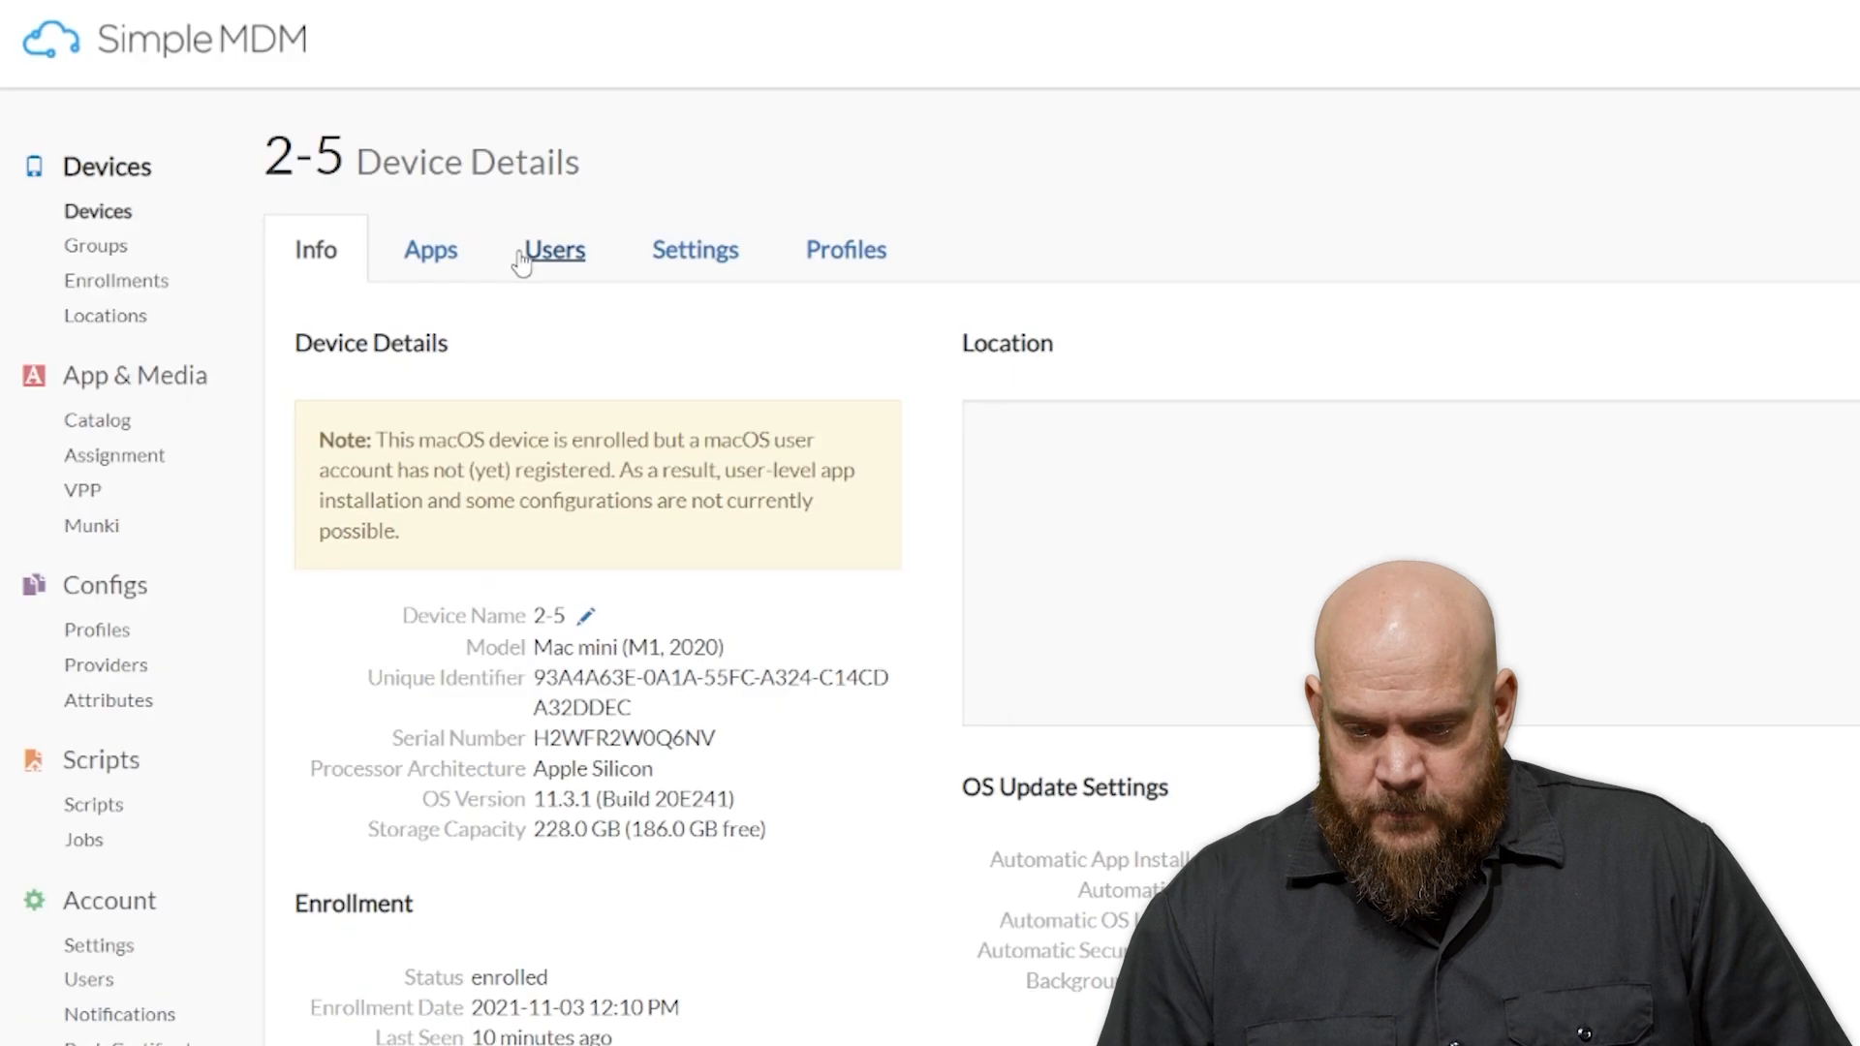
{"action": "mouse_move", "coordinate": [240, 261]}
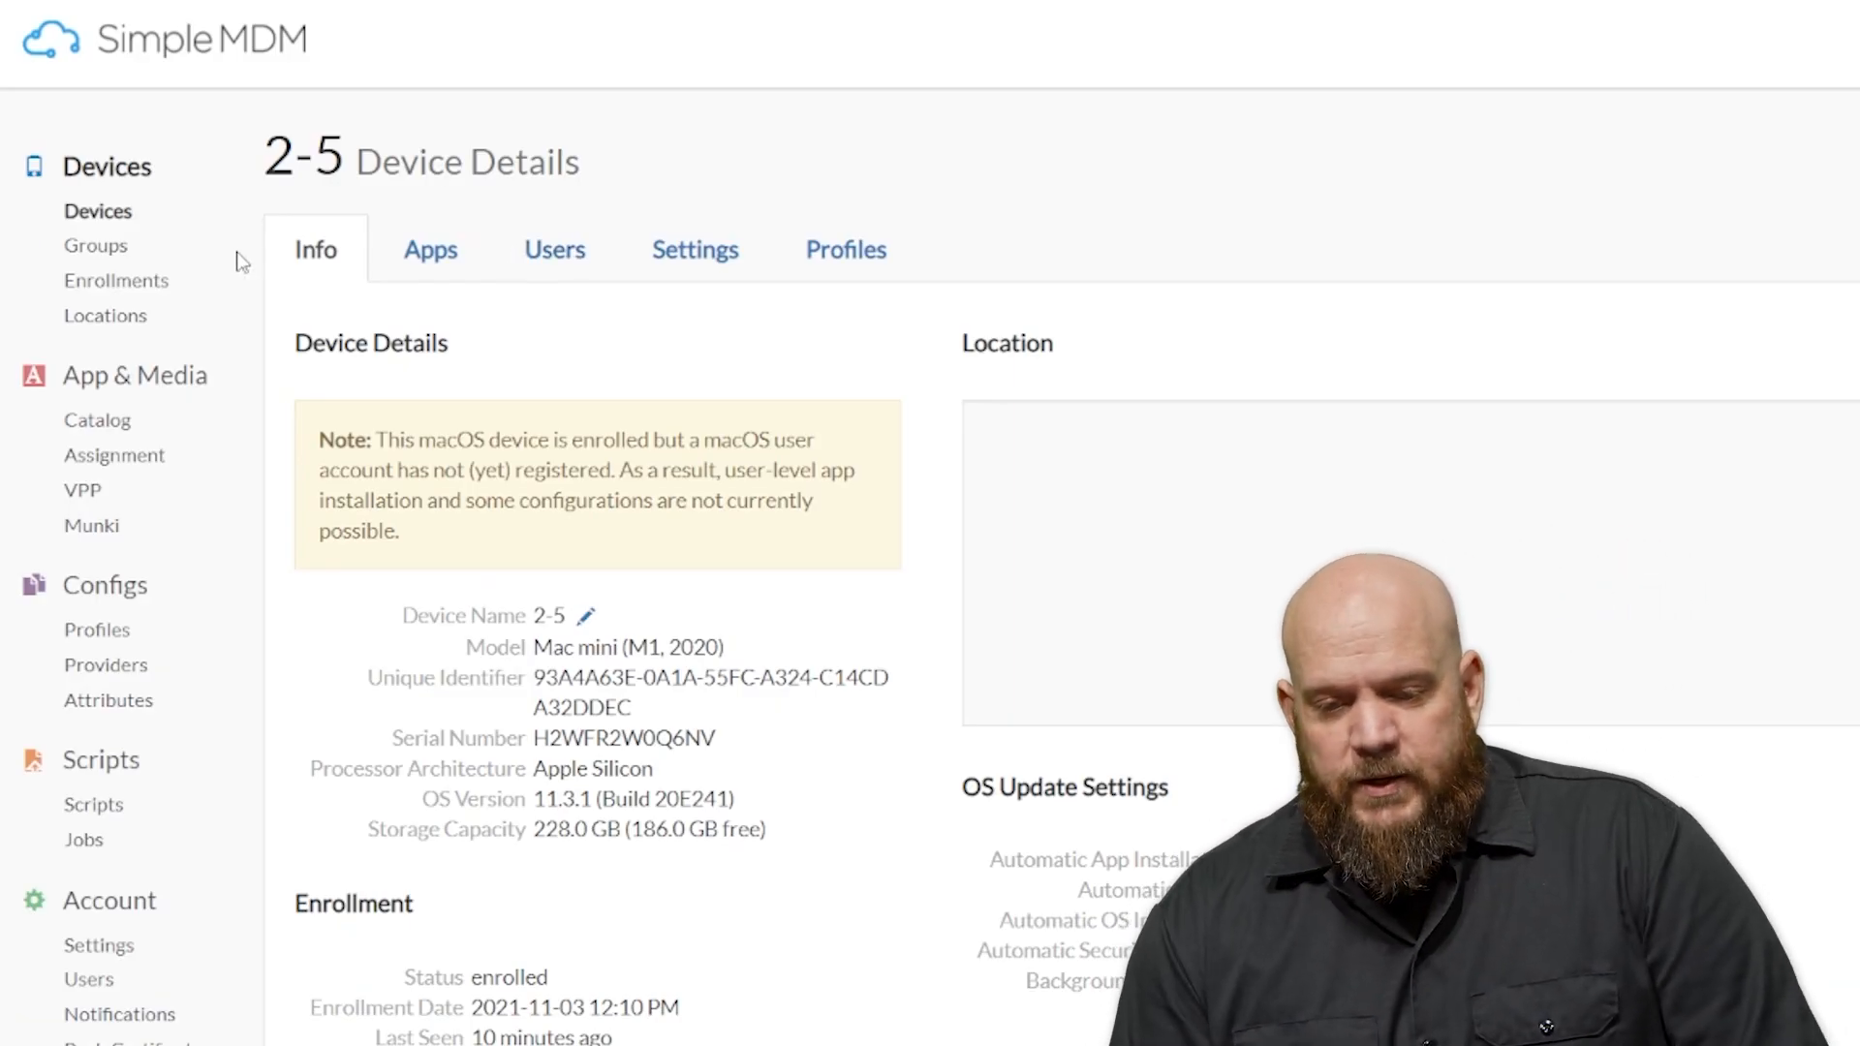
{"action": "left_click", "coordinate": [430, 250]}
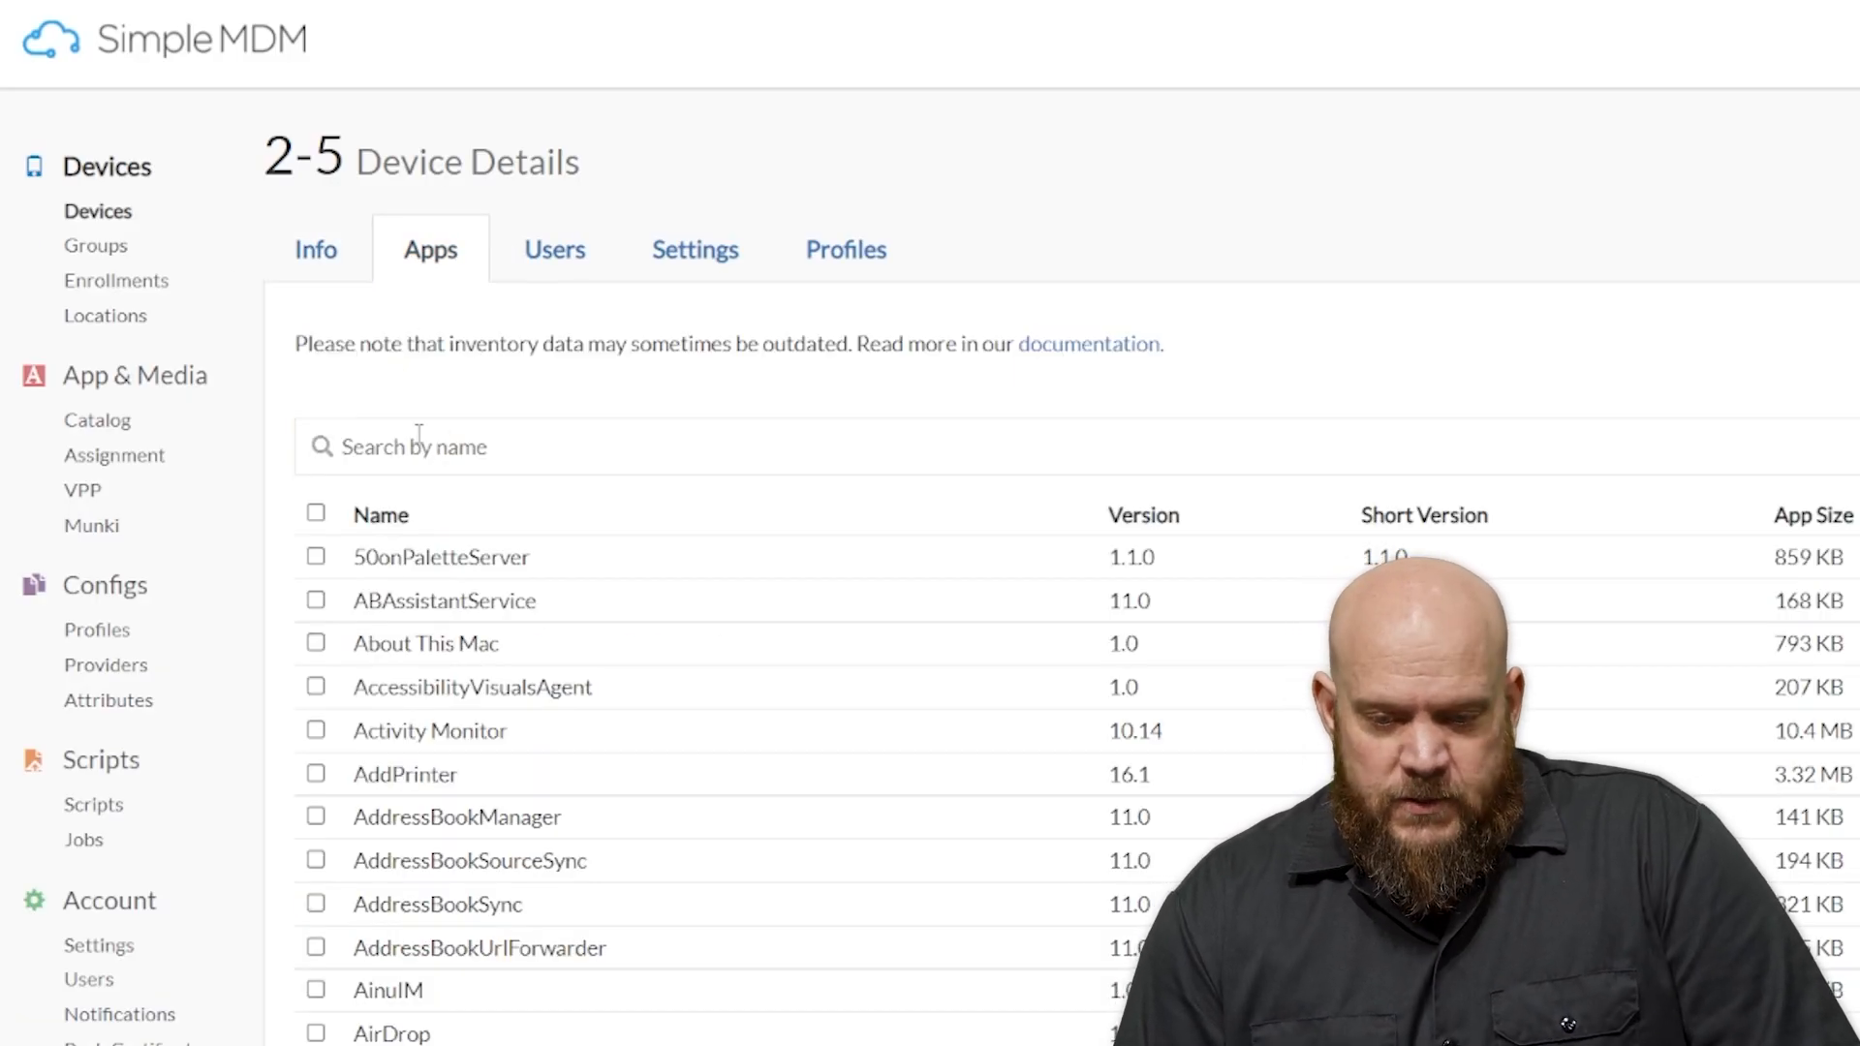
{"action": "type", "text": "fire"}
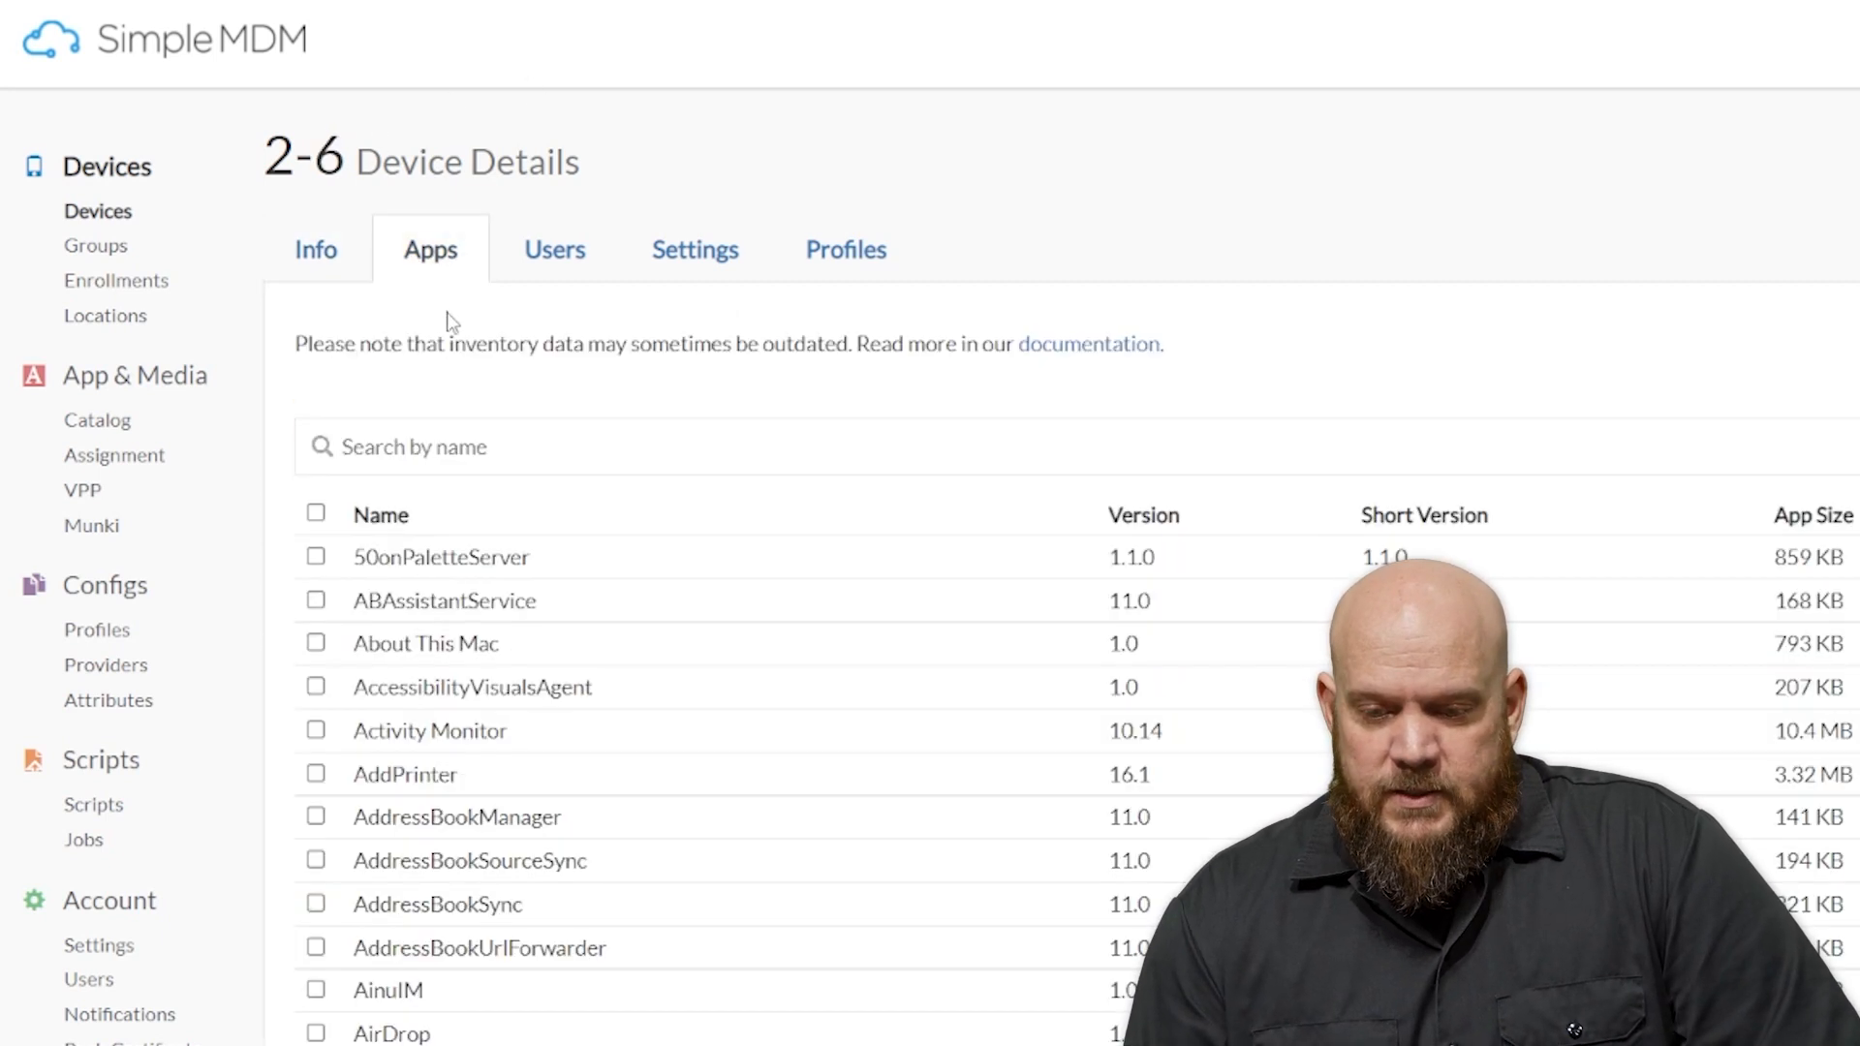
{"action": "type", "text": "fi"}
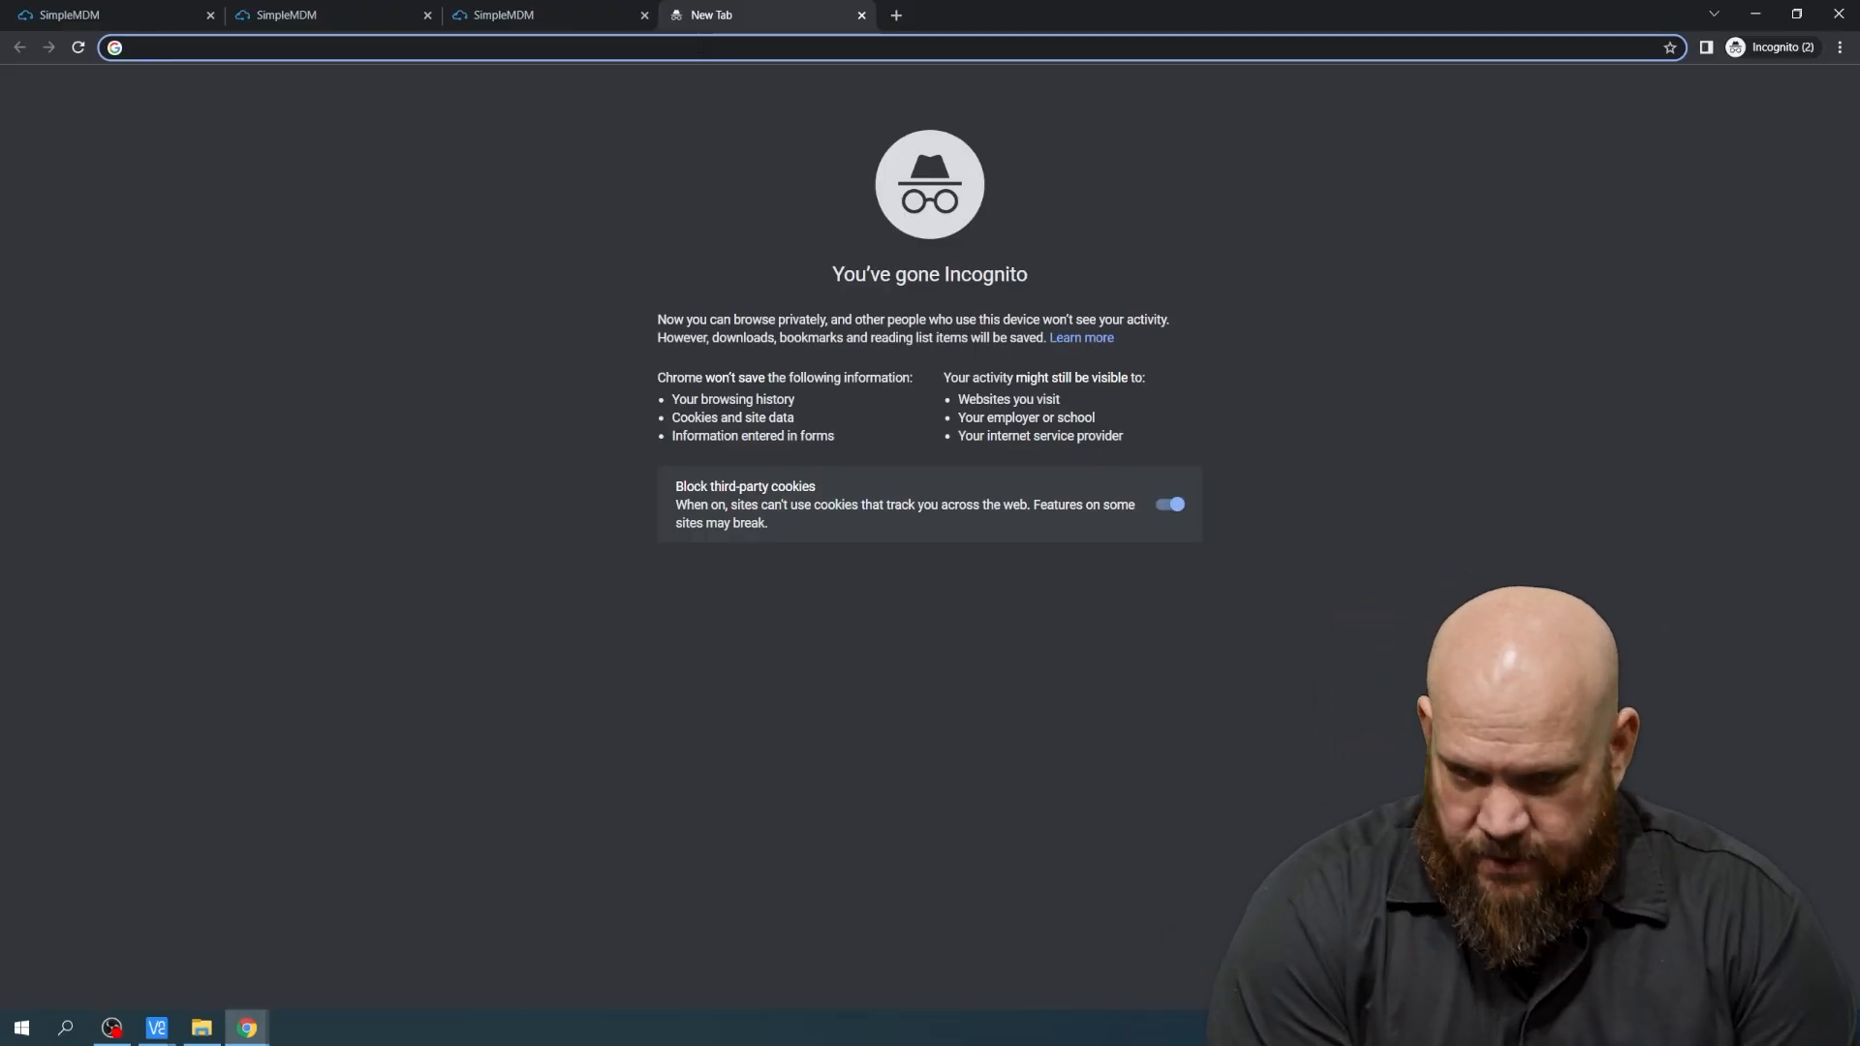
- Search Google for 'firefox download pkg' and browse ftp.mozilla.org releases to the 98.0.2 mac folder
{"action": "type", "text": "firefox fow"}
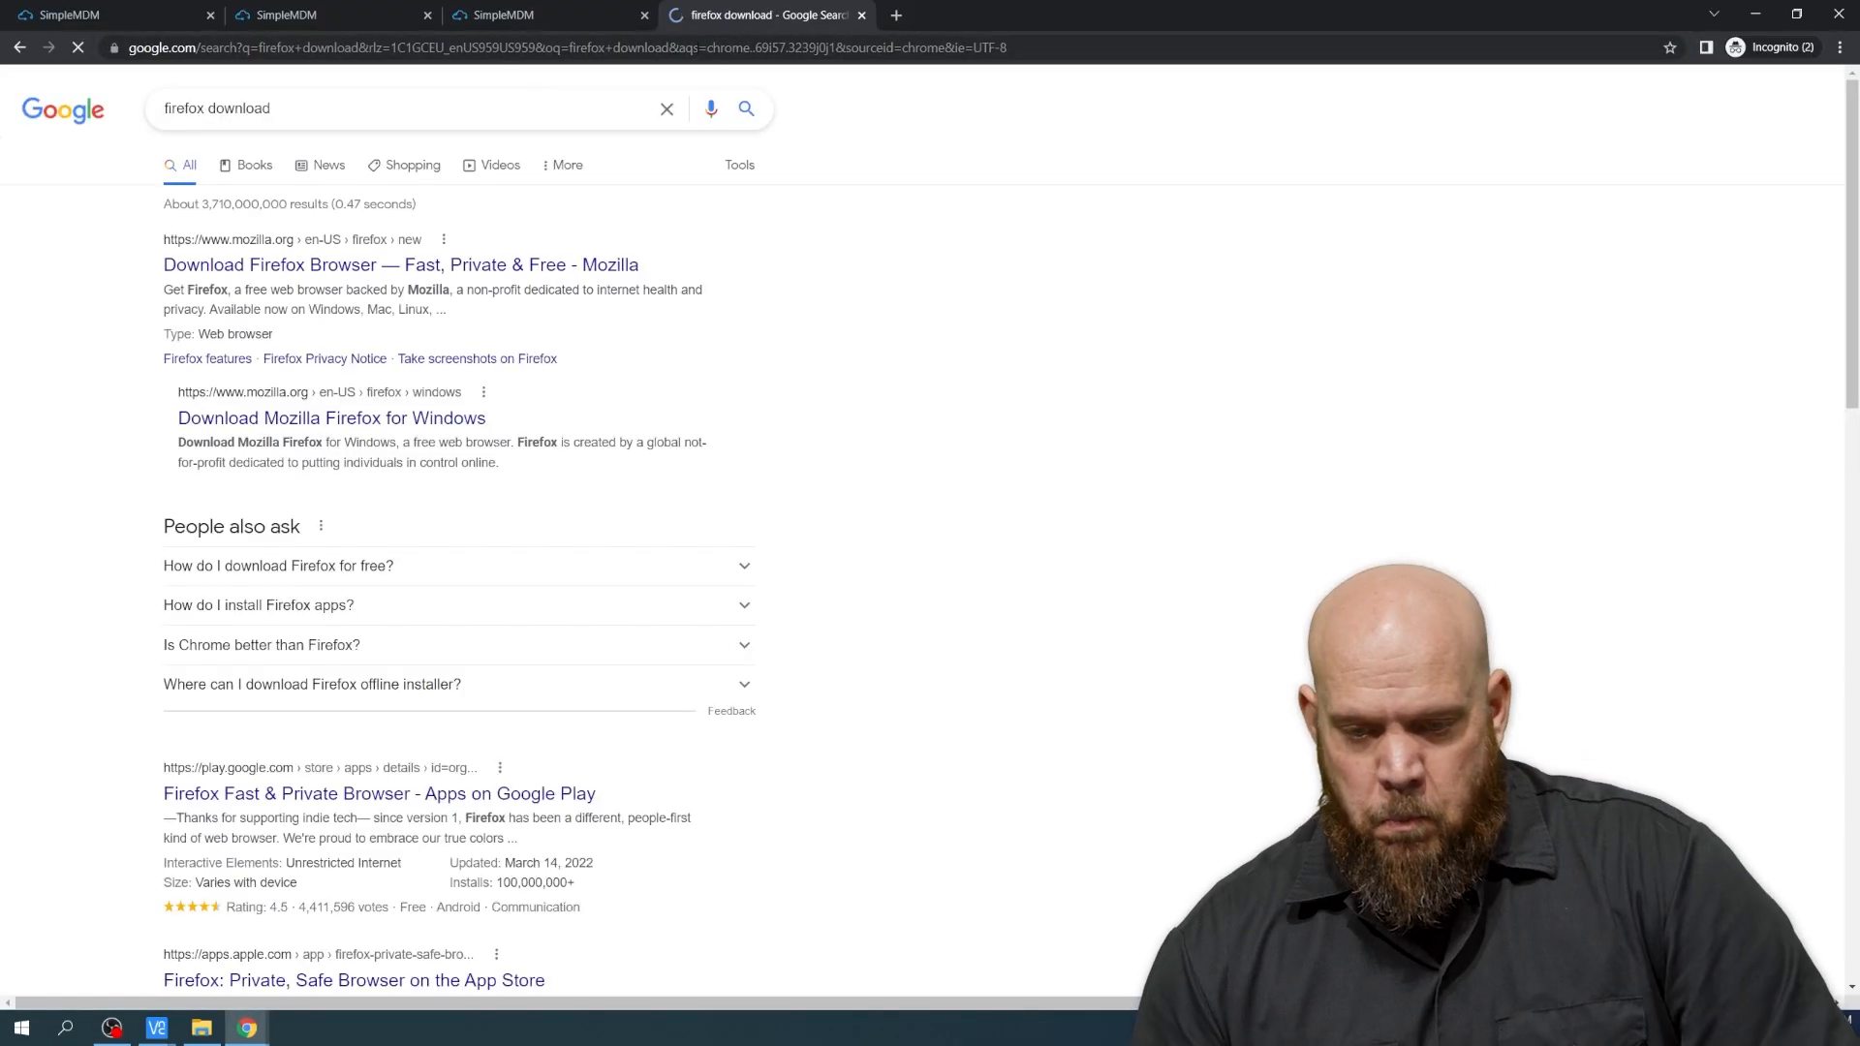
{"action": "left_click", "coordinate": [403, 108]}
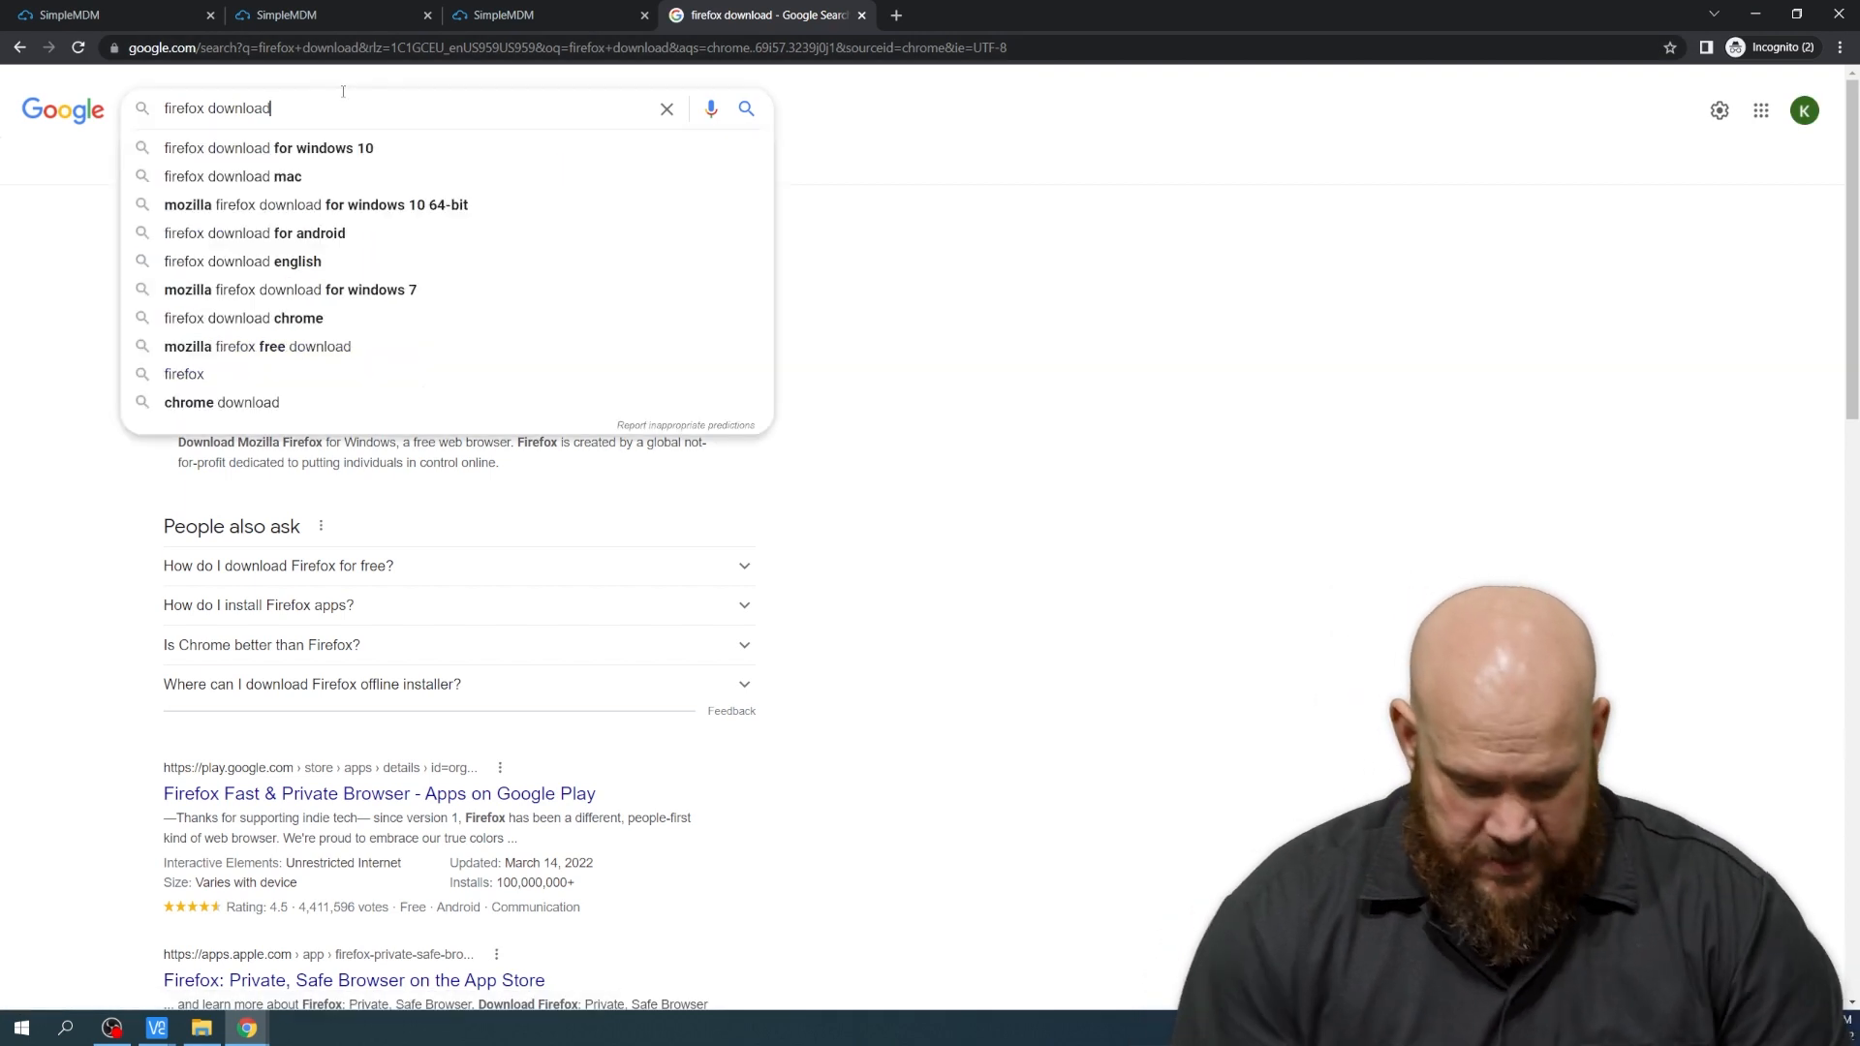
{"action": "type", "text": "pk"}
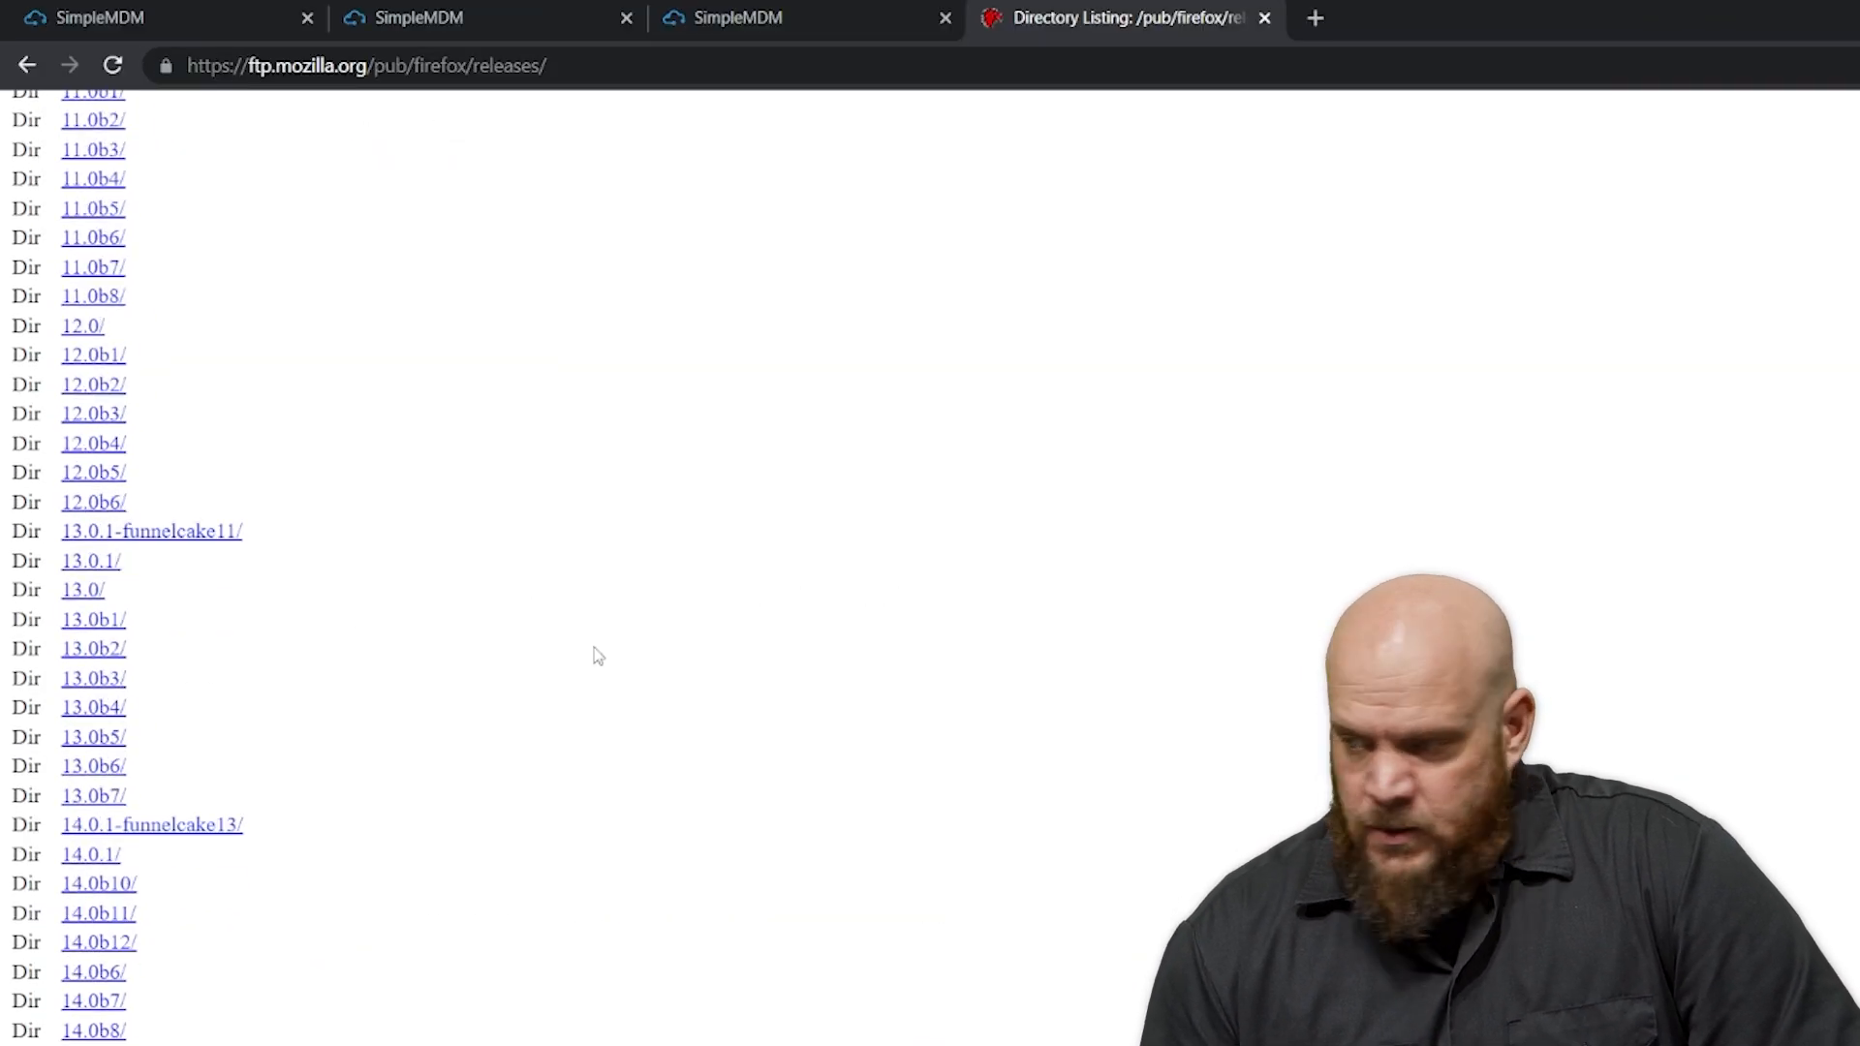
{"action": "scroll", "scroll_direction": "down", "scroll_amount": 3}
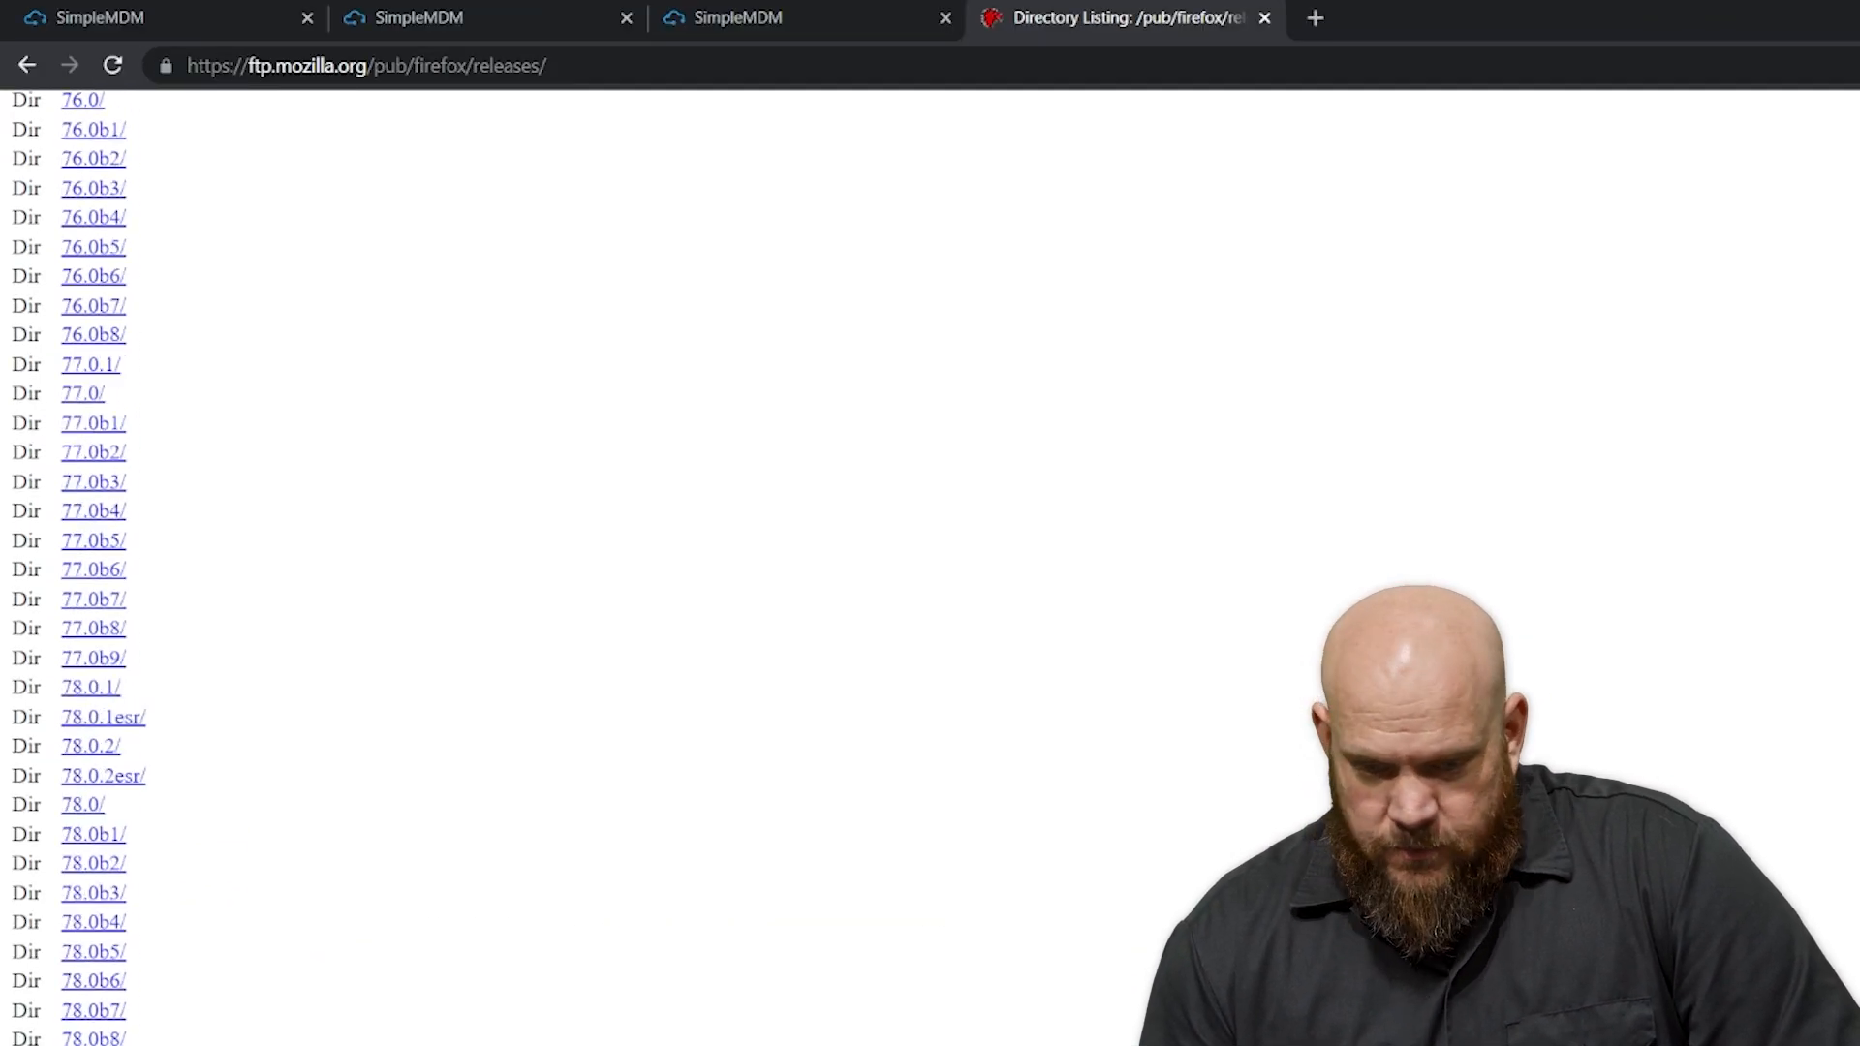
{"action": "scroll", "scroll_direction": "down", "scroll_amount": 3}
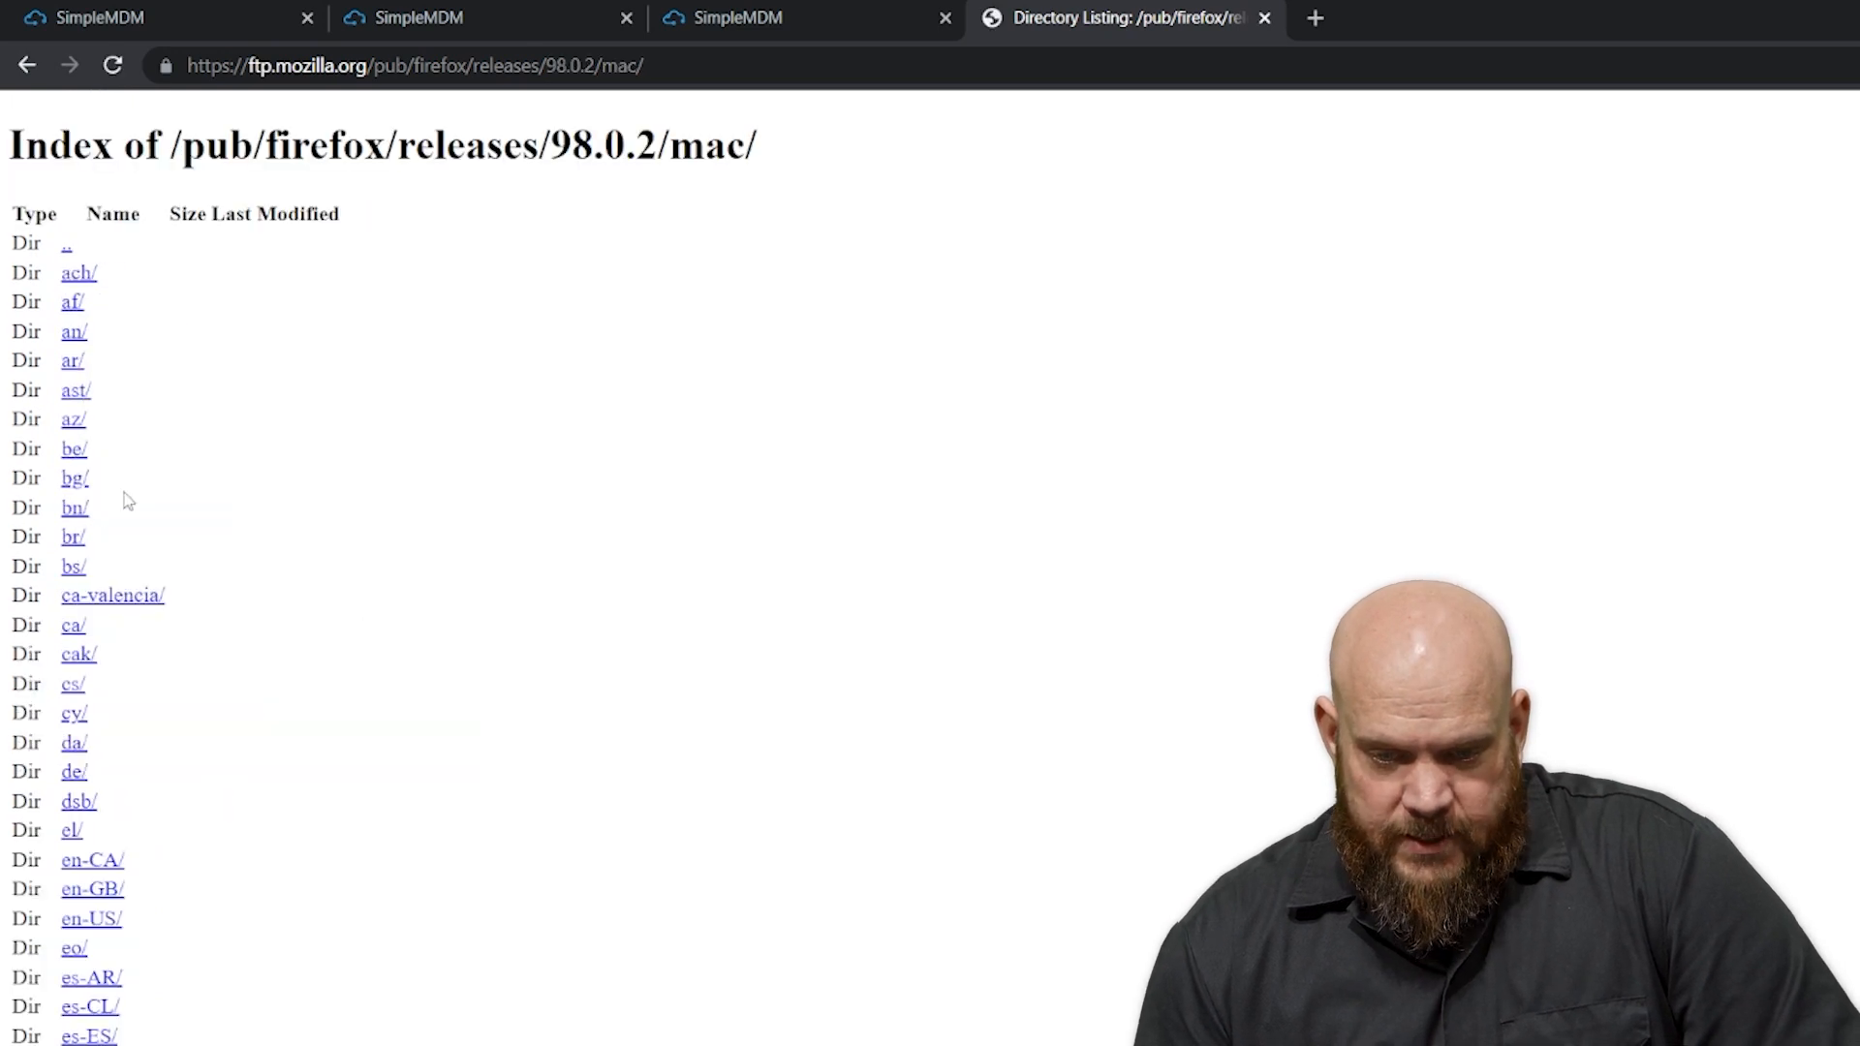
{"action": "scroll", "scroll_direction": "down", "scroll_amount": 3}
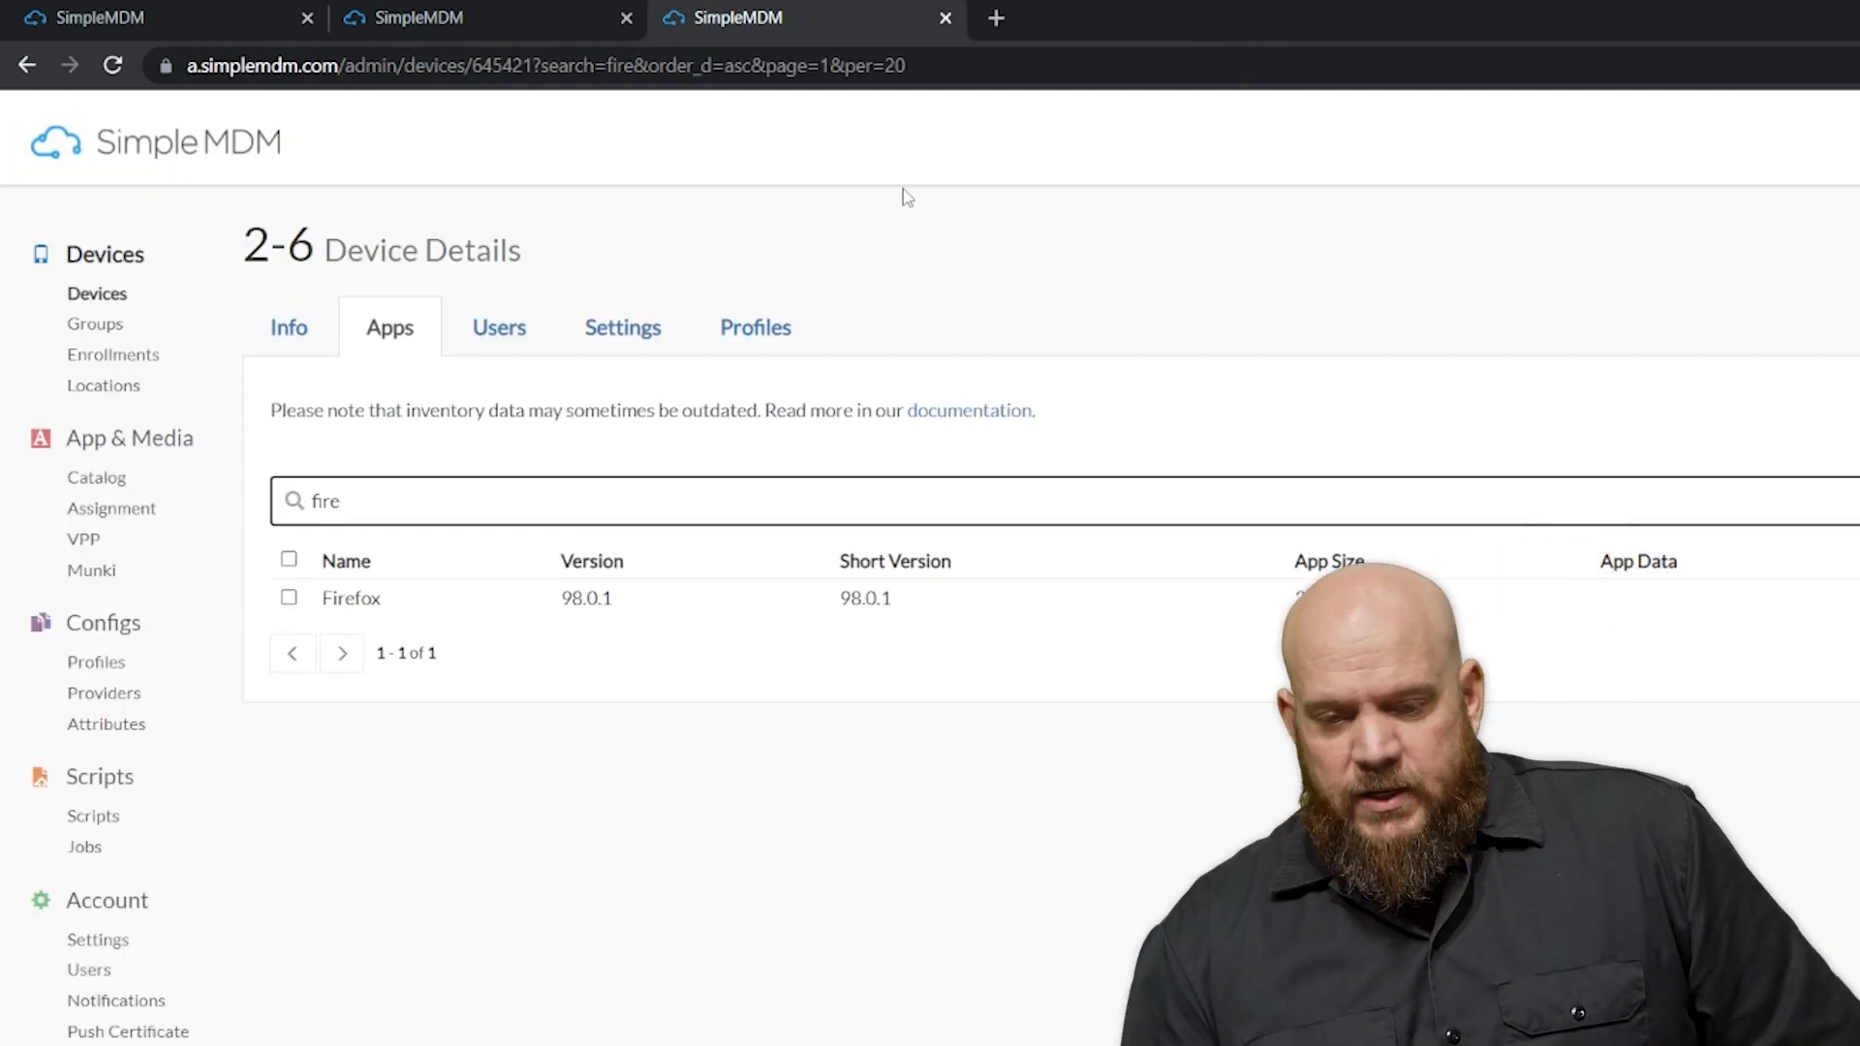
- Add Firefox 98.0.2.pkg to App & Media > Catalog as a Custom App and finish with Done
{"action": "left_click", "coordinate": [96, 477]}
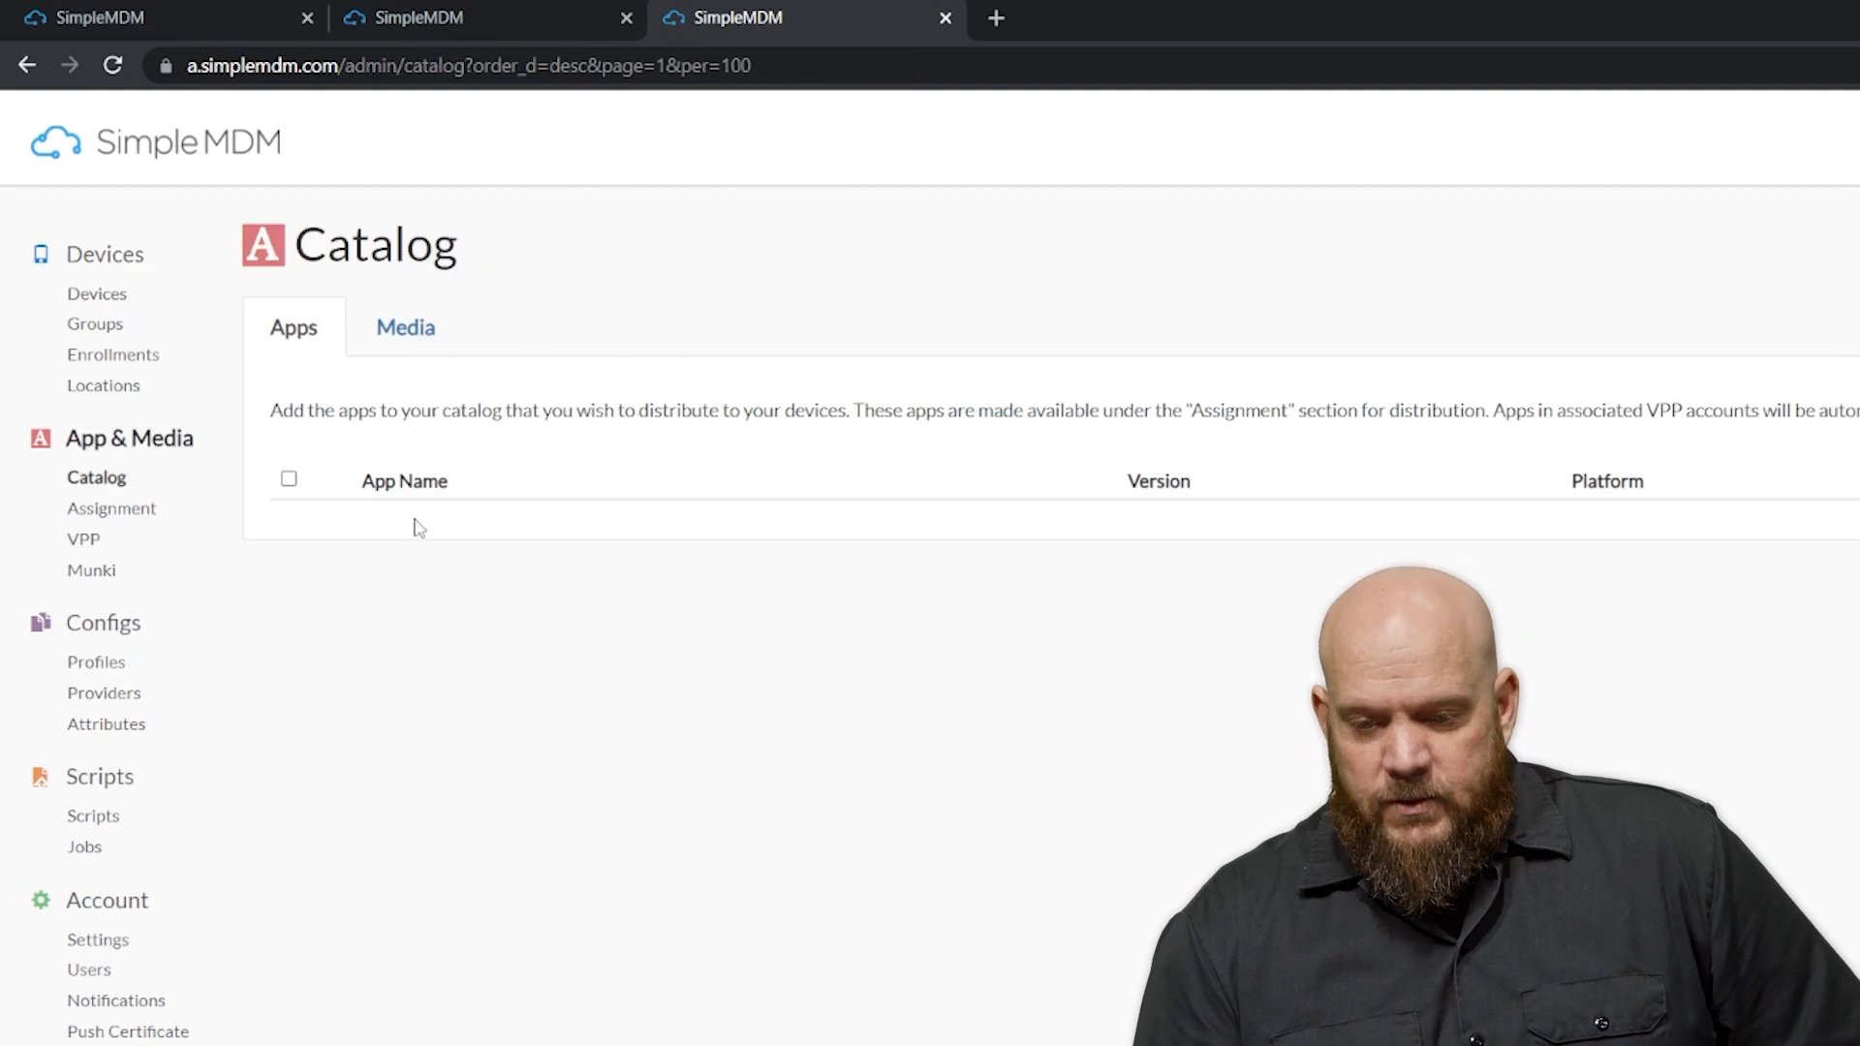
{"action": "scroll", "scroll_direction": "down", "scroll_amount": 3}
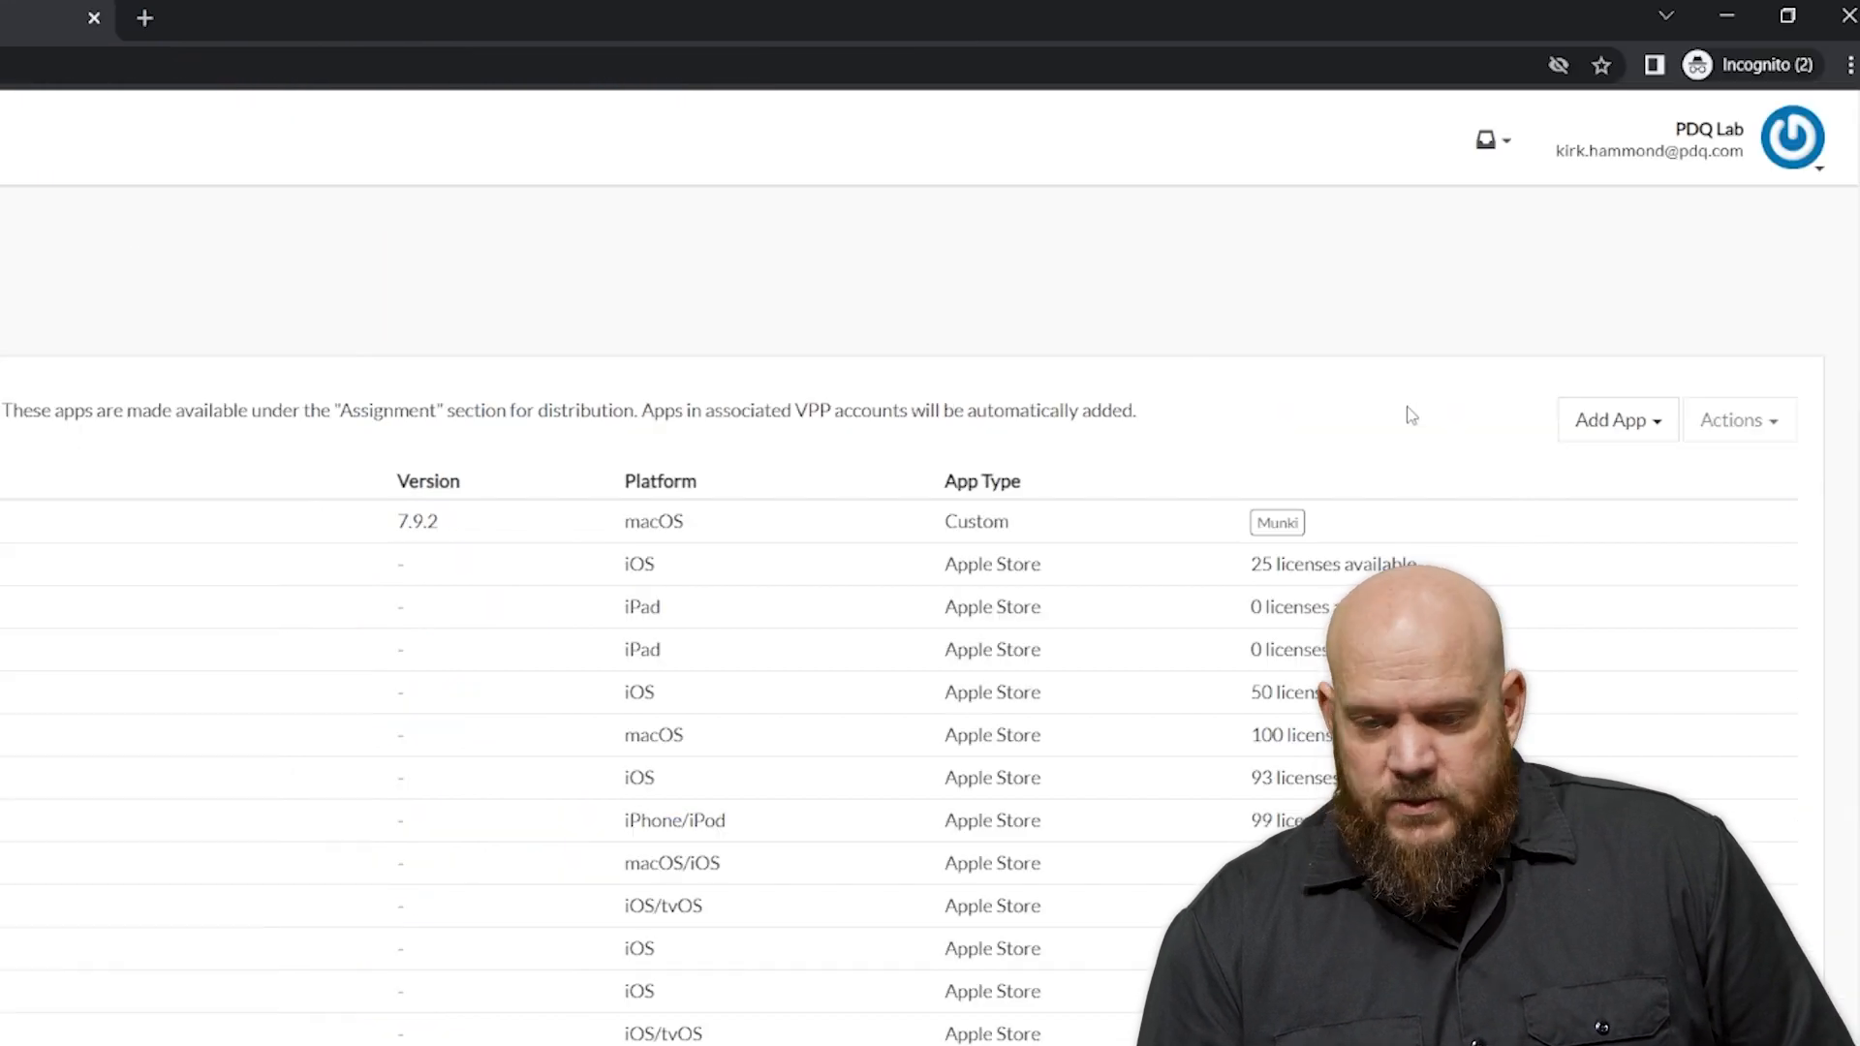
{"action": "left_click", "coordinate": [1616, 420]}
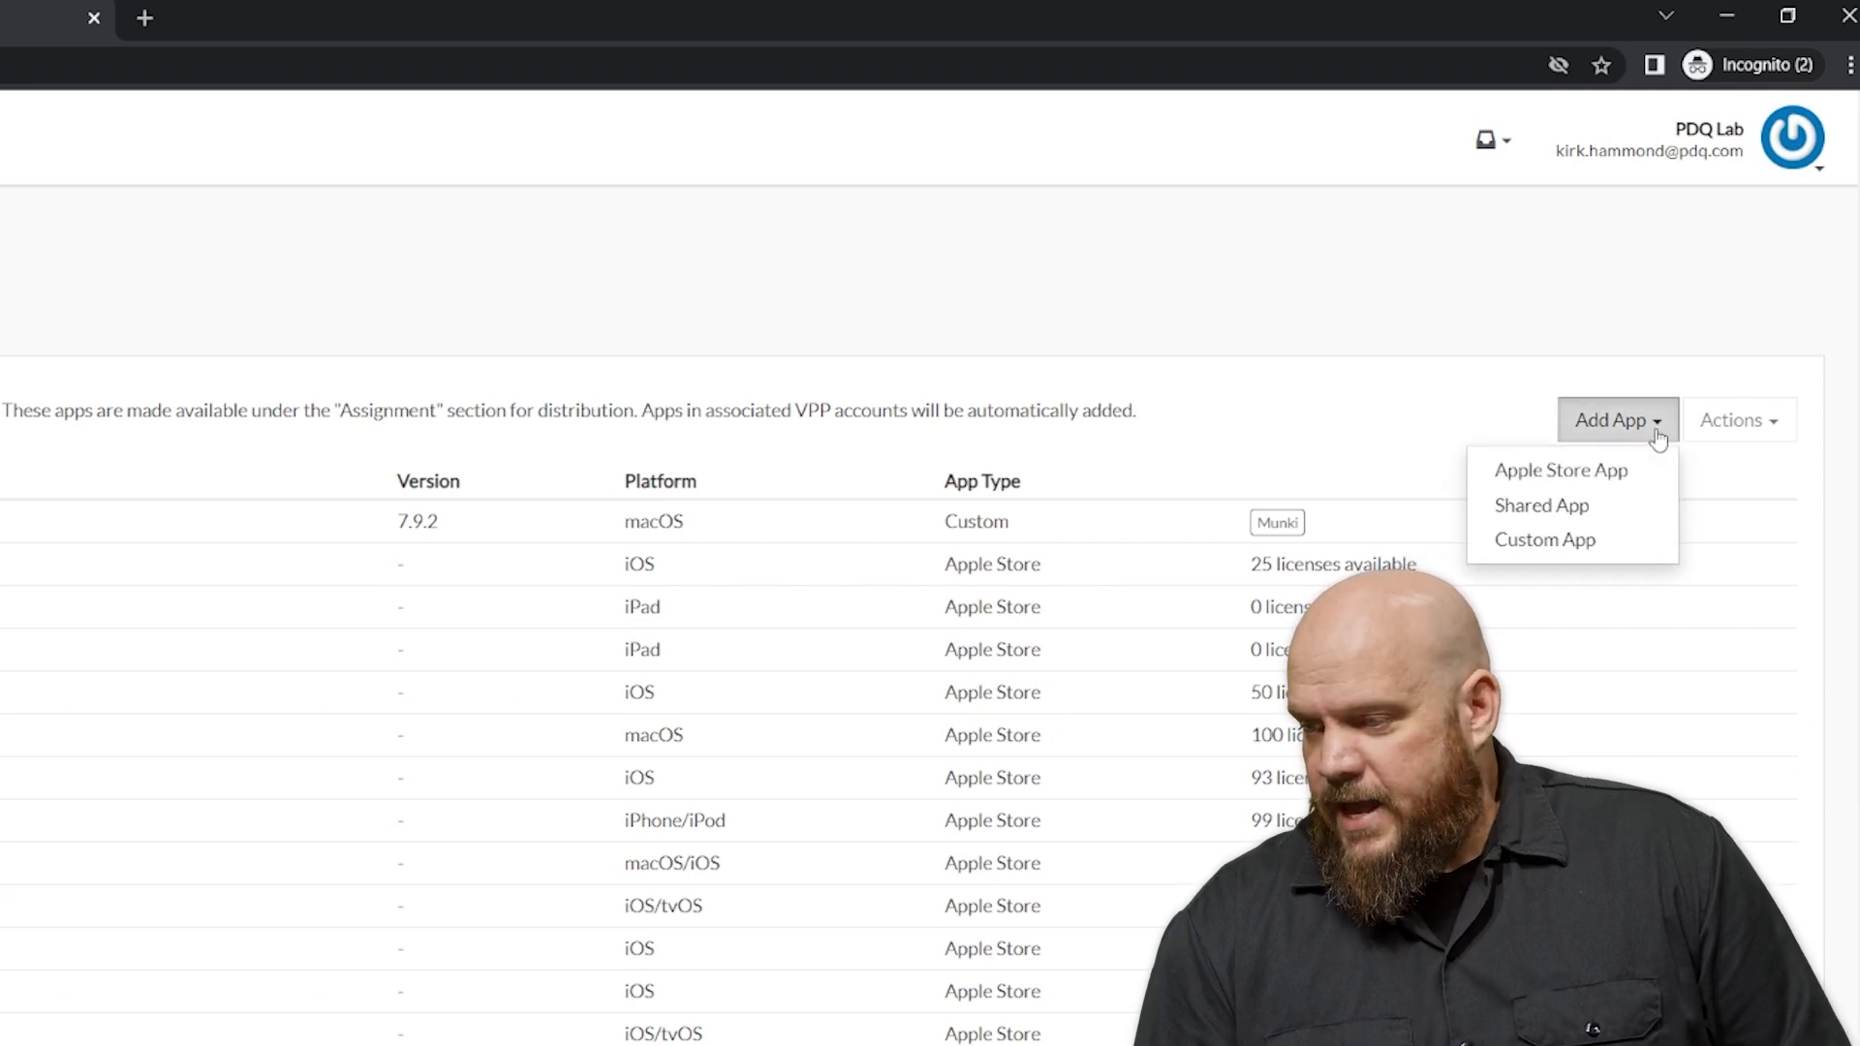
{"action": "left_click", "coordinate": [1544, 541]}
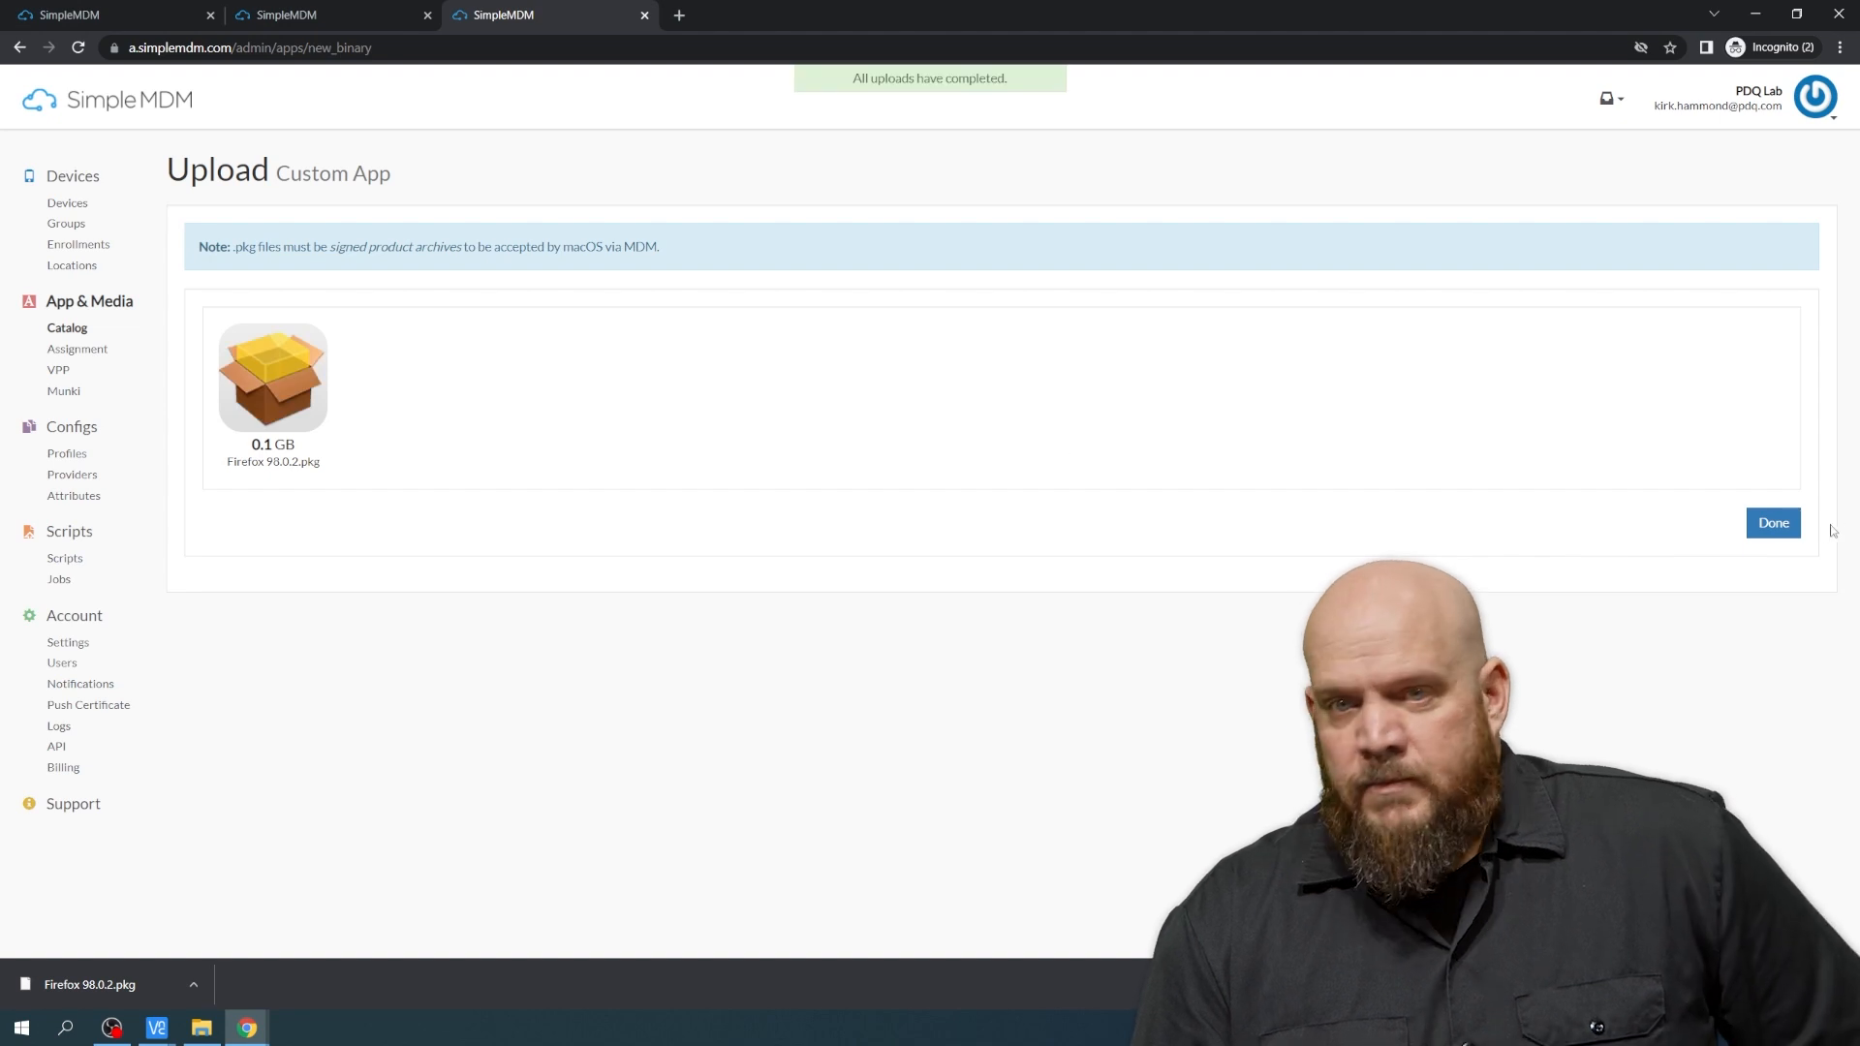
{"action": "left_click", "coordinate": [1773, 521]}
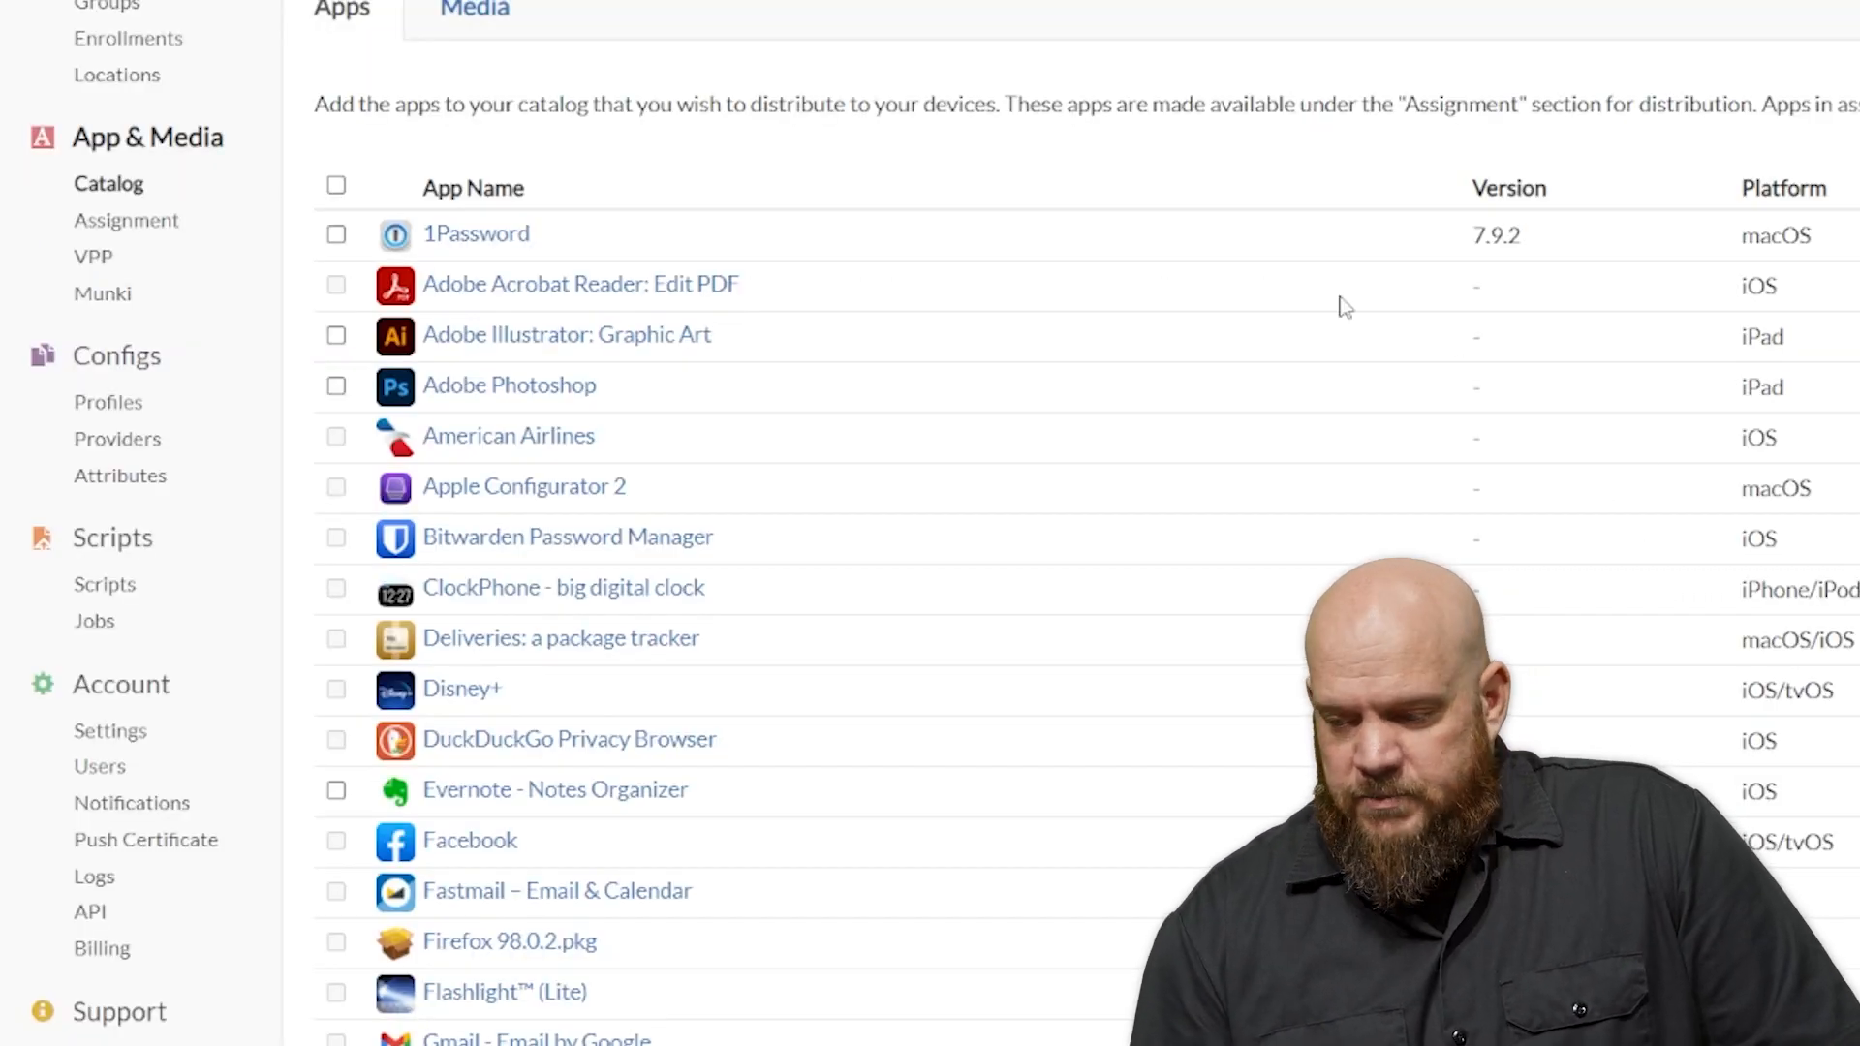
{"action": "scroll", "scroll_direction": "down", "scroll_amount": 3}
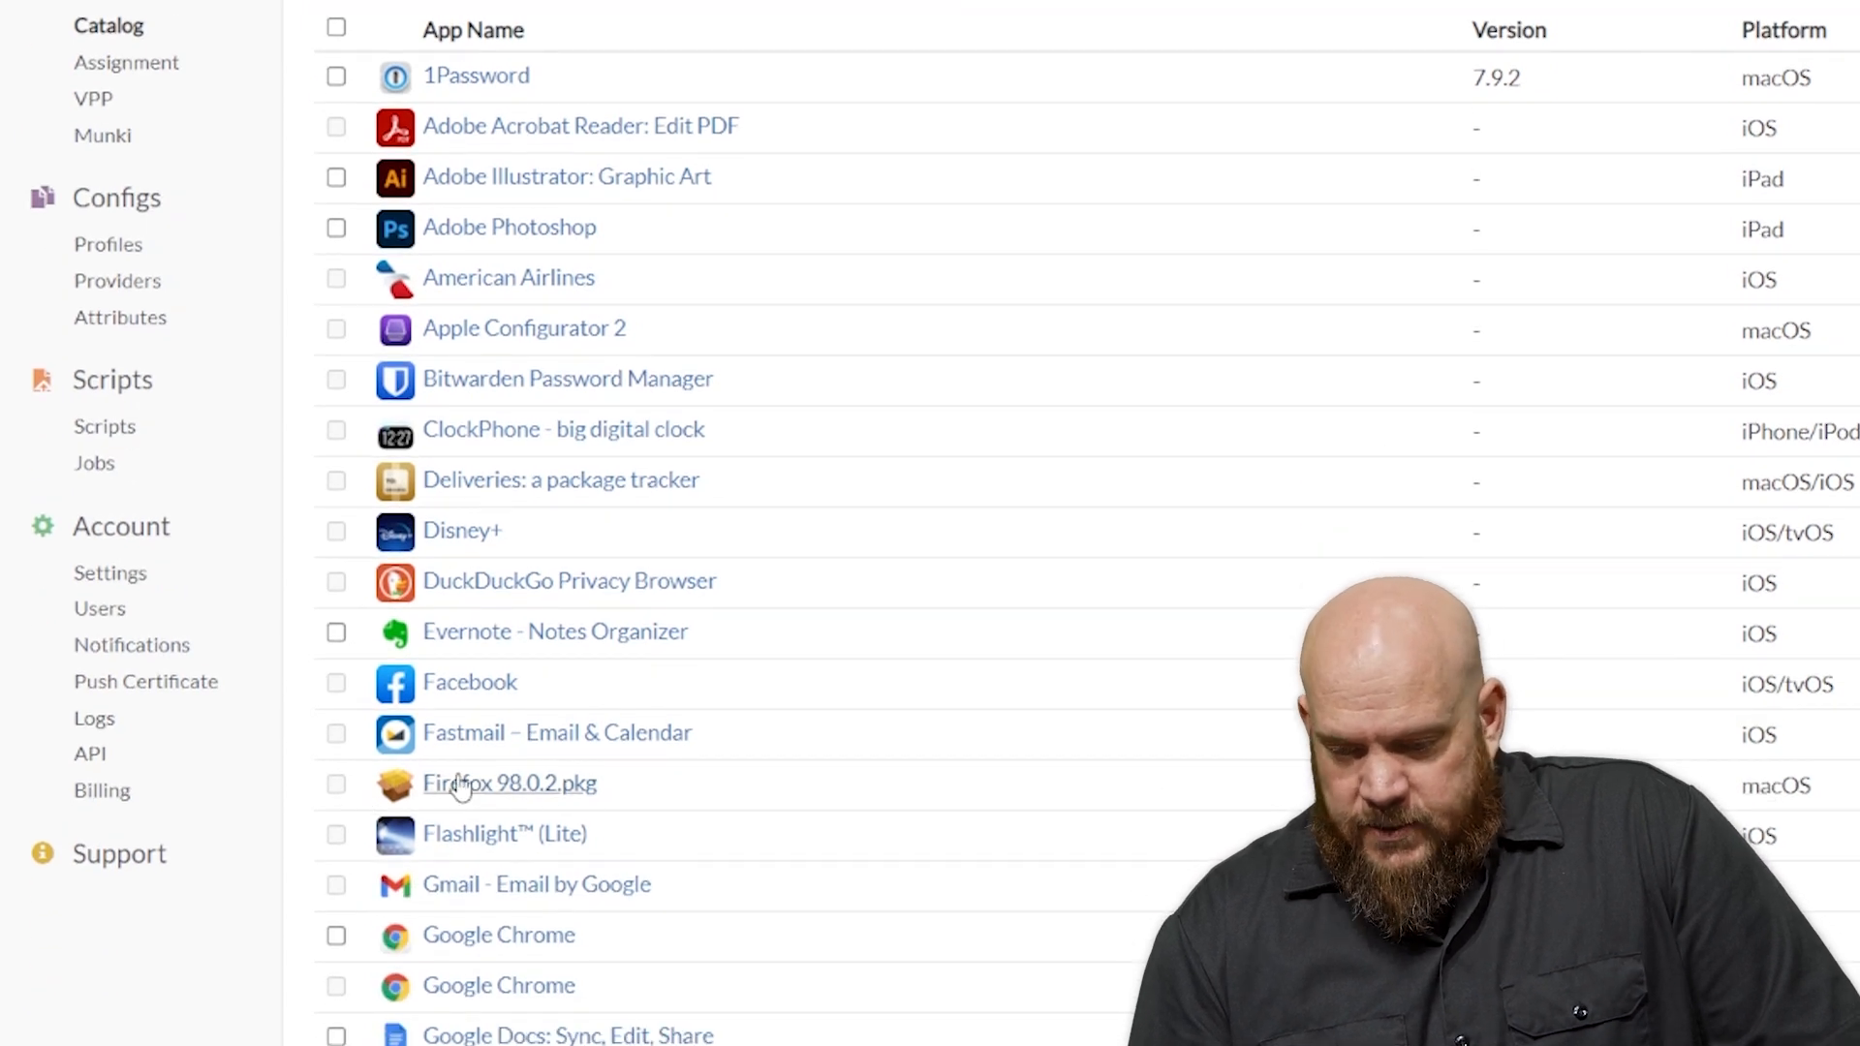
{"action": "mouse_move", "coordinate": [509, 794]}
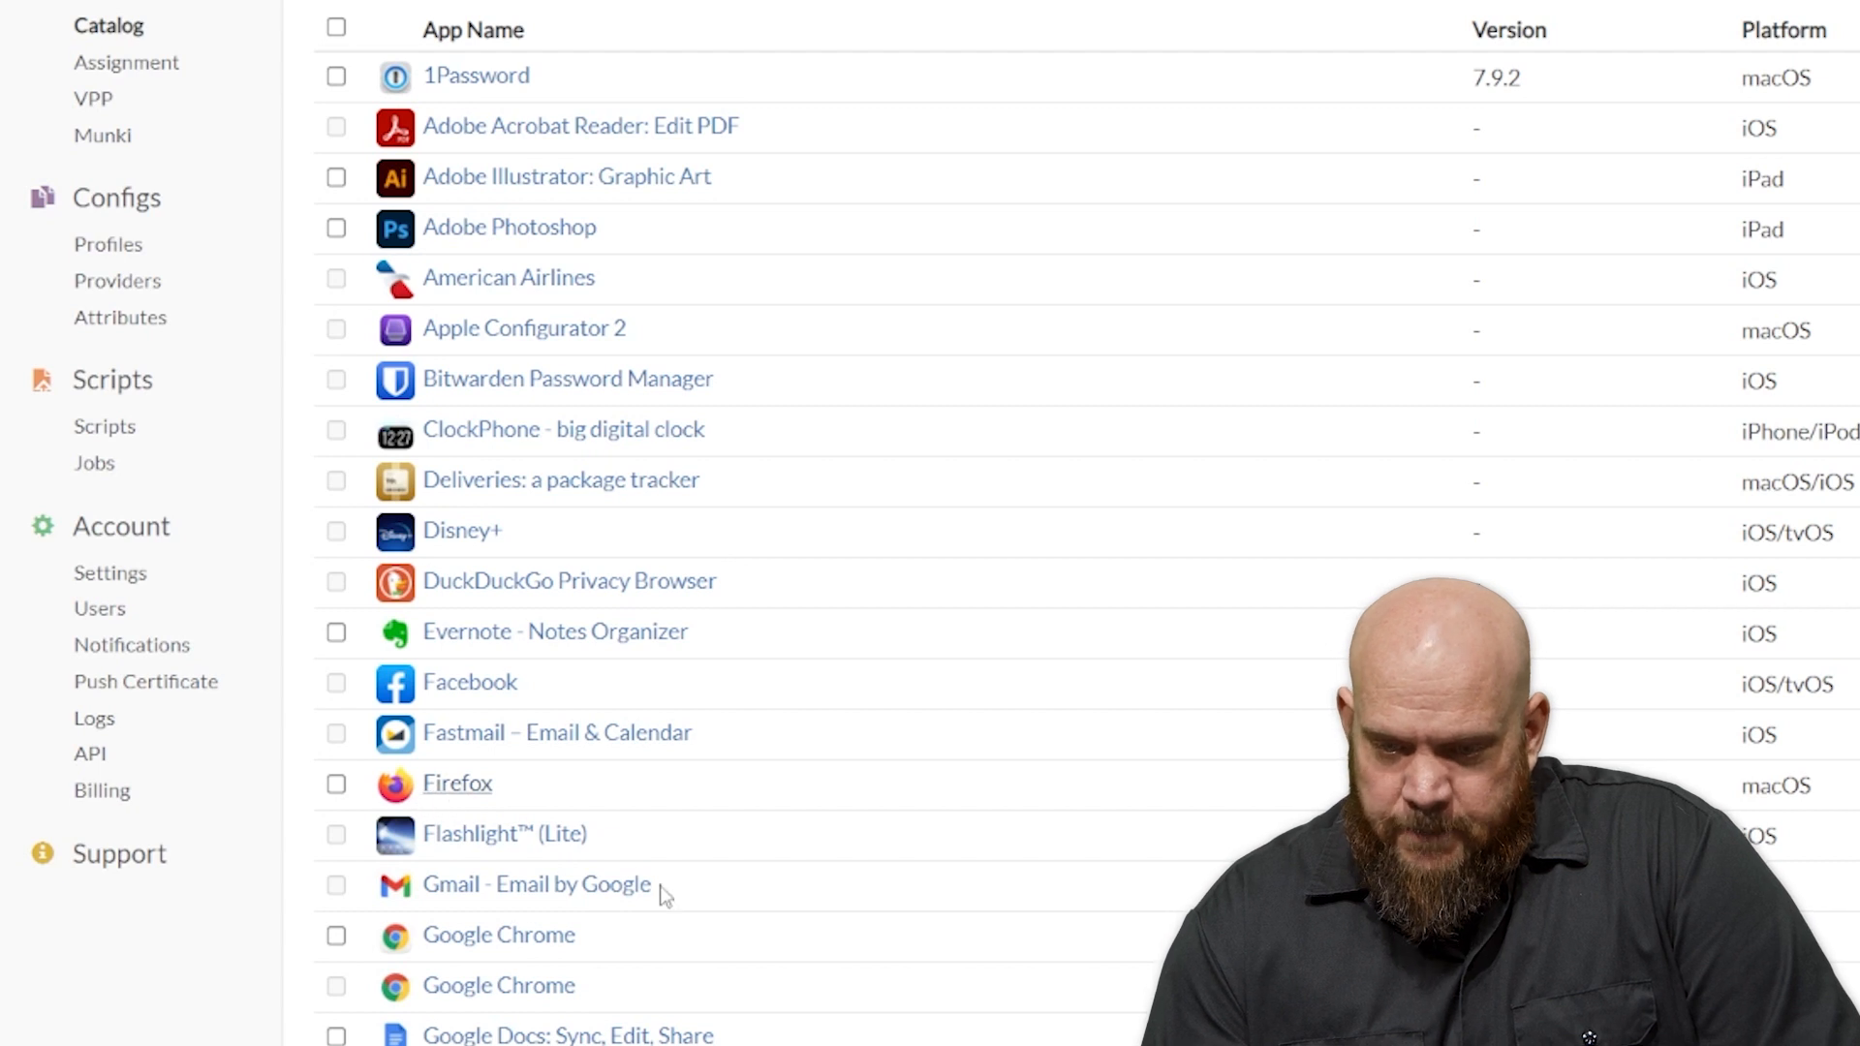
- View the Firefox catalog app's Installs list showing six devices on 98.0.1
{"action": "left_click", "coordinate": [456, 783]}
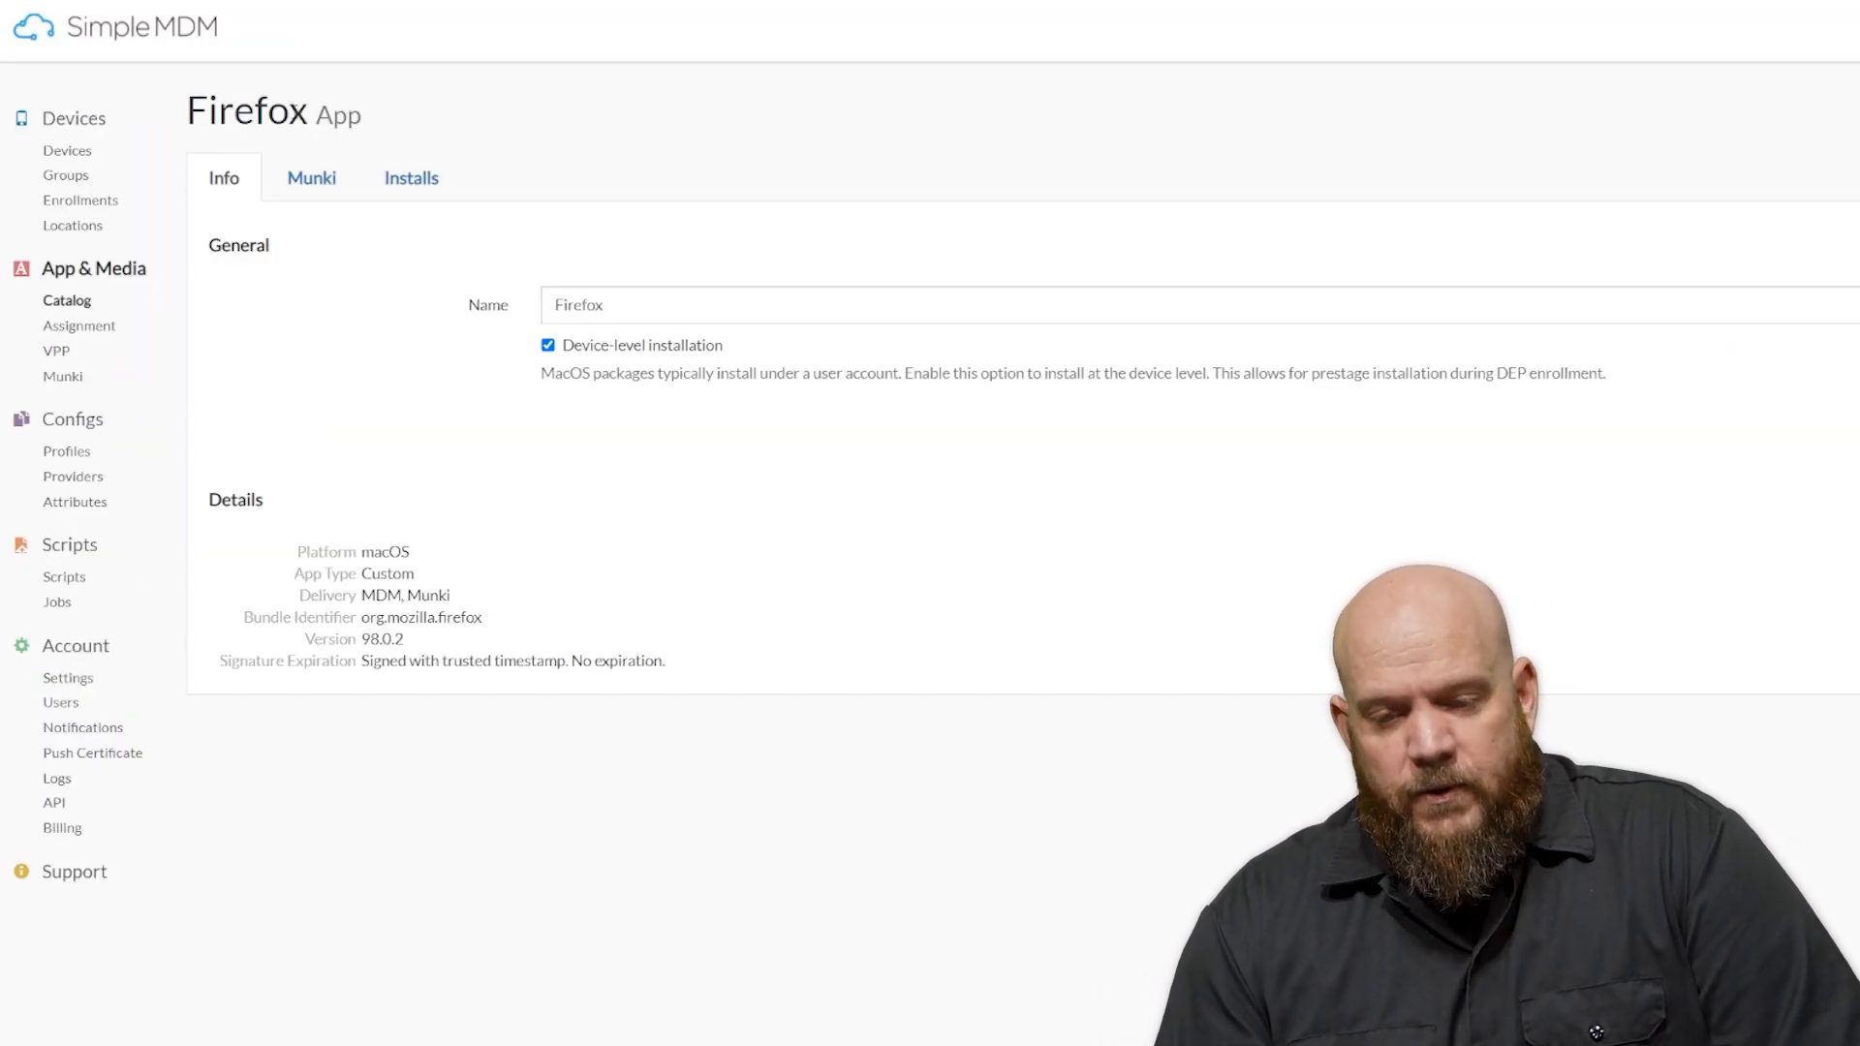
{"action": "left_click", "coordinate": [410, 176]}
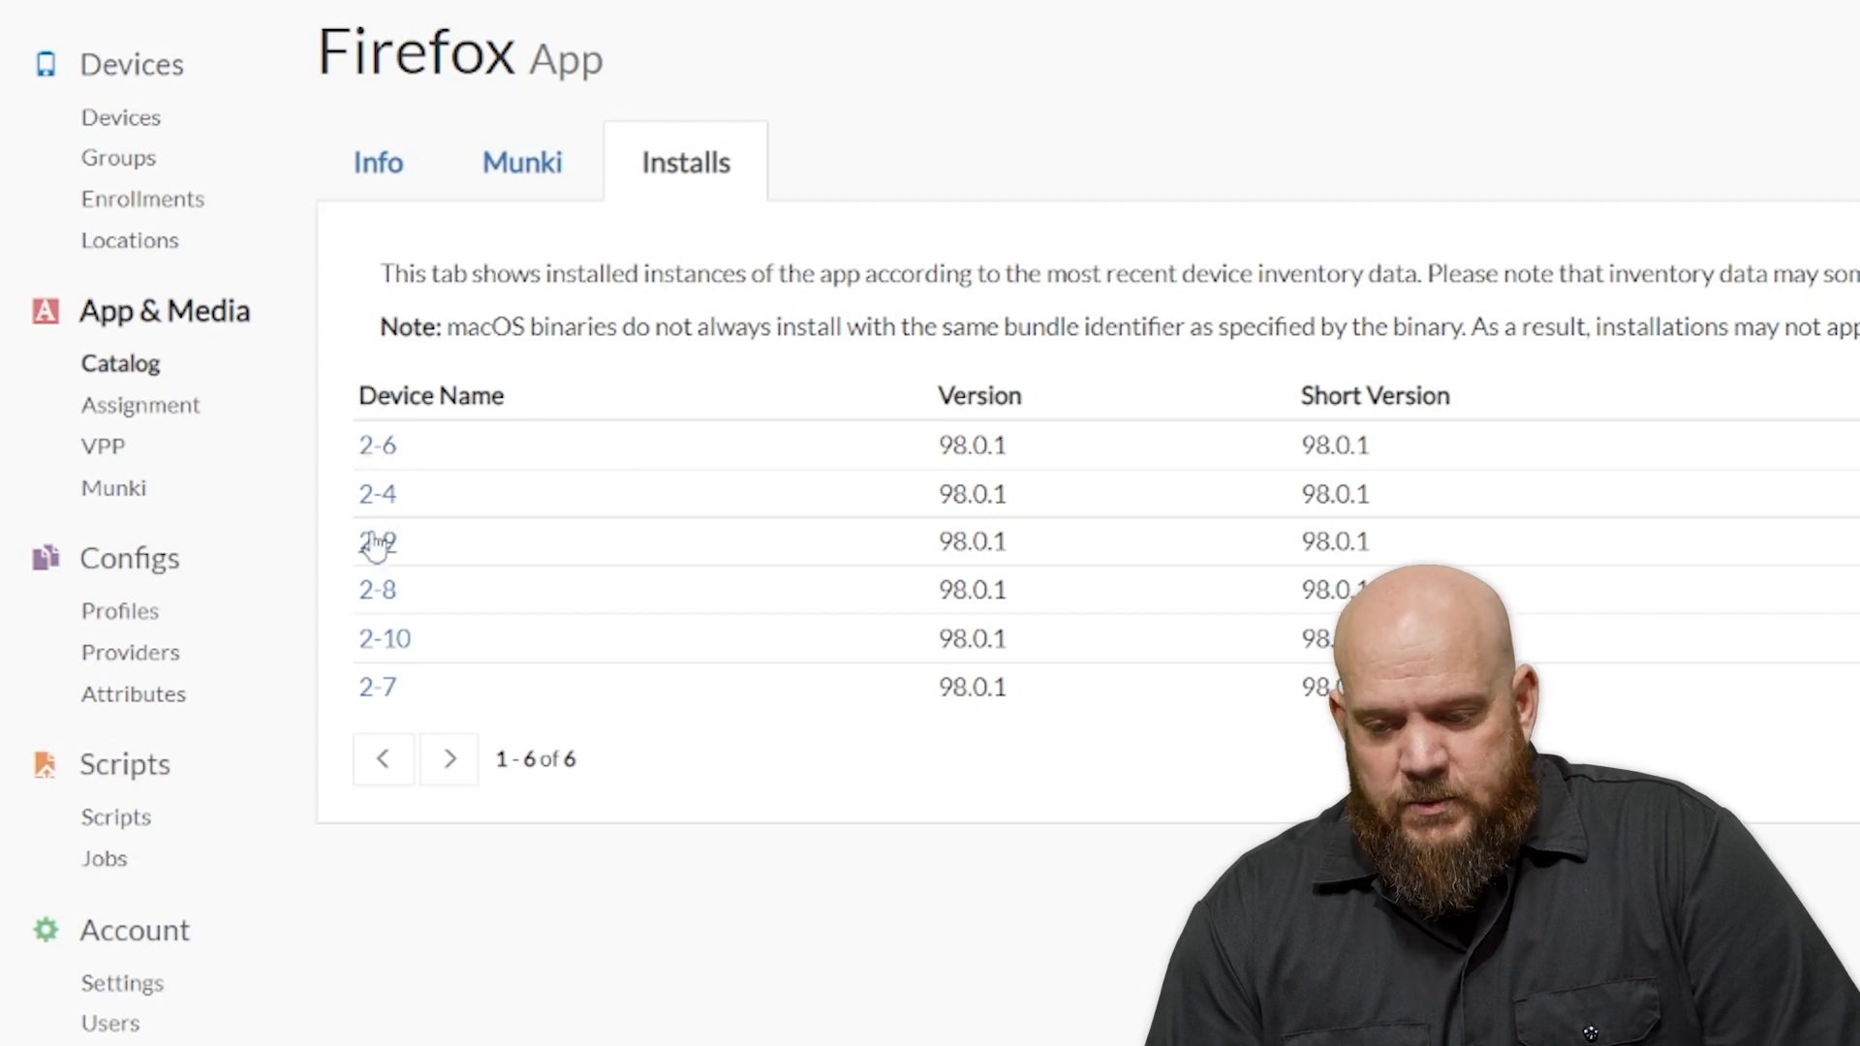
{"action": "mouse_move", "coordinate": [383, 246]}
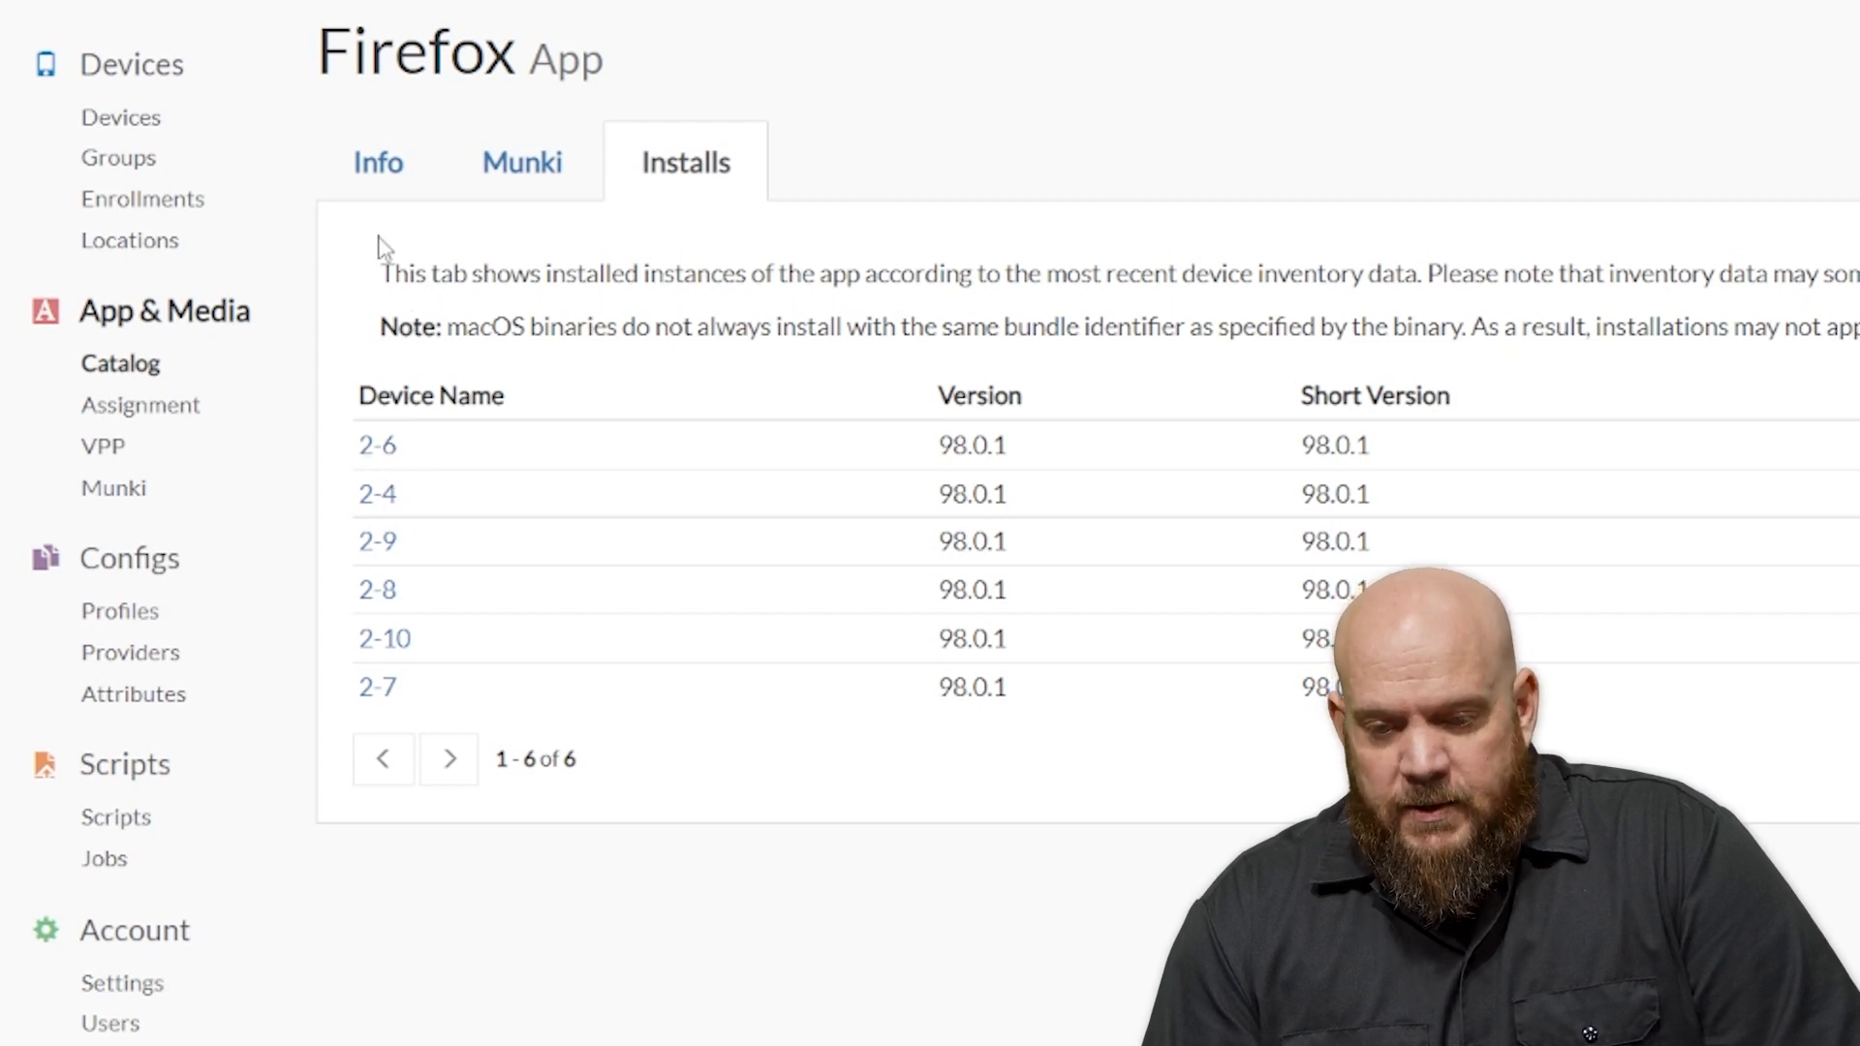
{"action": "mouse_move", "coordinate": [424, 244]}
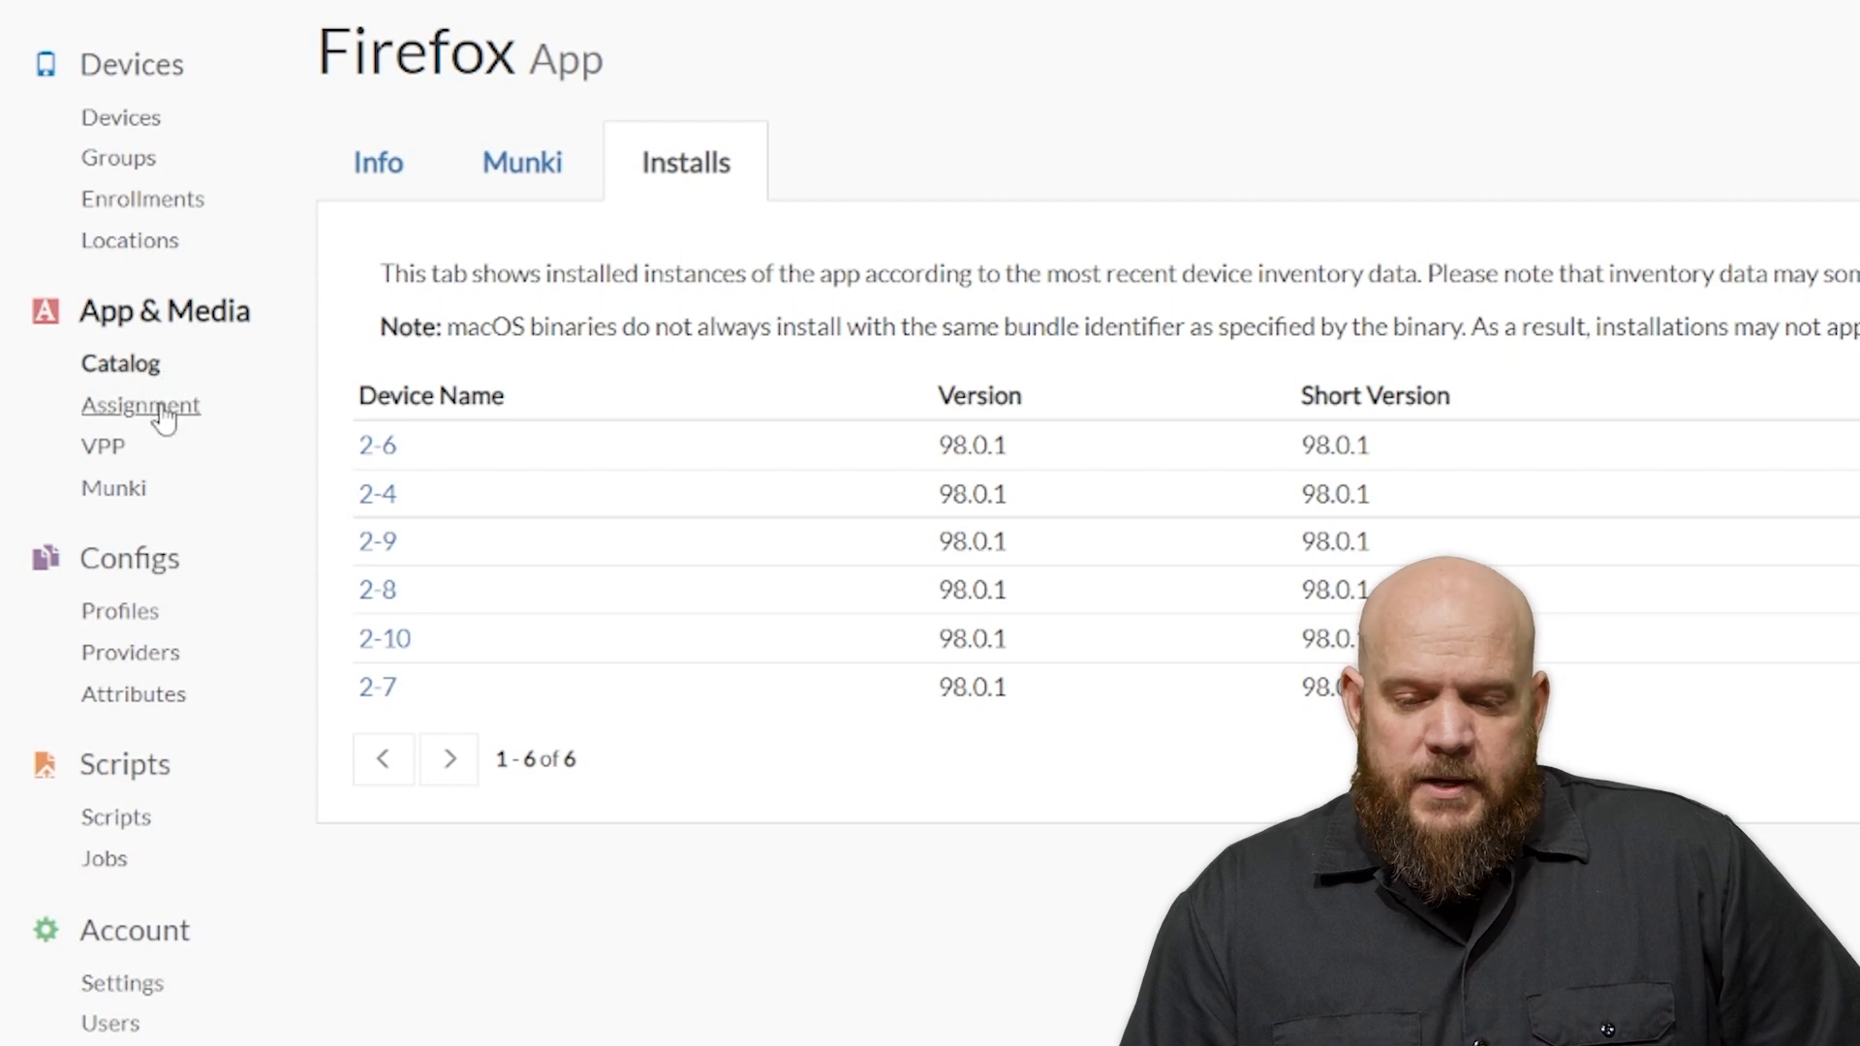
- Create a new assignment group named 'Firefox' and save it
{"action": "left_click", "coordinate": [140, 405]}
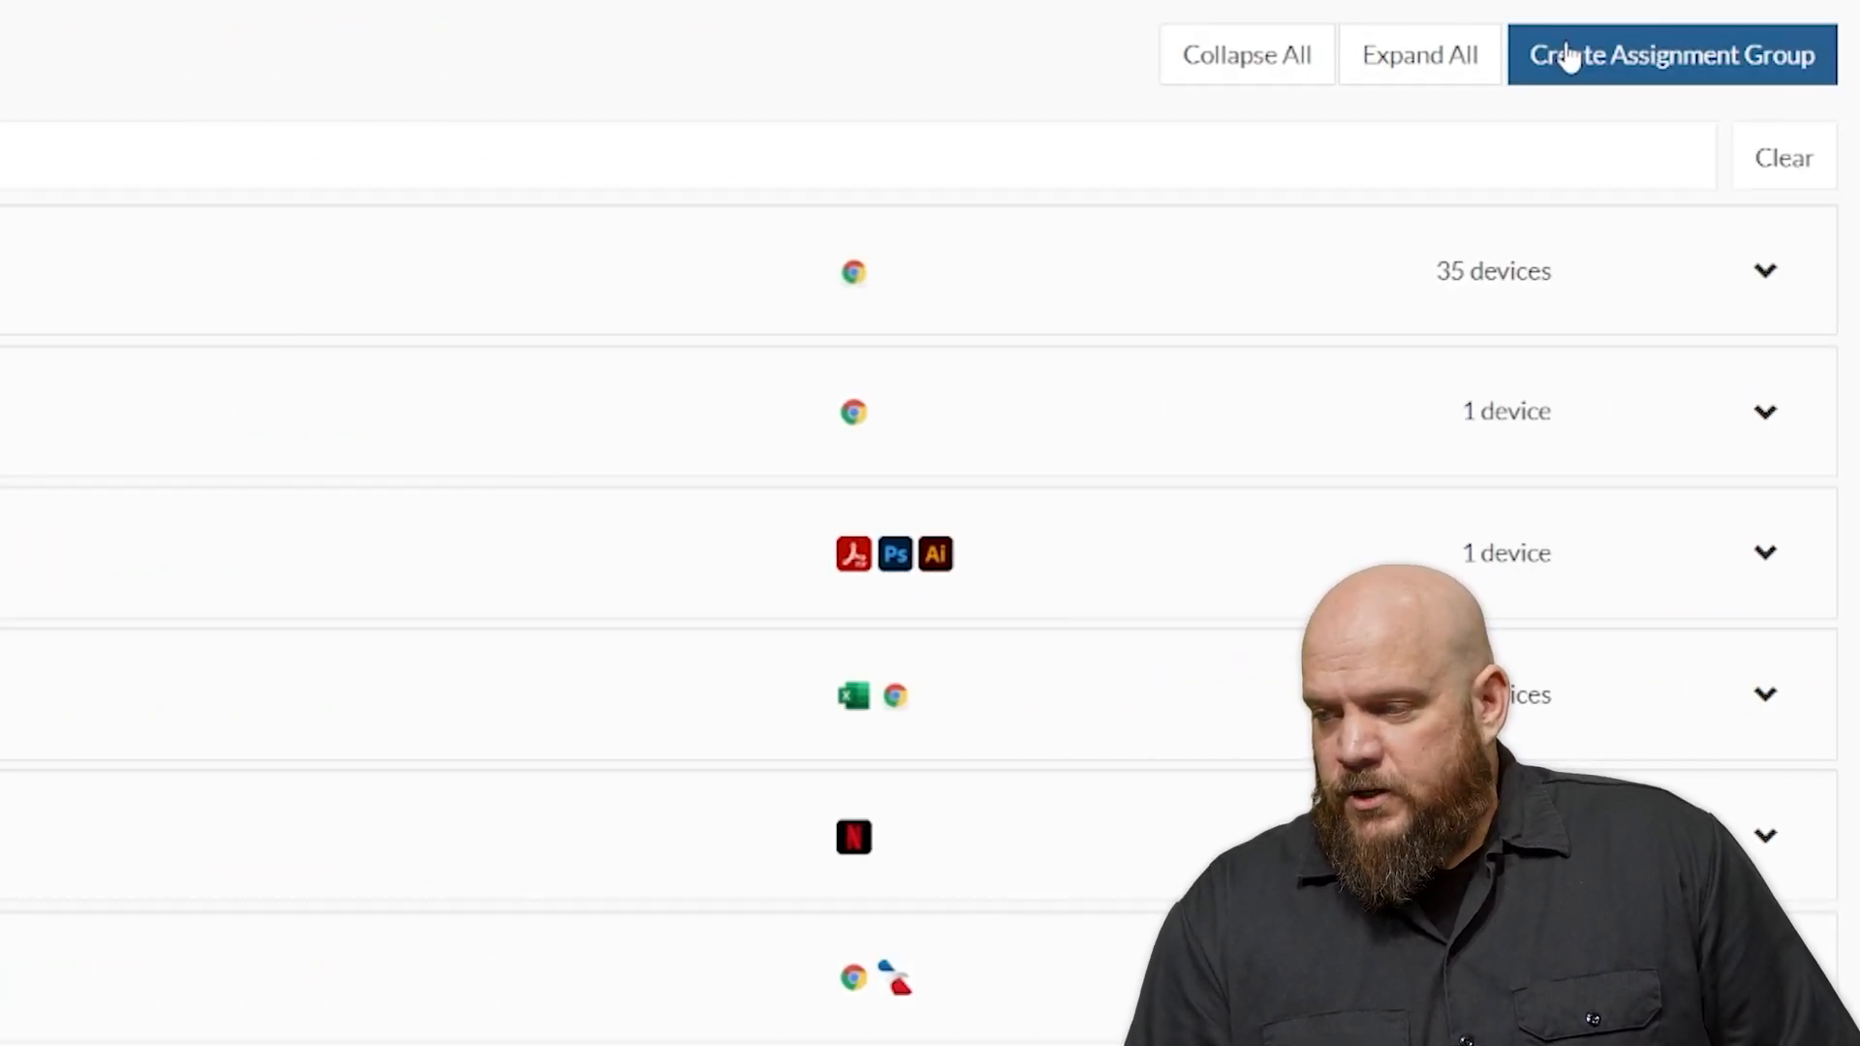
{"action": "left_click", "coordinate": [1670, 54]}
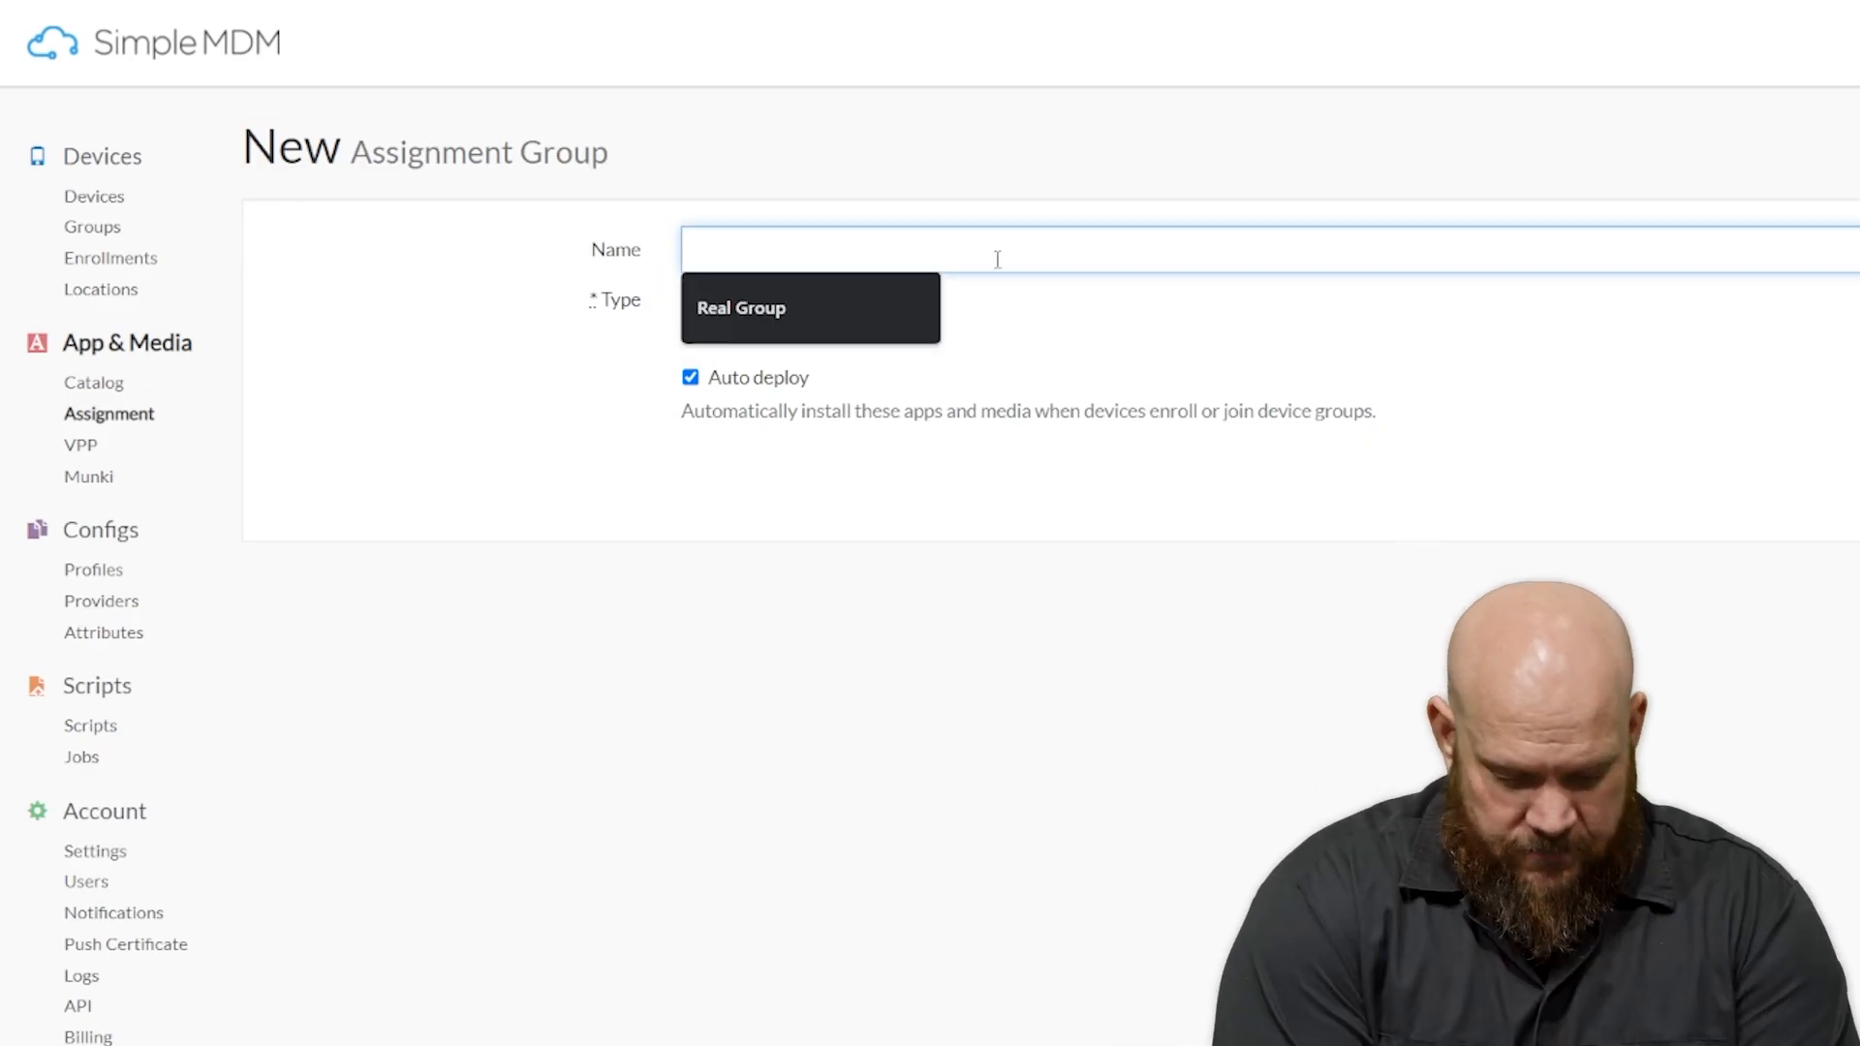
{"action": "type", "text": "Firefox"}
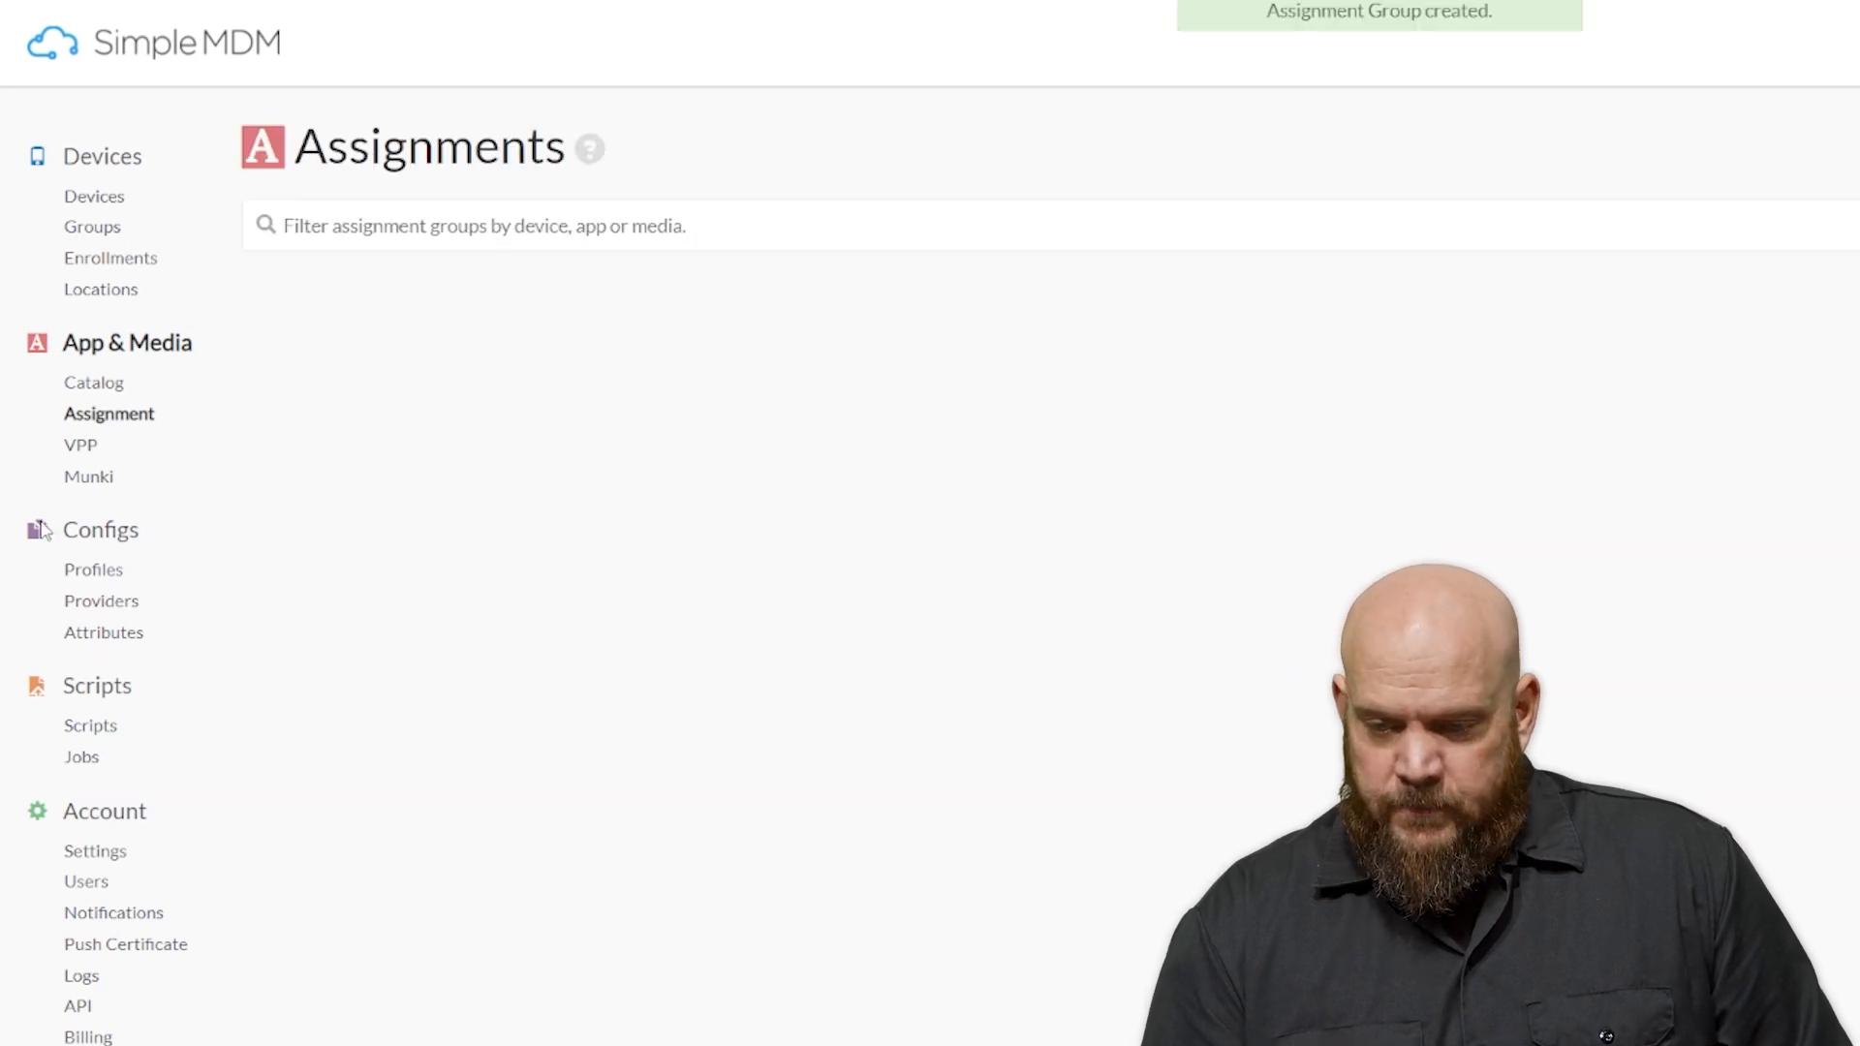
{"action": "scroll", "scroll_direction": "down", "scroll_amount": 3}
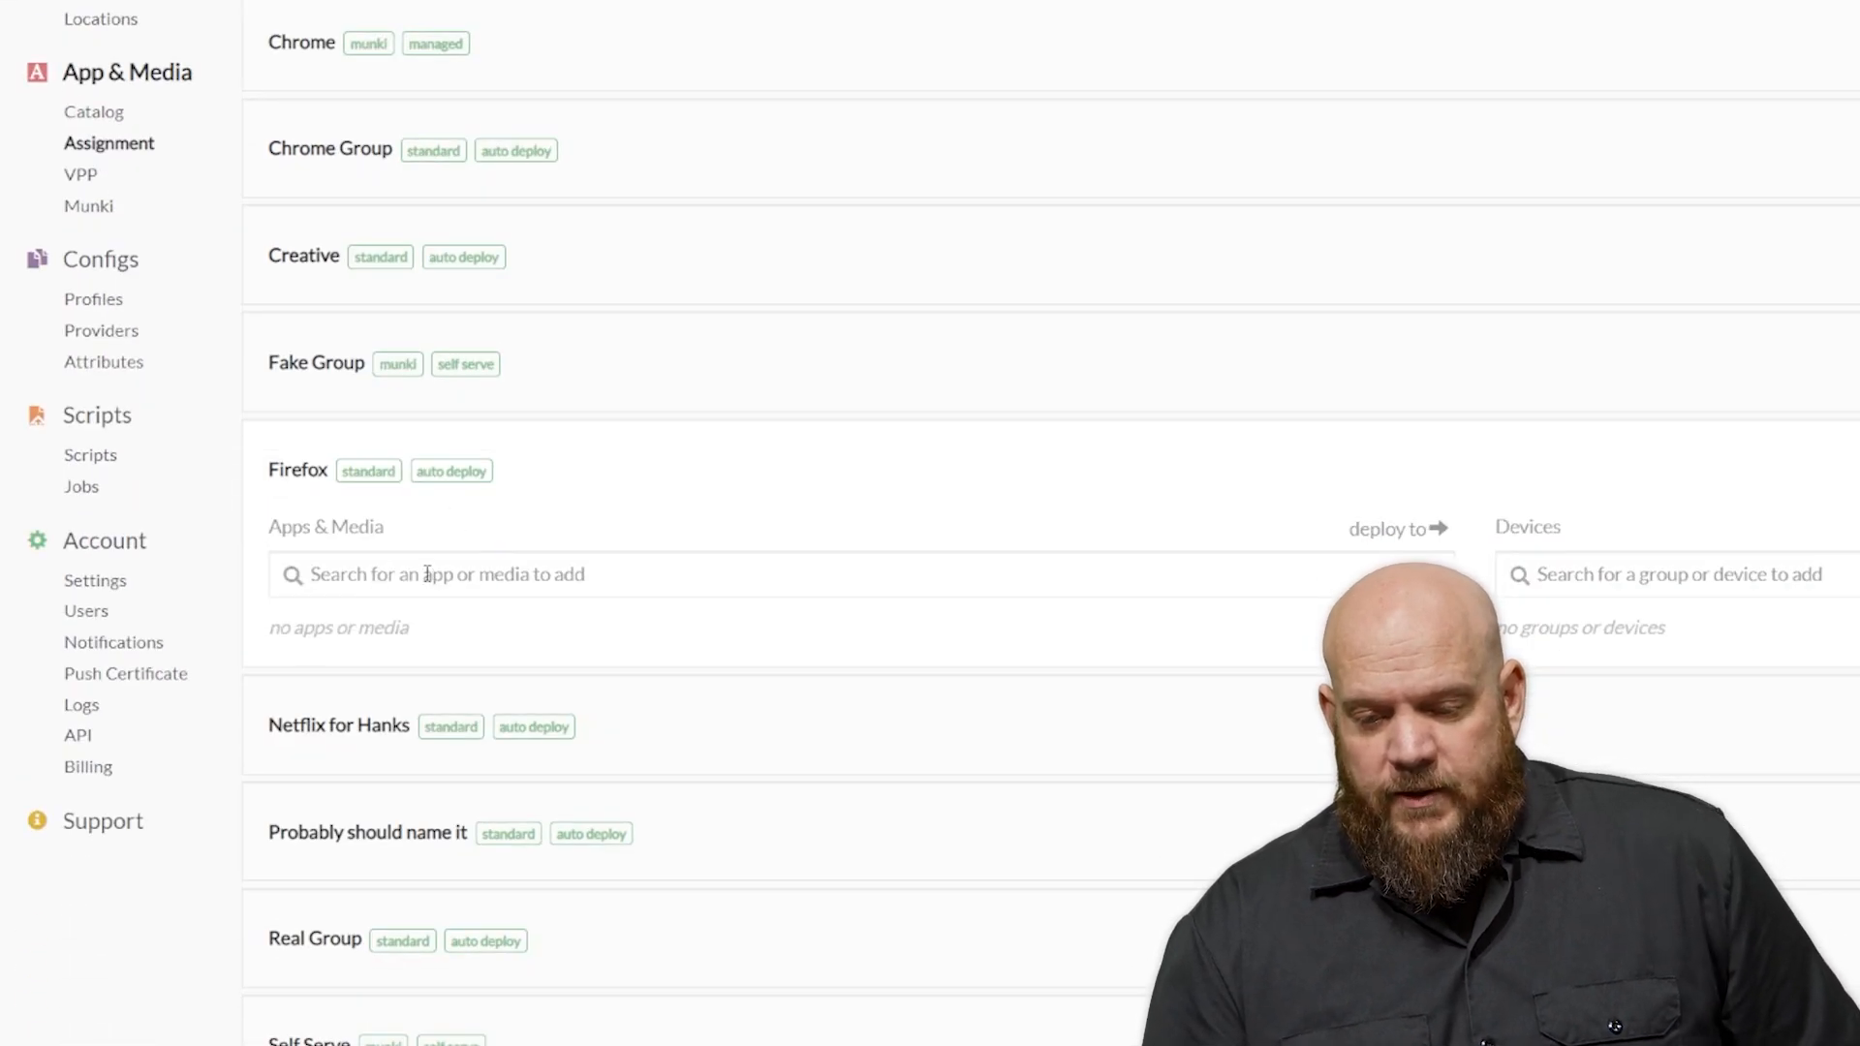
- Add the Firefox app and the Content device group to the Firefox assignment group
{"action": "type", "text": "fire"}
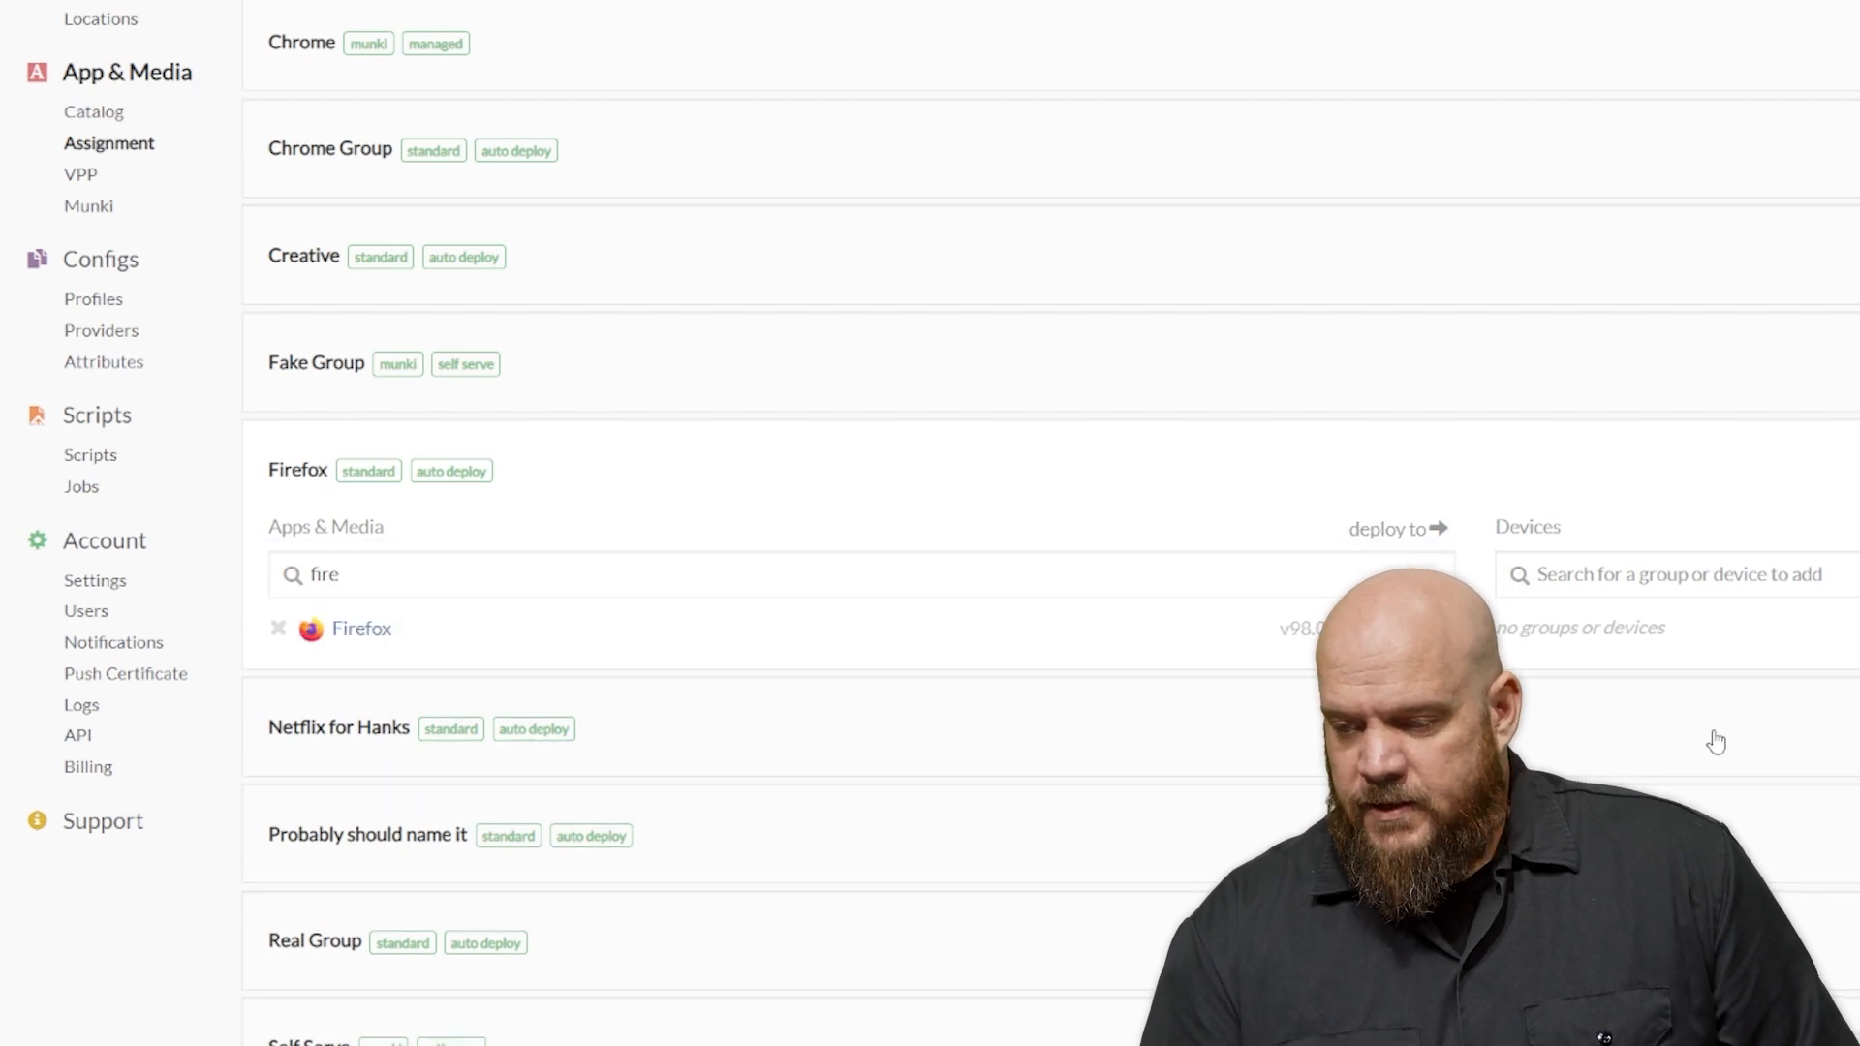
{"action": "left_click", "coordinate": [1677, 574]}
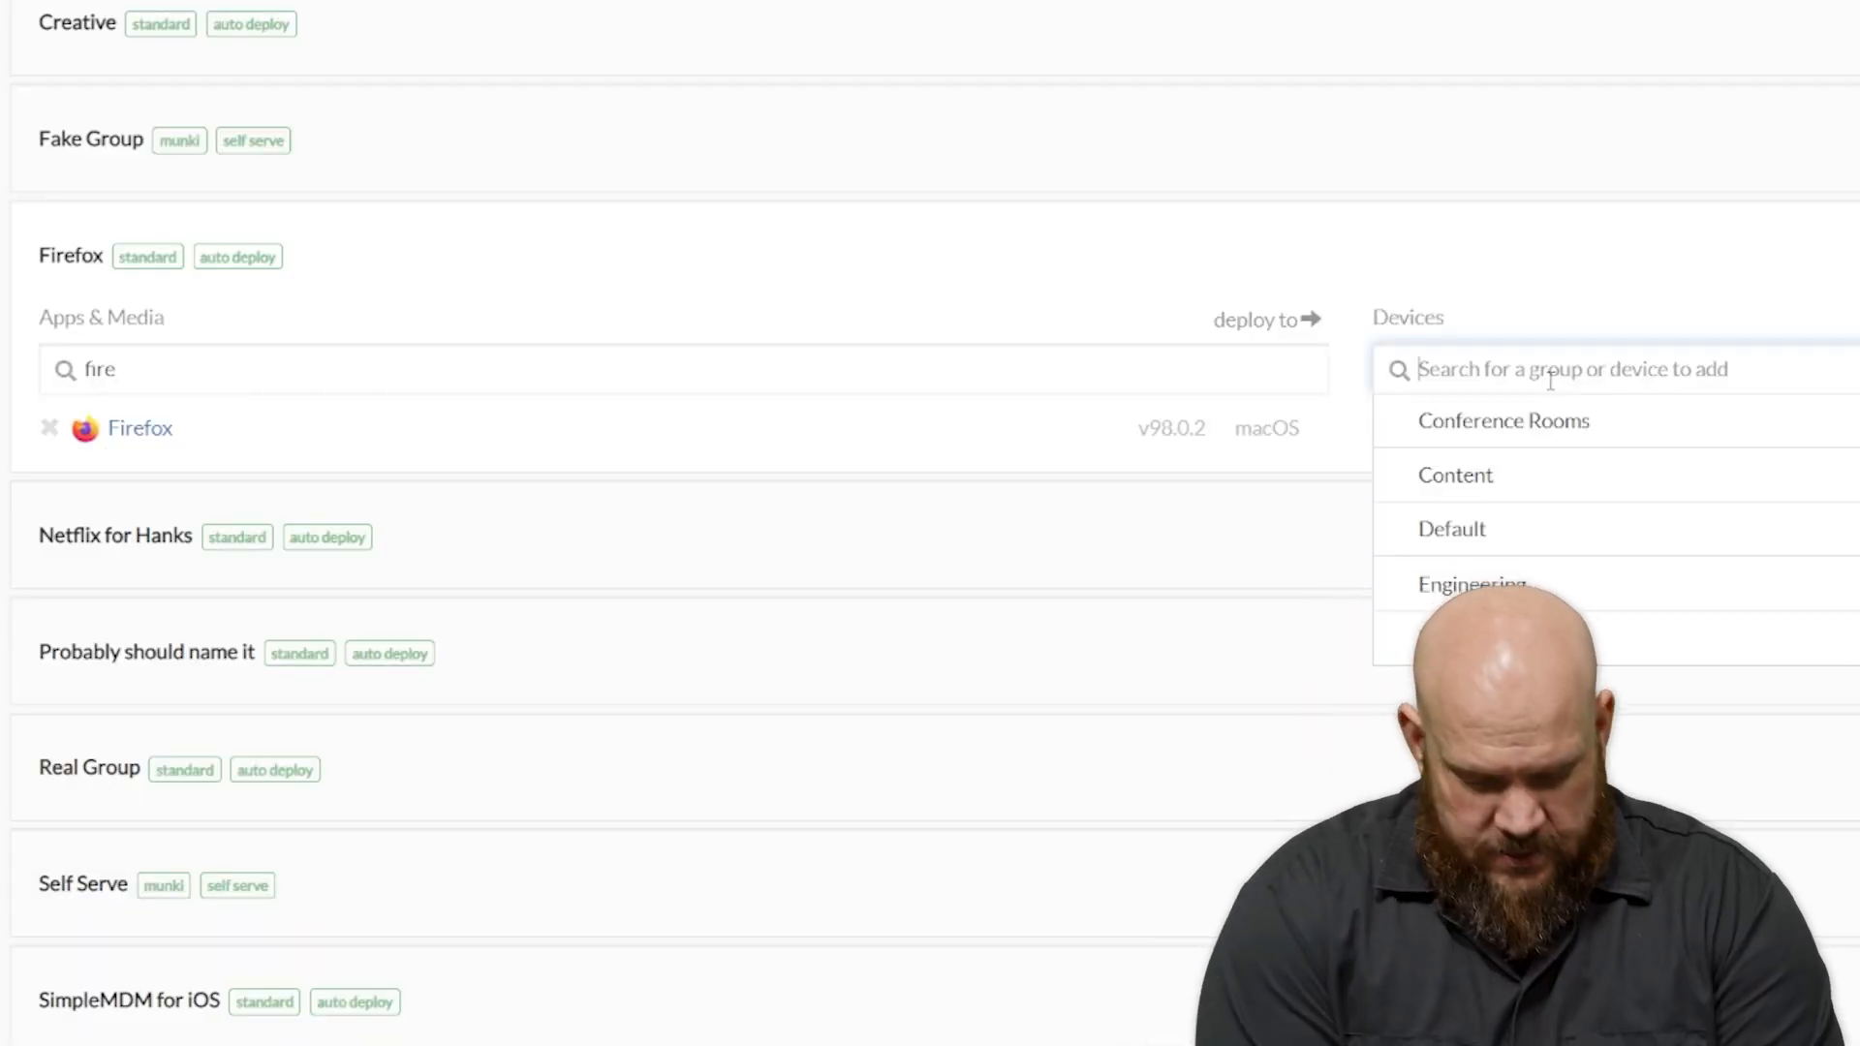
{"action": "type", "text": "c"}
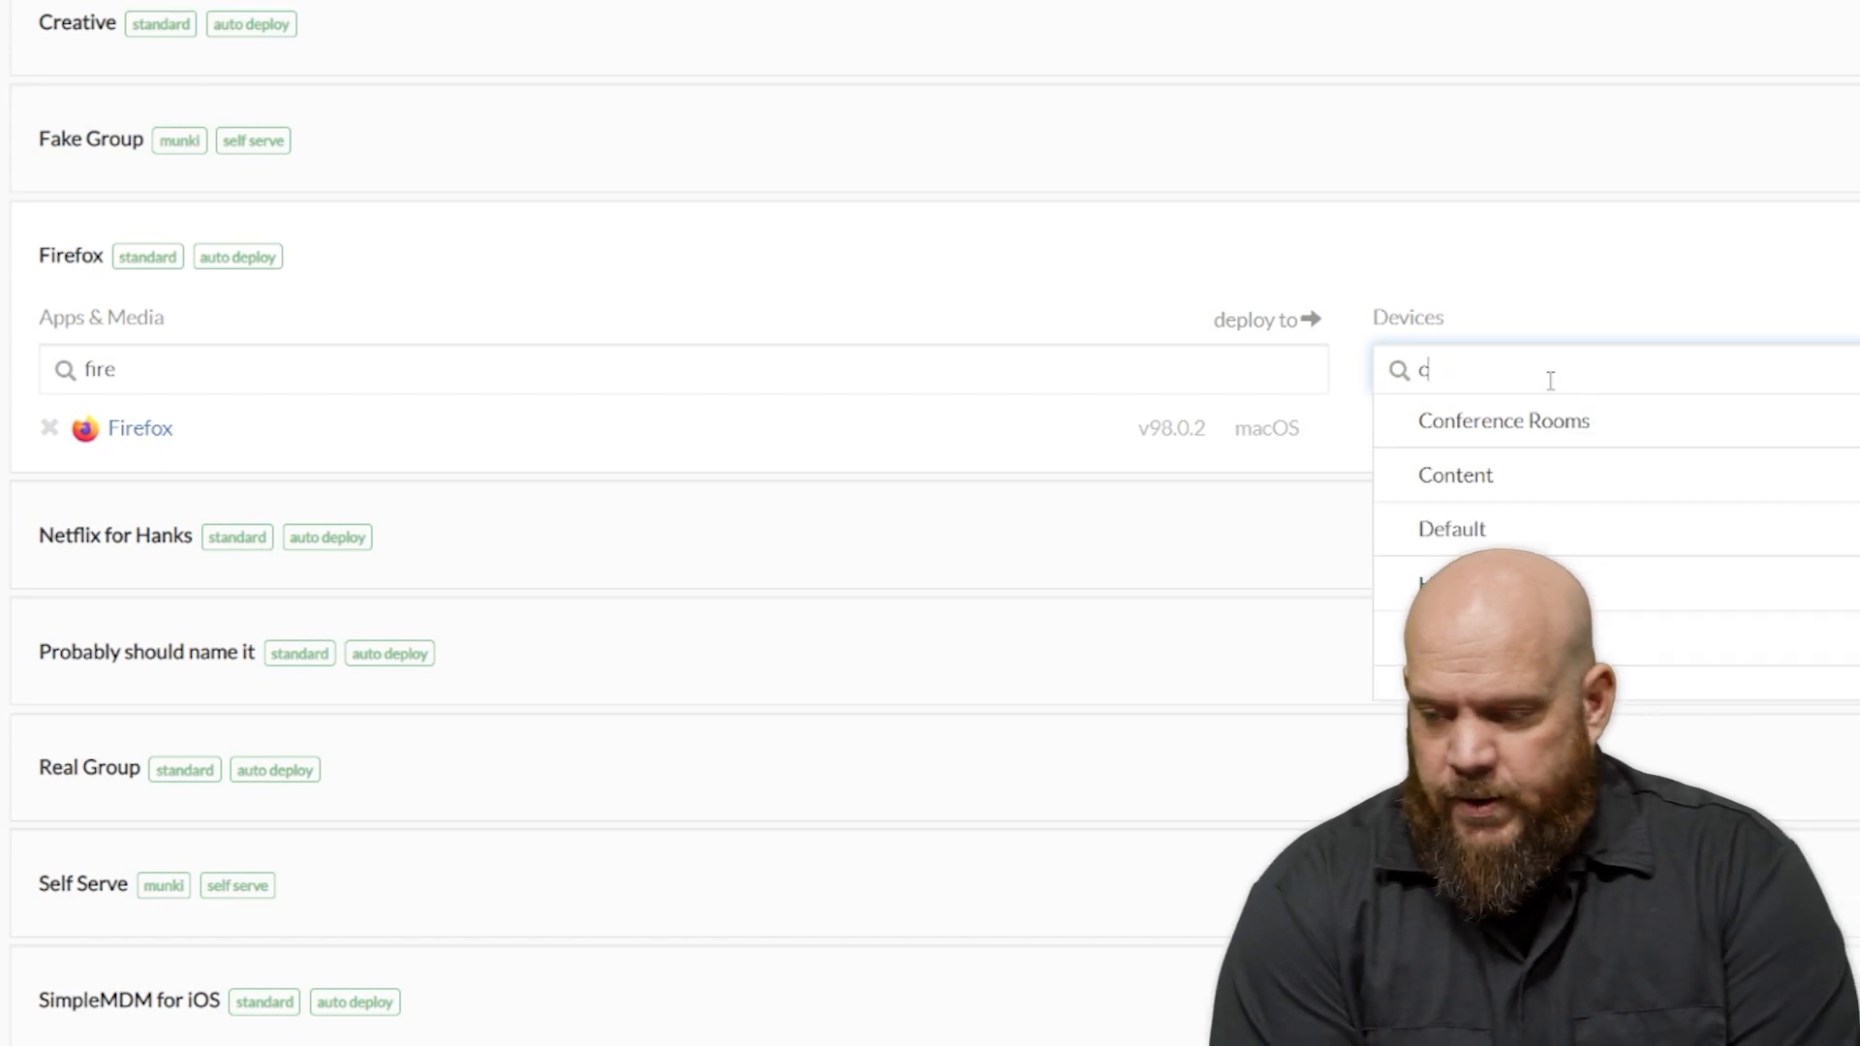
{"action": "type", "text": "2-"}
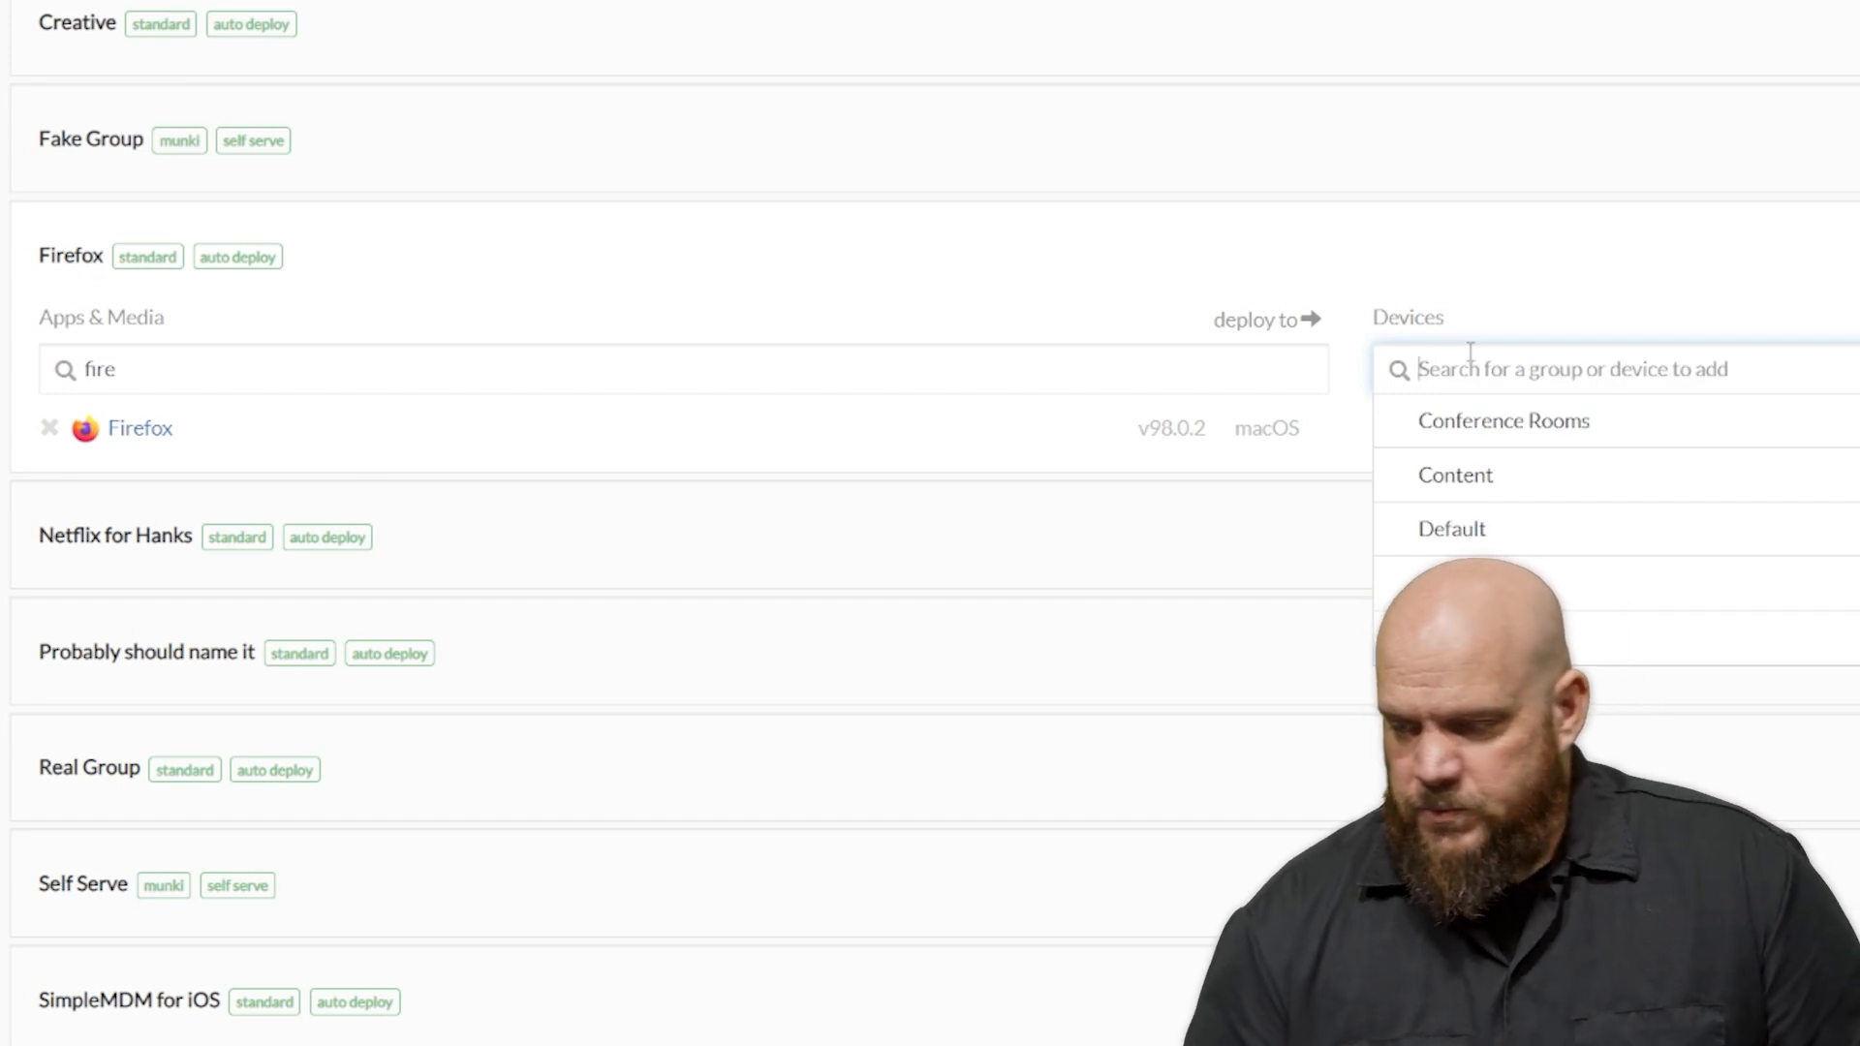
{"action": "left_click", "coordinate": [1455, 475]}
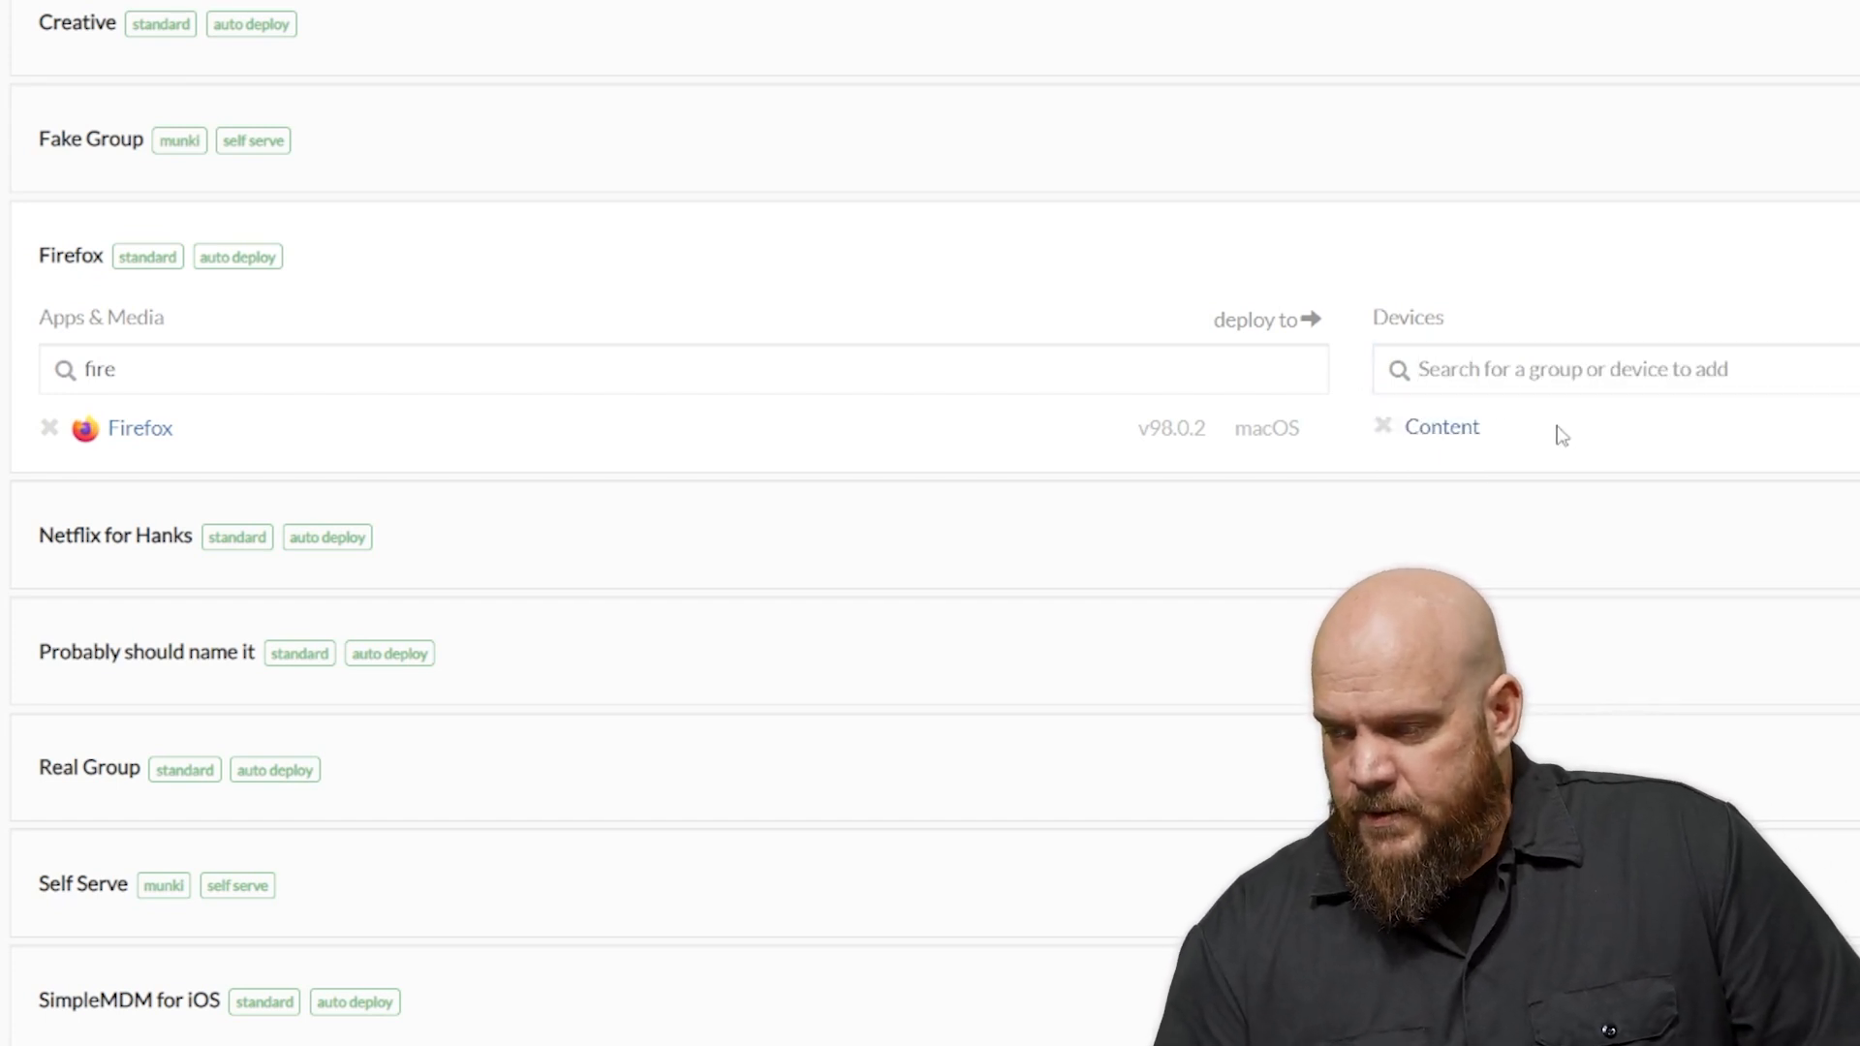
{"action": "mouse_move", "coordinate": [124, 414]}
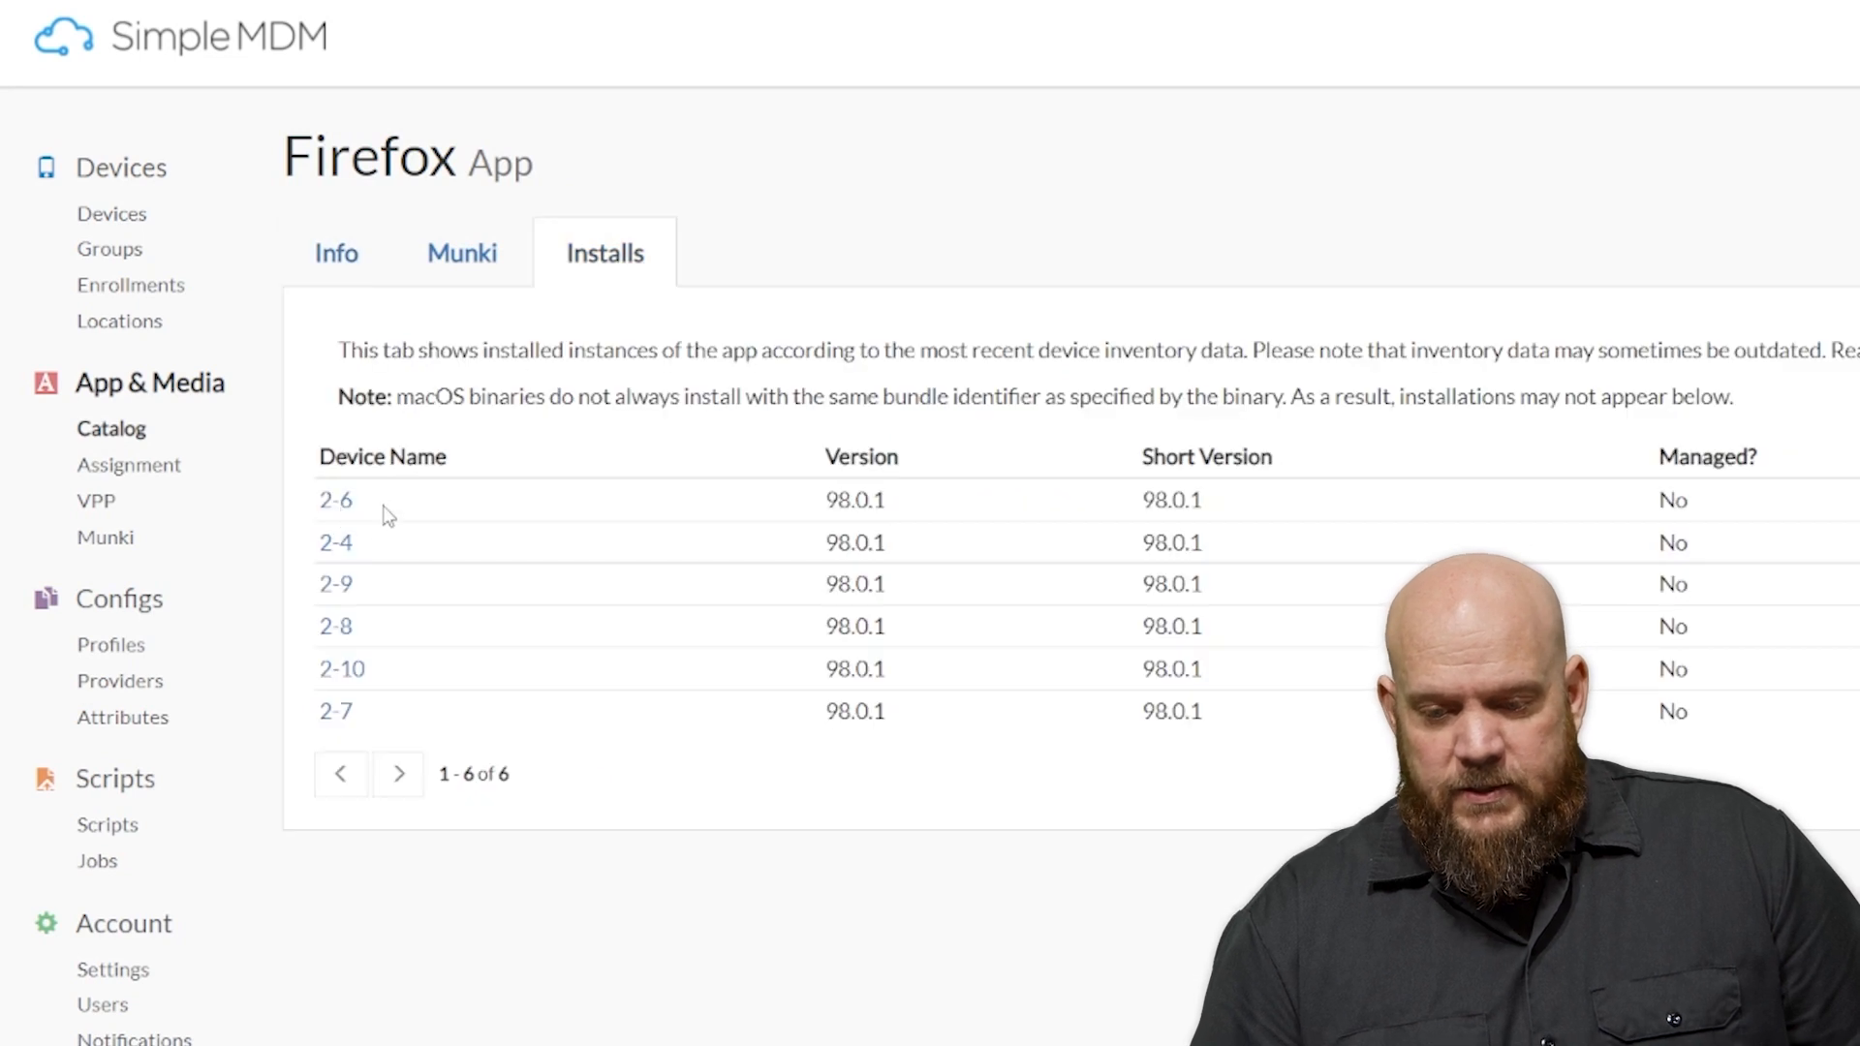
{"action": "mouse_move", "coordinate": [812, 467]}
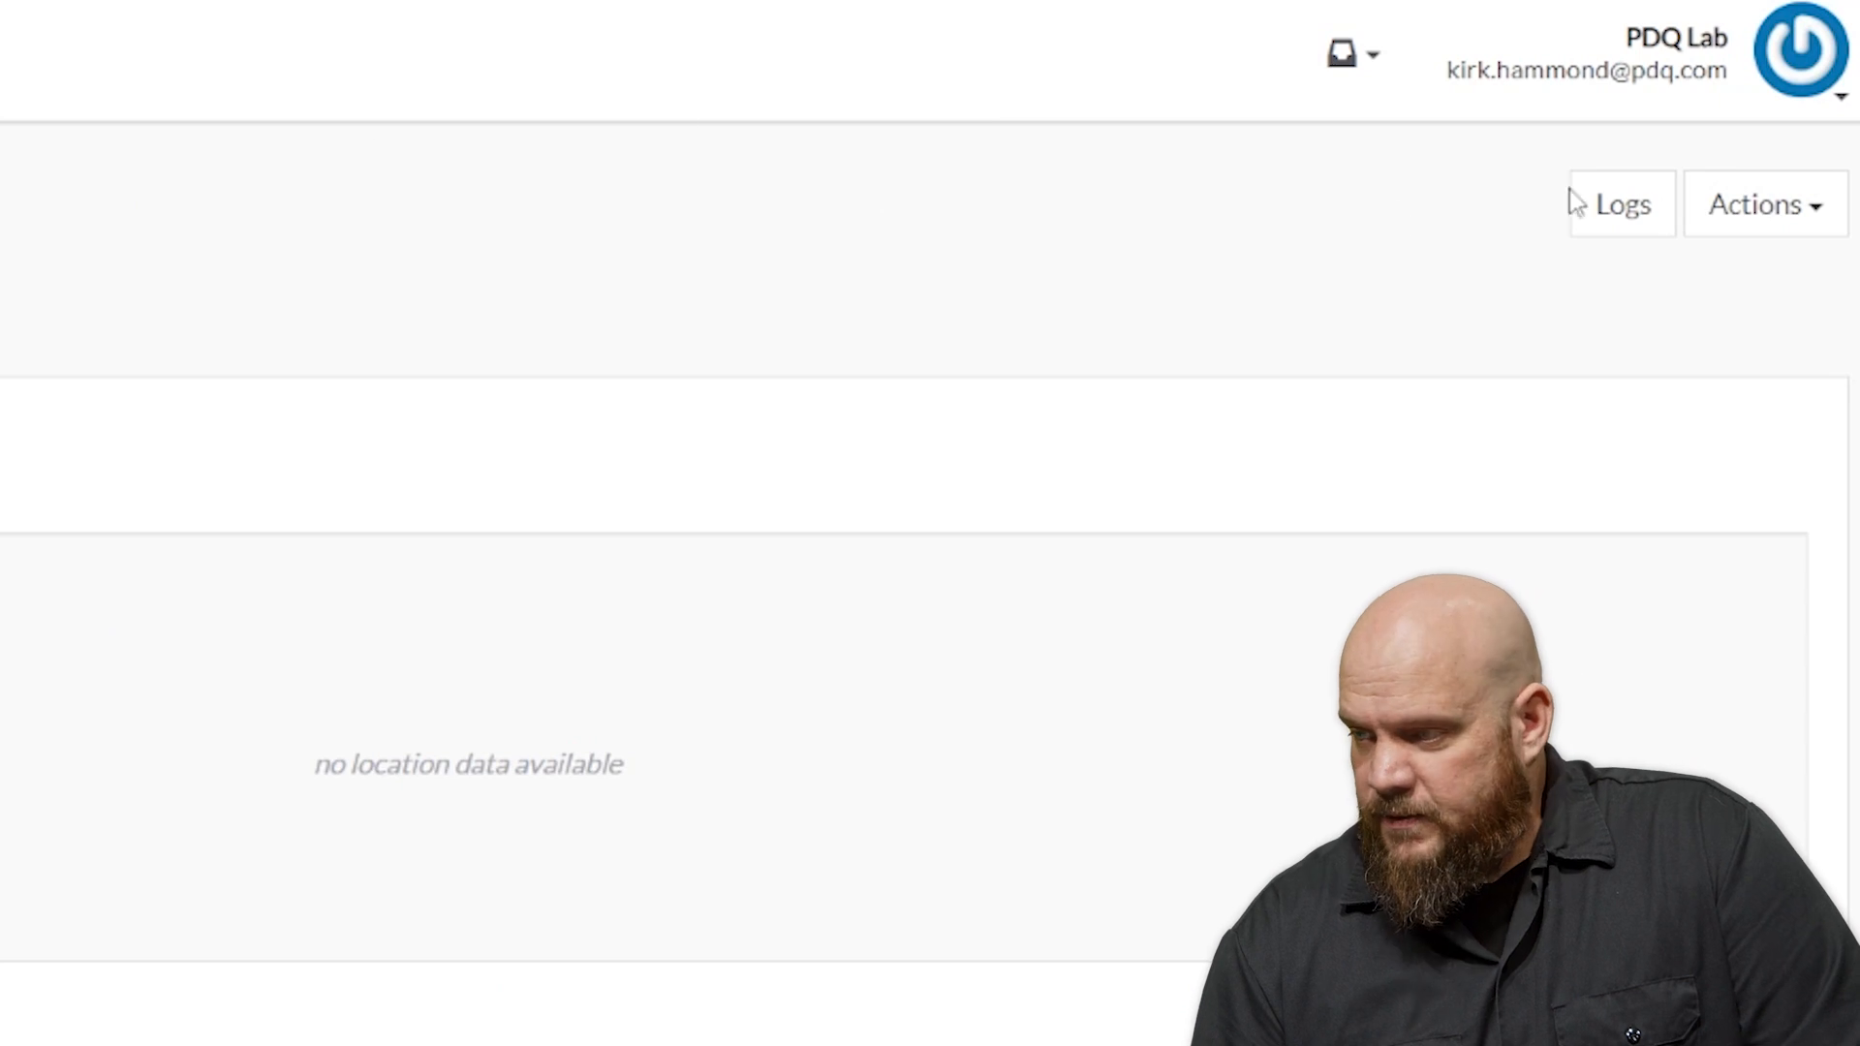
- Request Actions > Refresh Inventory for the device, confirm, and show the Content group's Macs 2-5 and 2-6
{"action": "left_click", "coordinate": [1761, 203]}
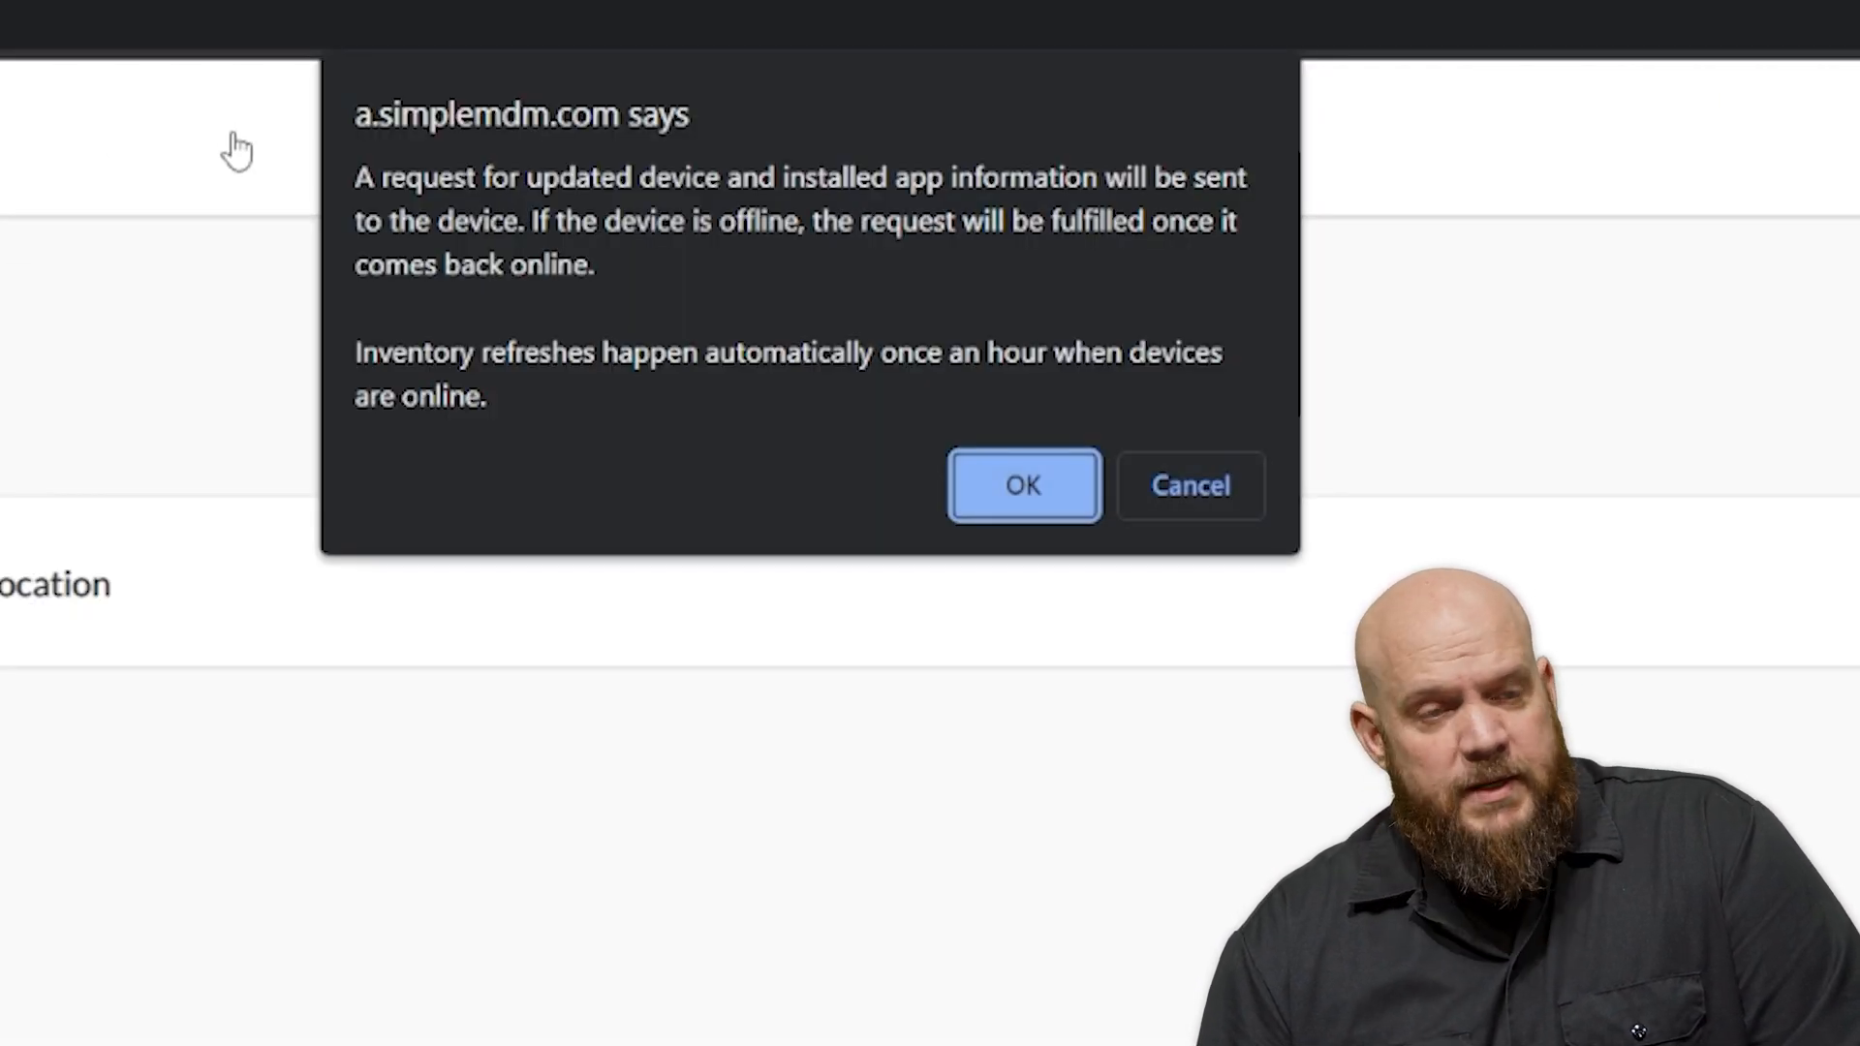
{"action": "left_click", "coordinate": [1022, 484]}
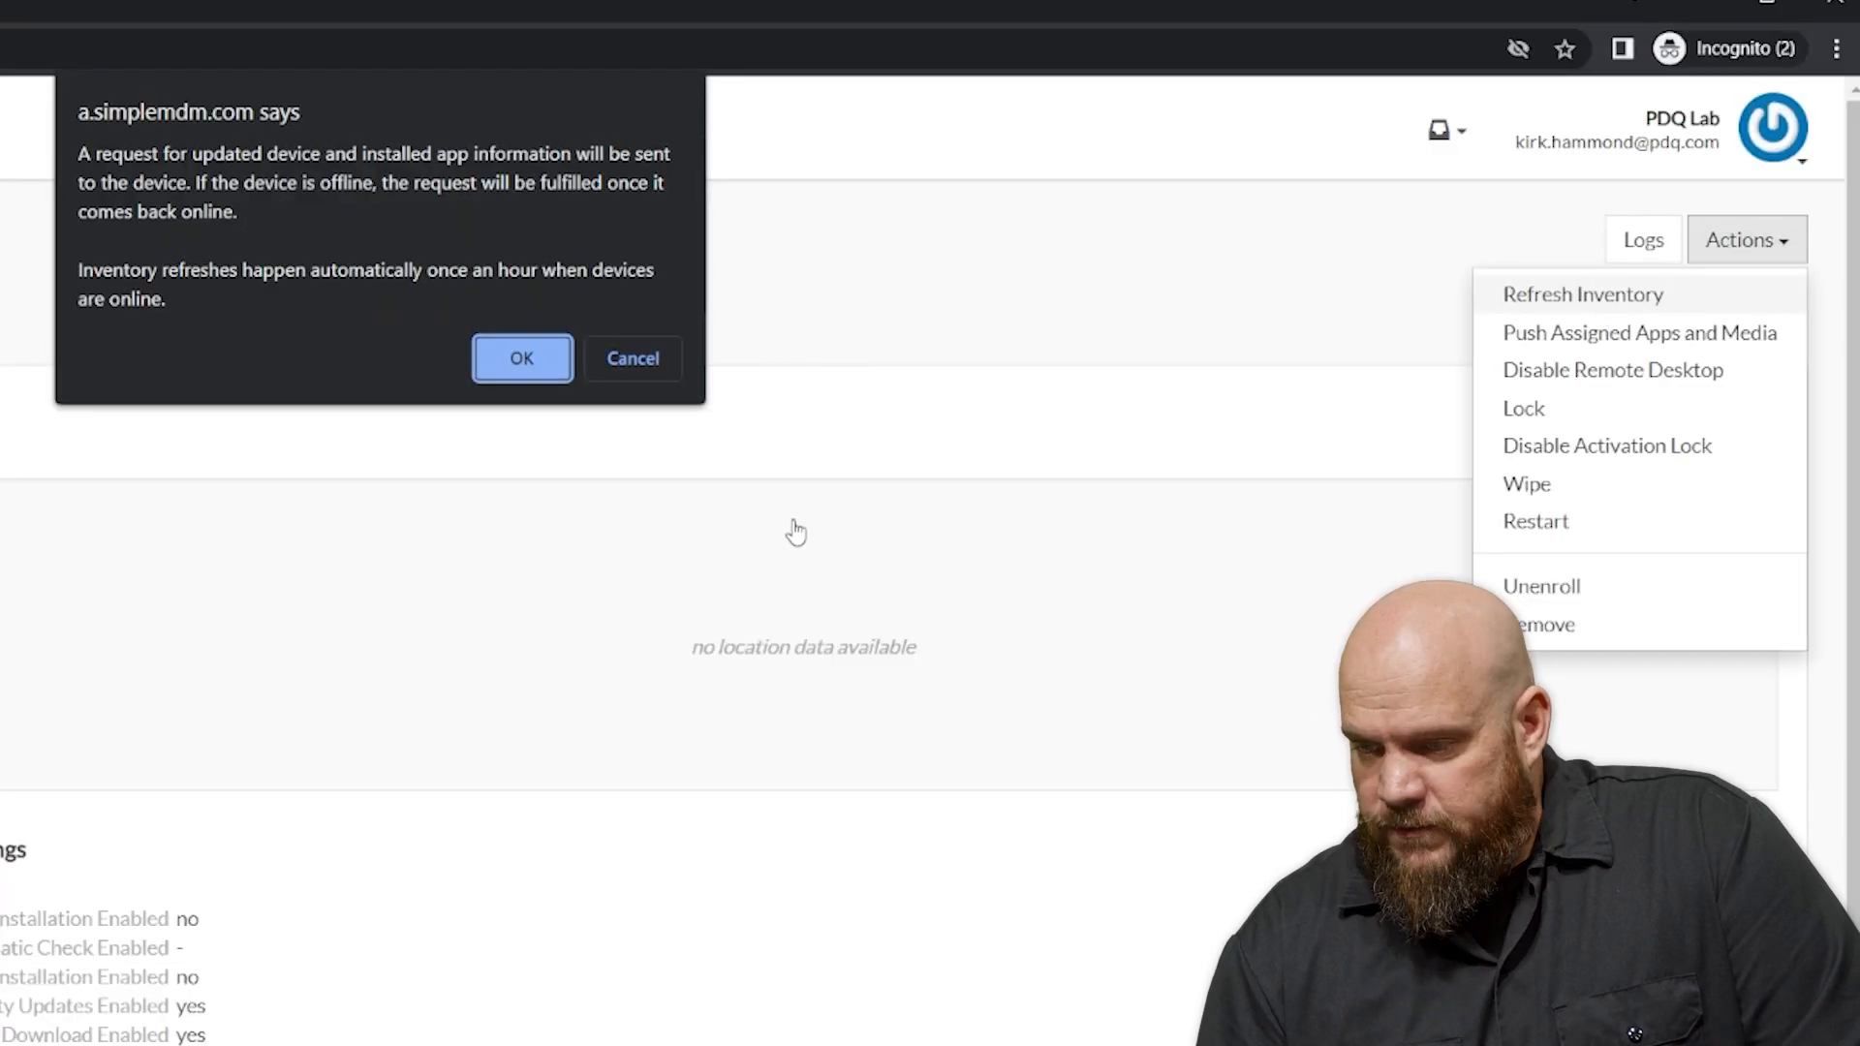
{"action": "left_click", "coordinate": [522, 358]}
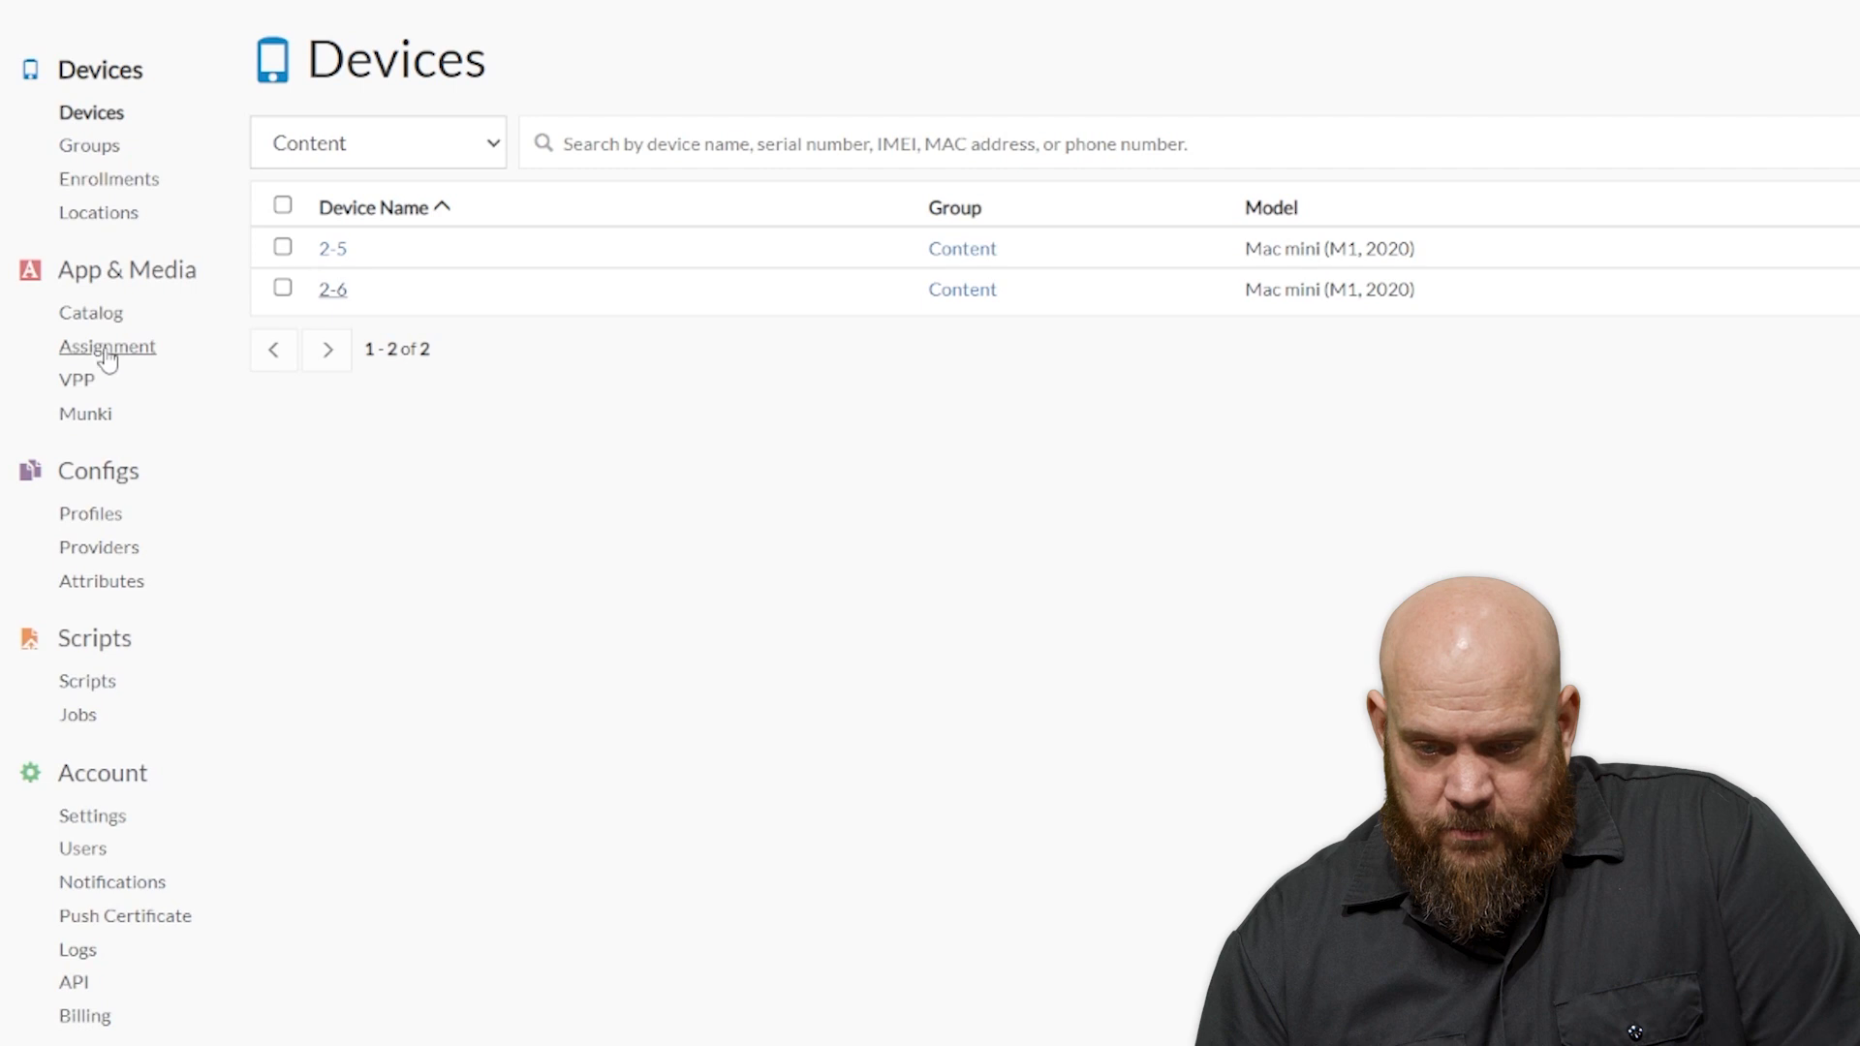
- Check Catalog > Firefox Installs for 98.0.2, then search a device's Apps tab for 'fire'
{"action": "left_click", "coordinate": [91, 312]}
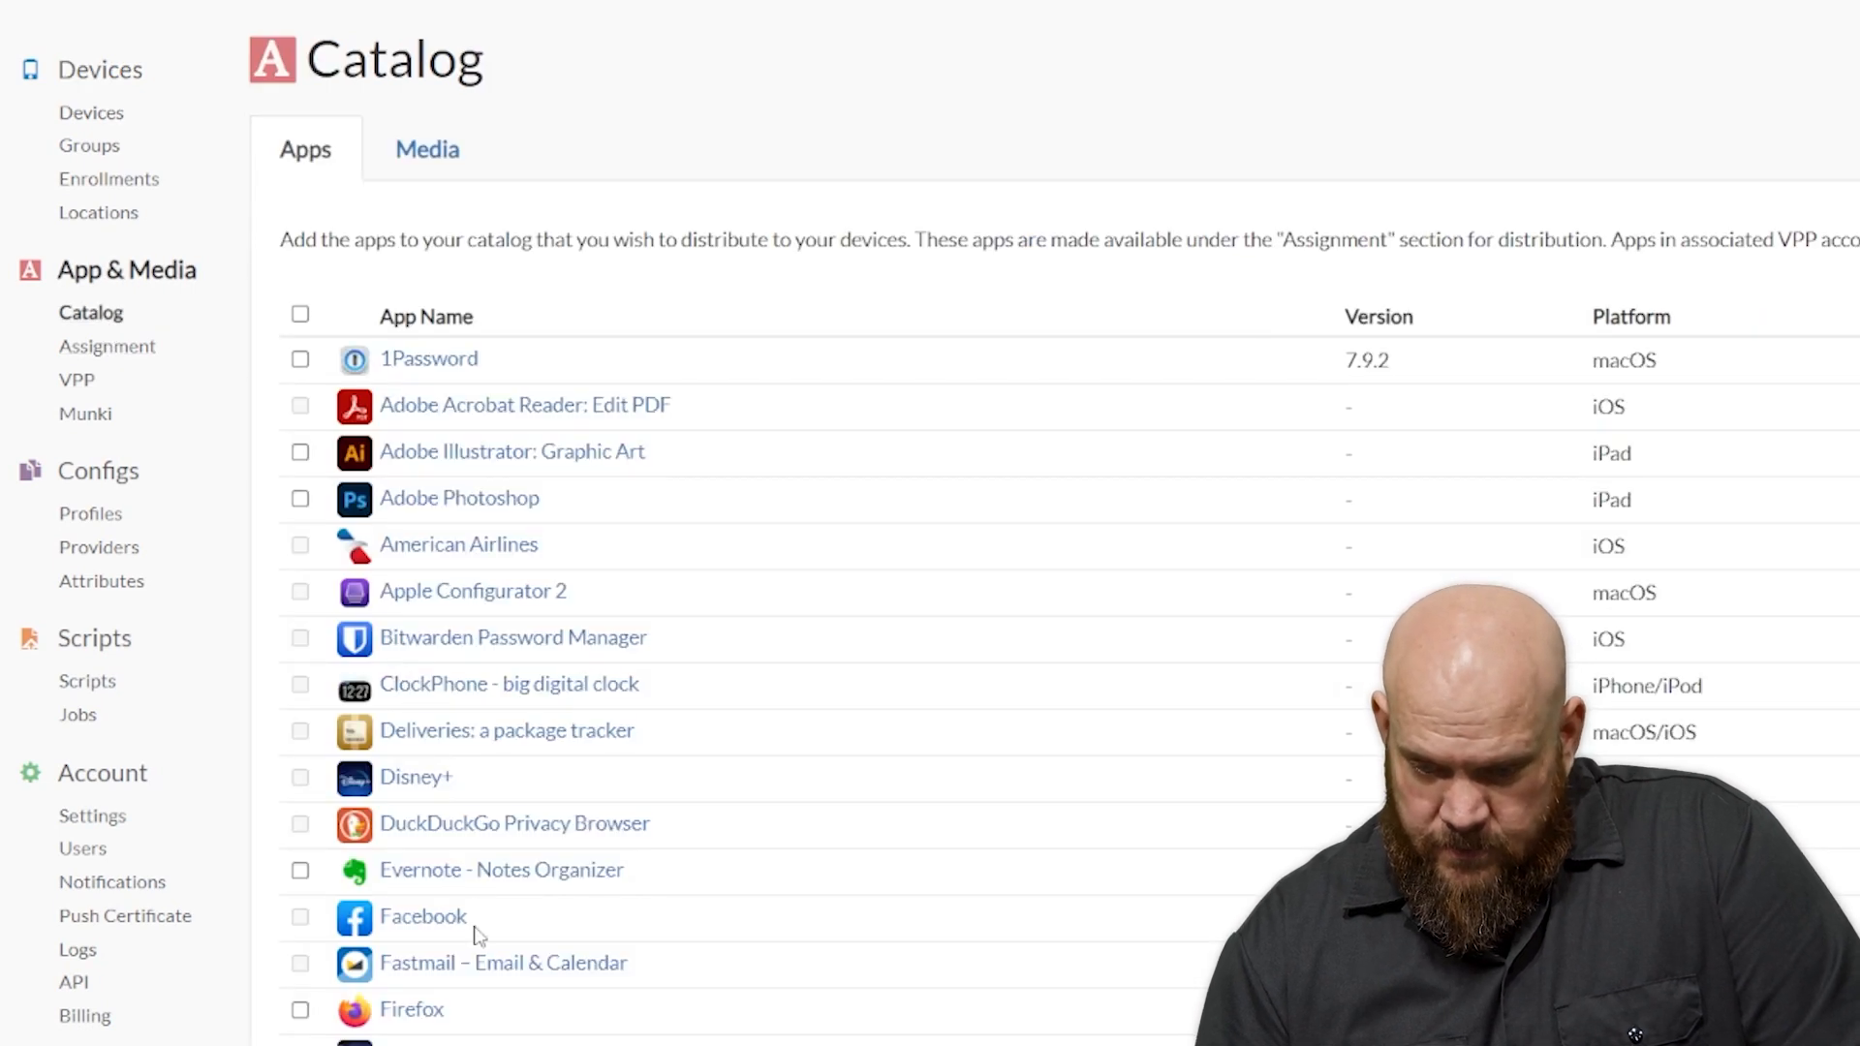
{"action": "left_click", "coordinate": [410, 1009]}
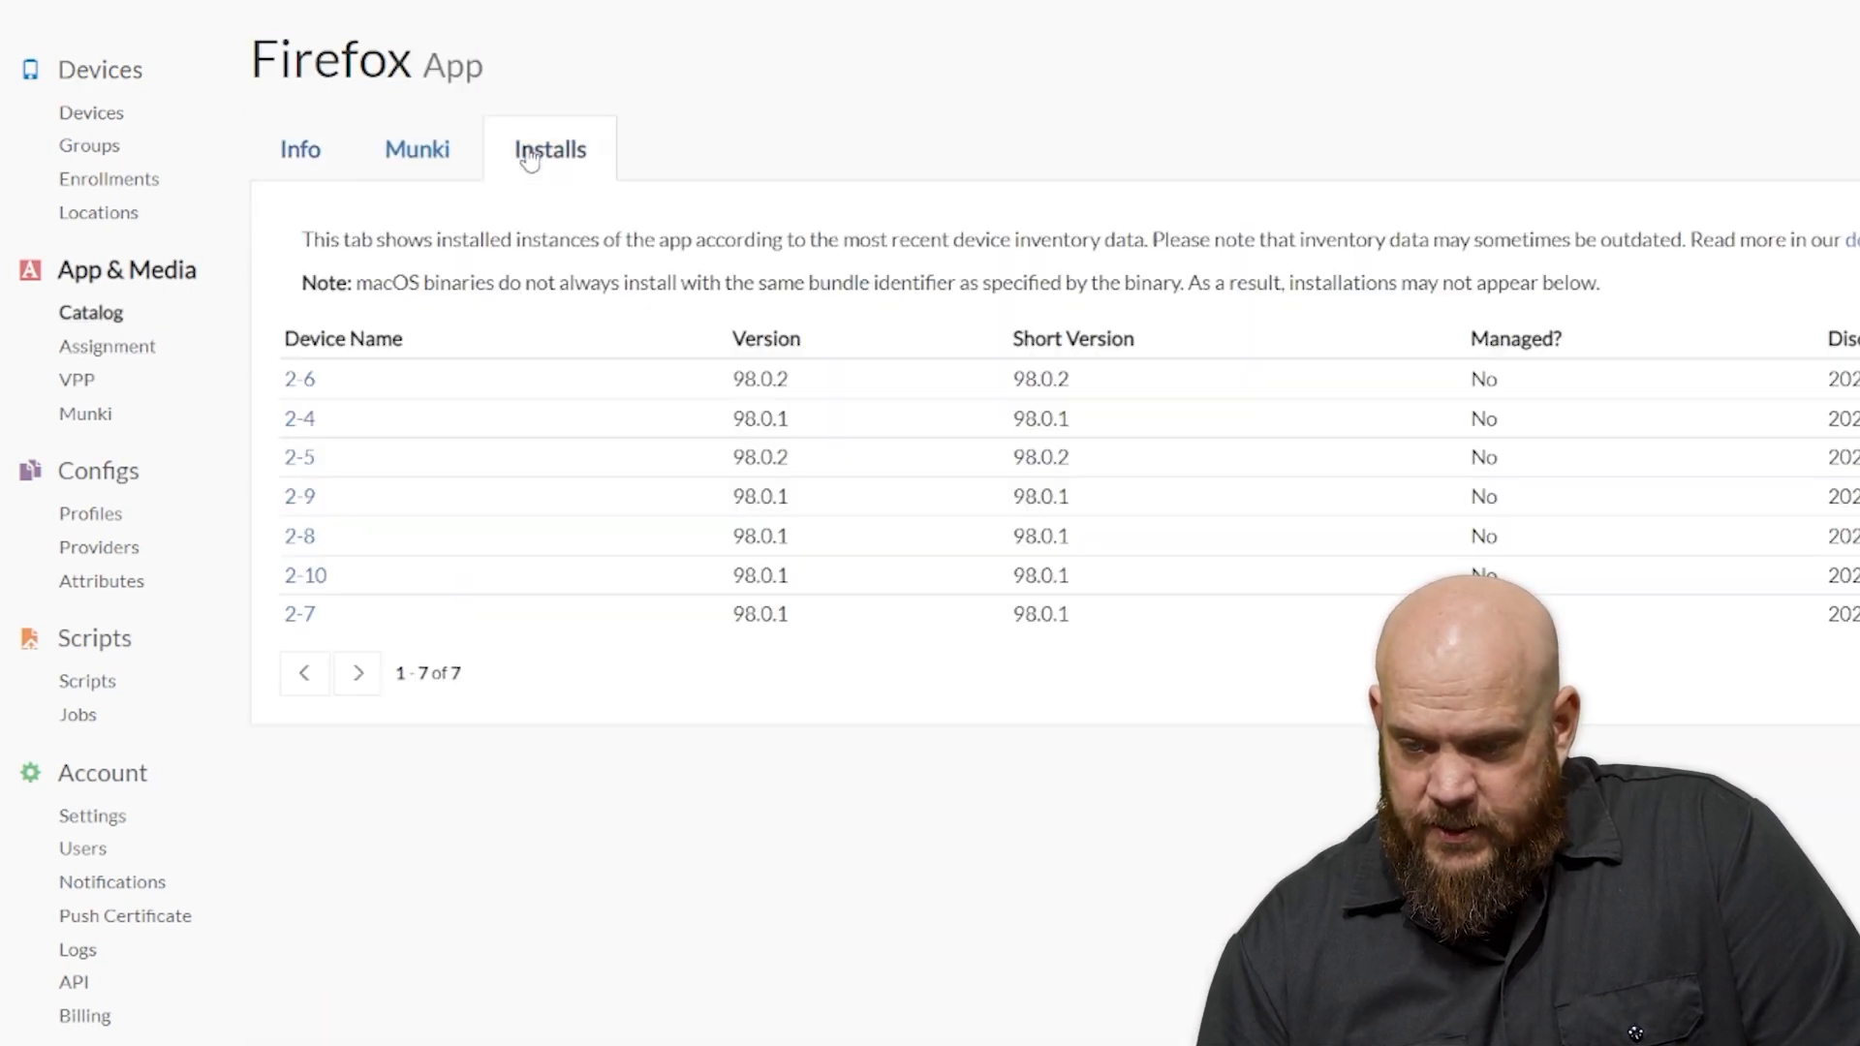
{"action": "mouse_move", "coordinate": [314, 409]}
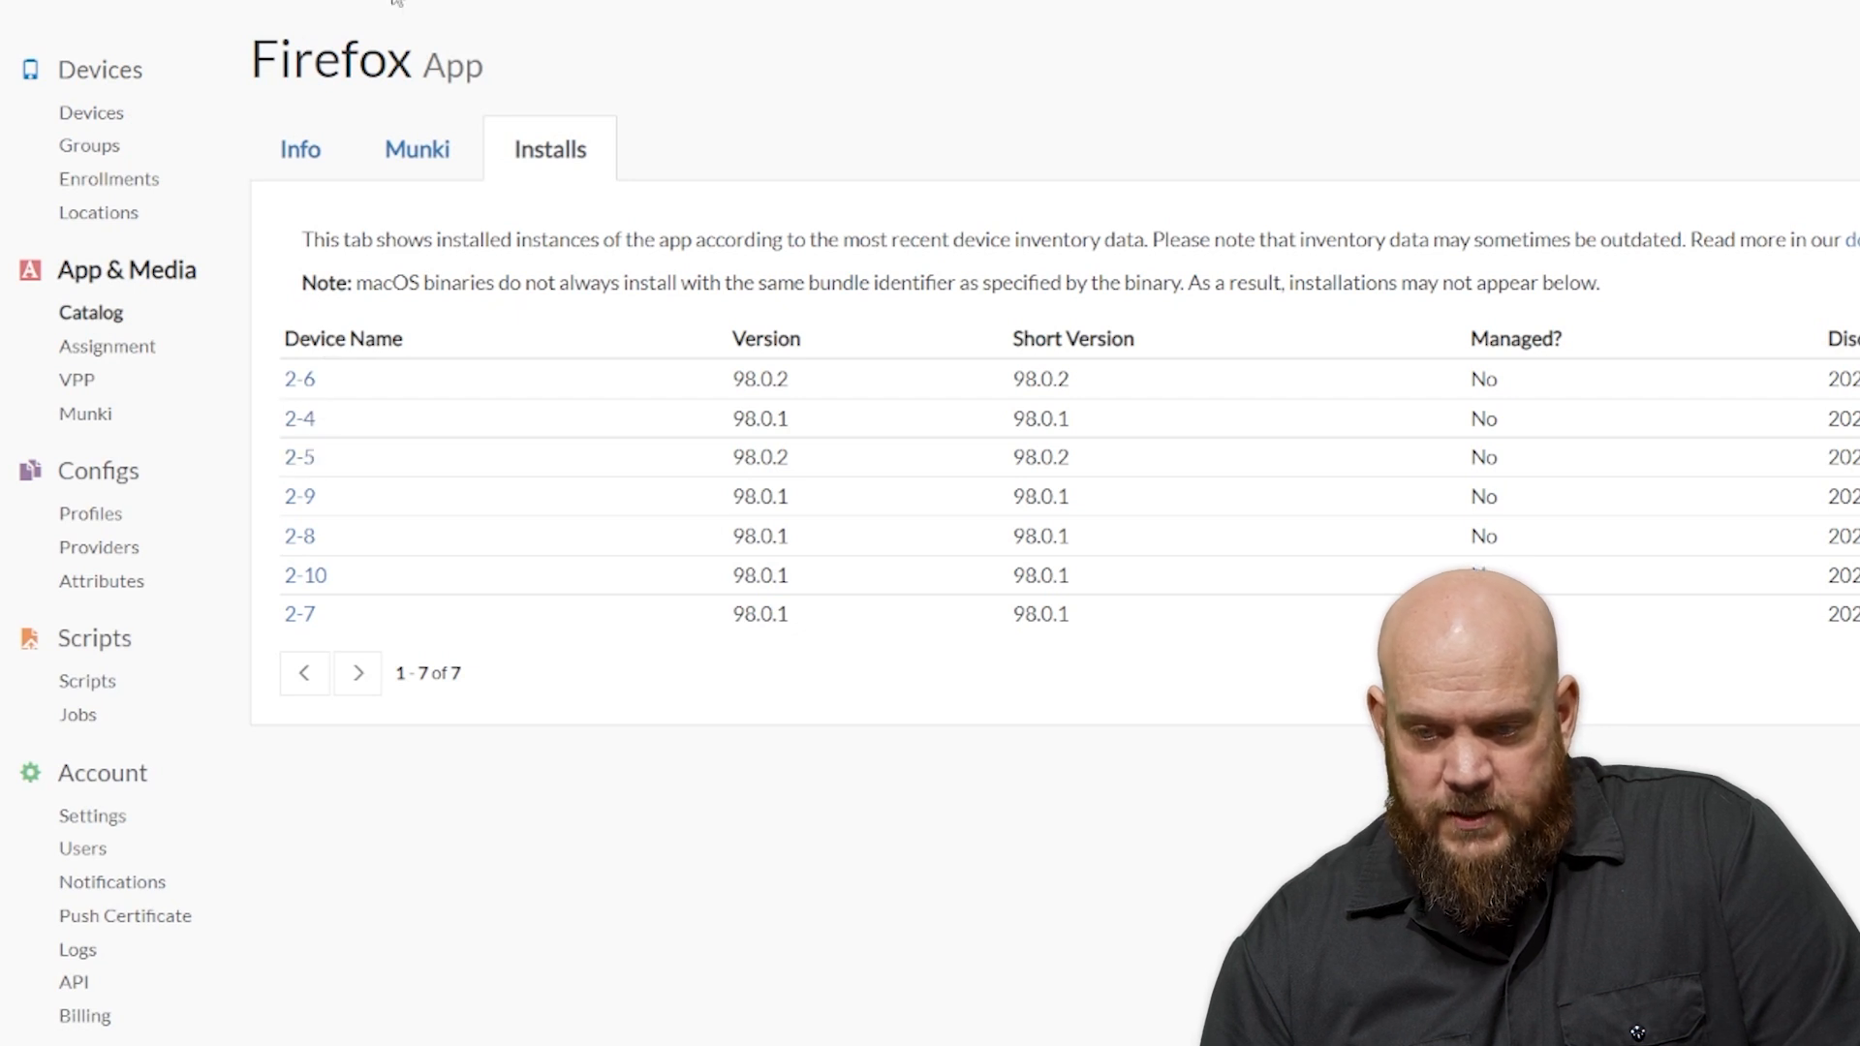
{"action": "left_click", "coordinate": [299, 458]}
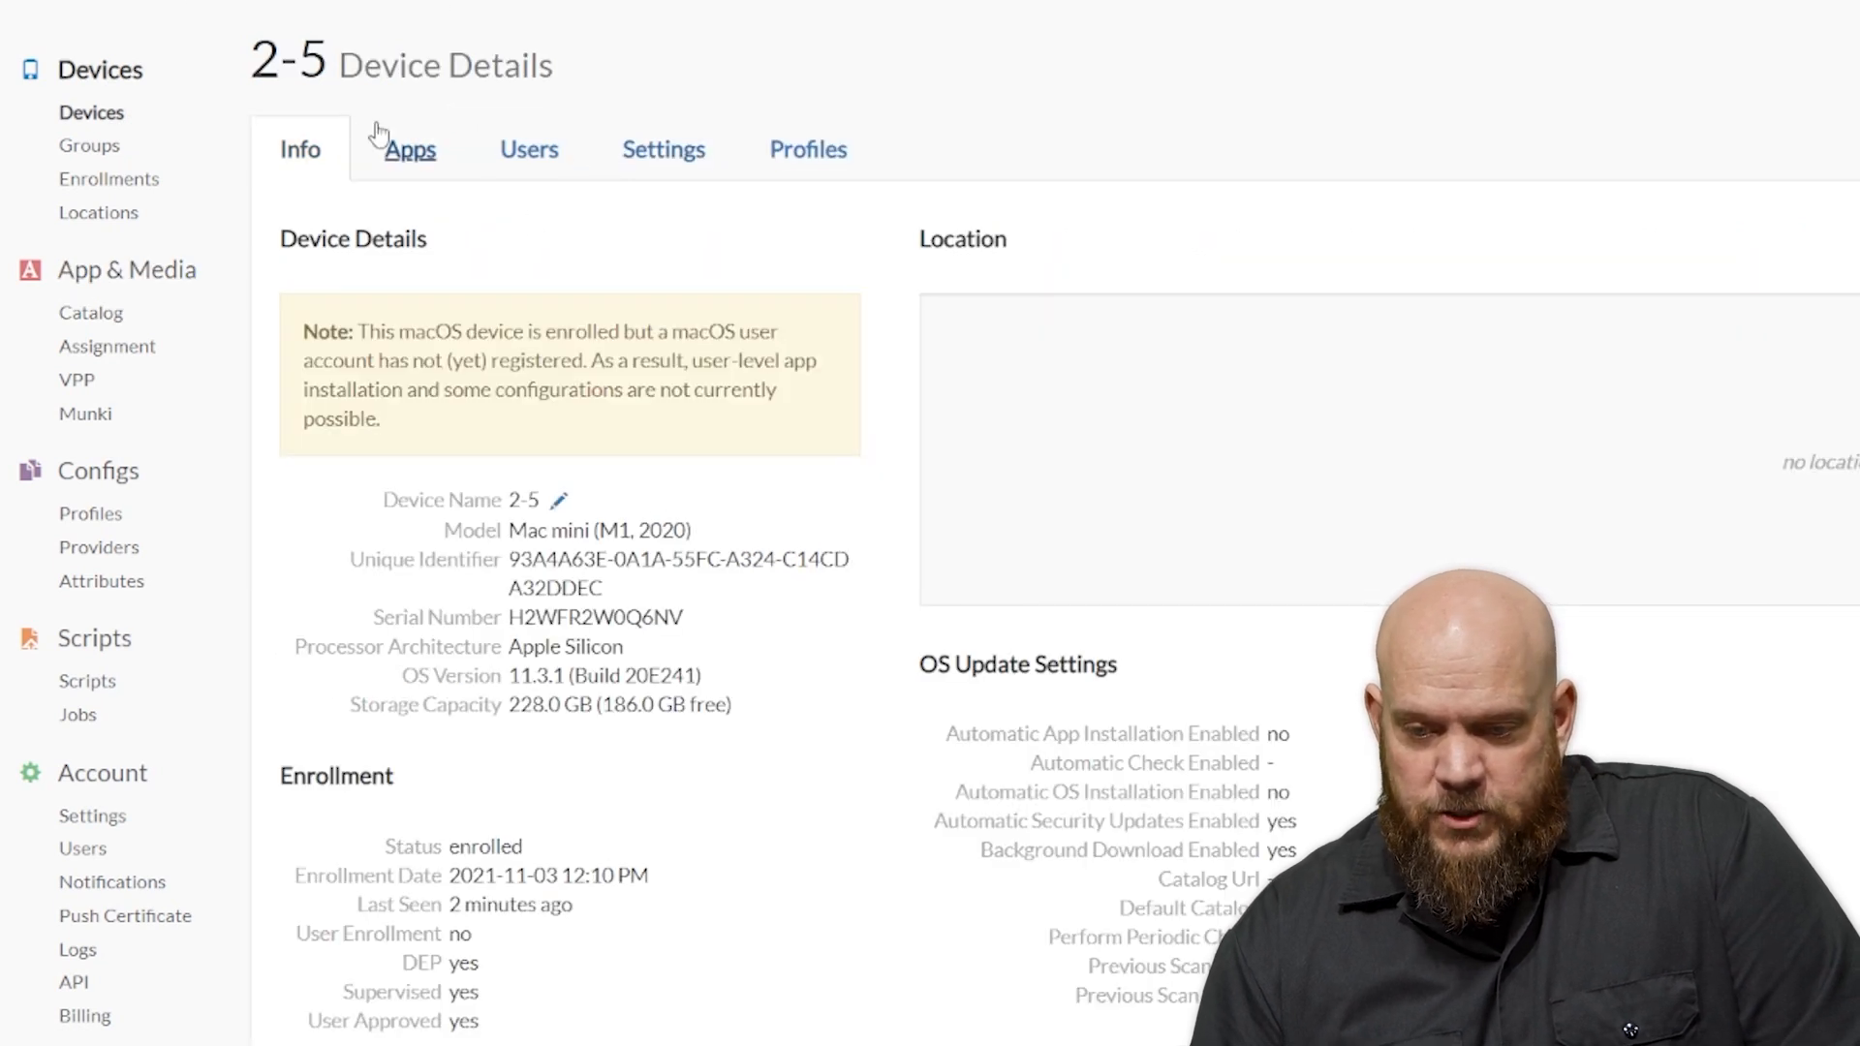
{"action": "left_click", "coordinate": [409, 149]}
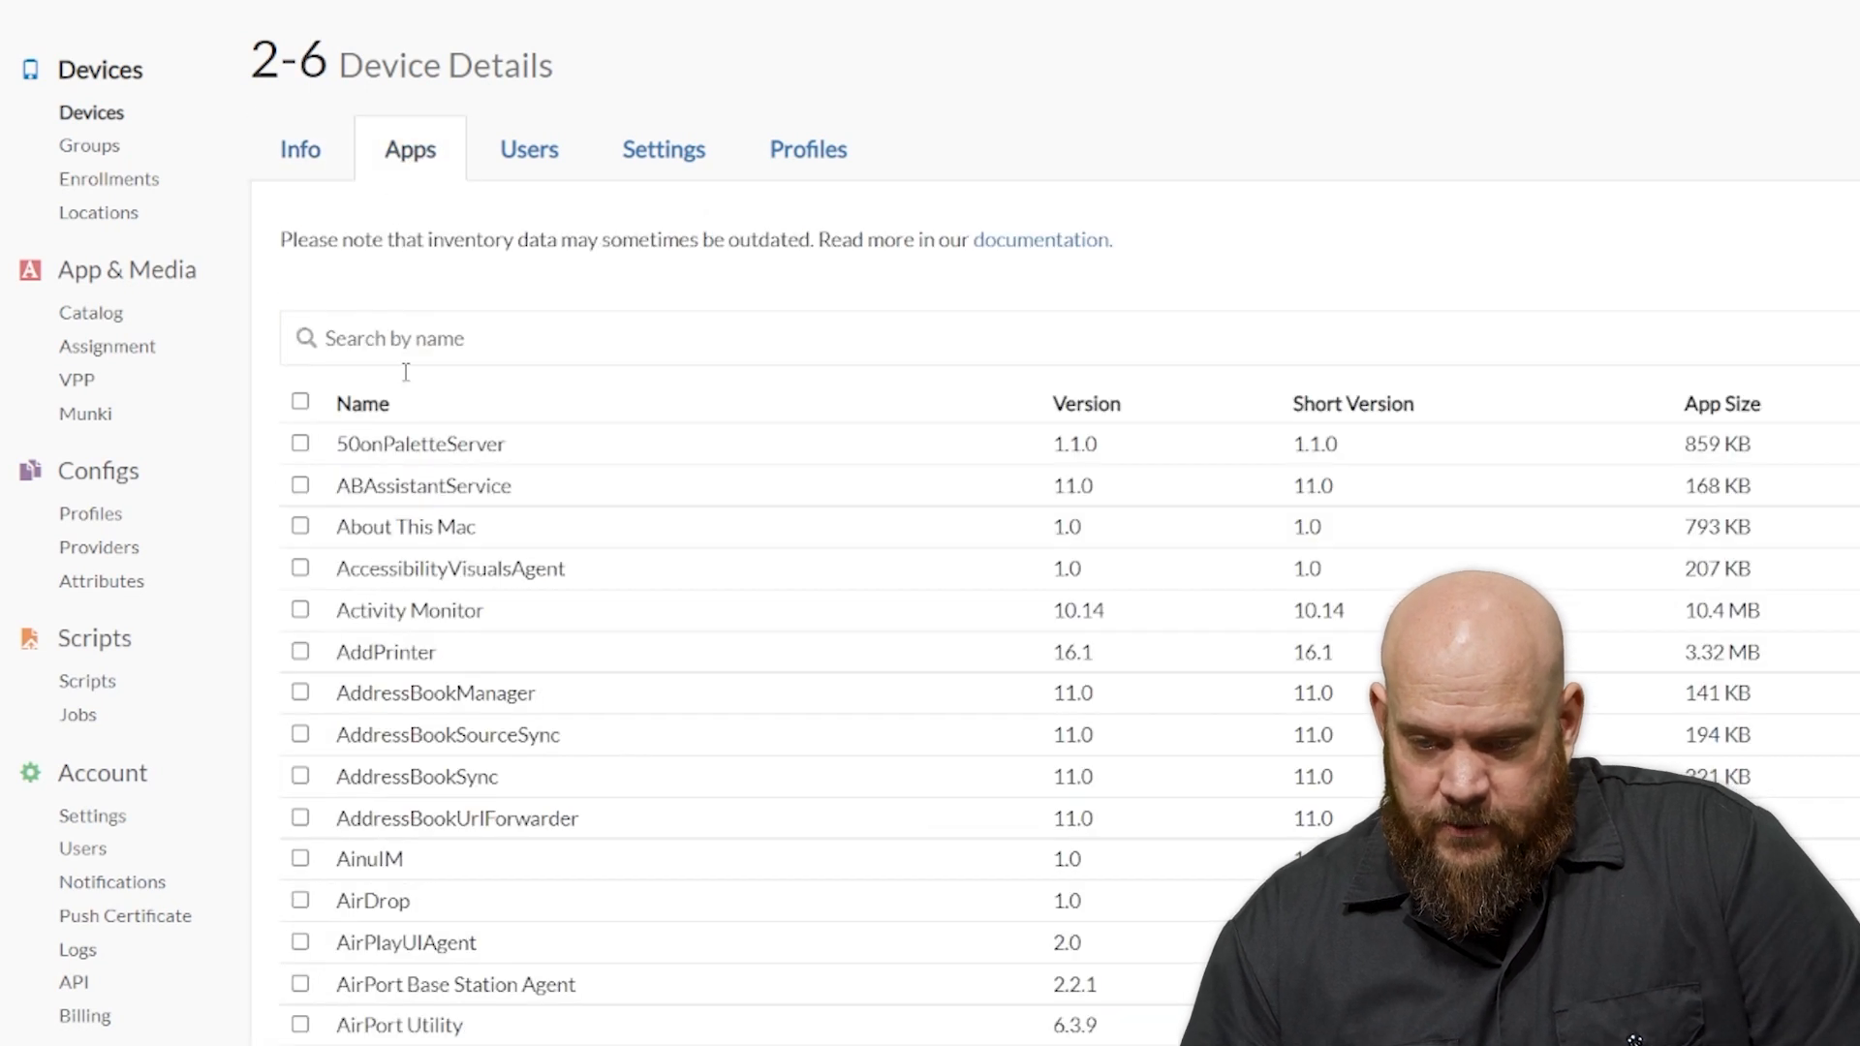
{"action": "type", "text": "fire"}
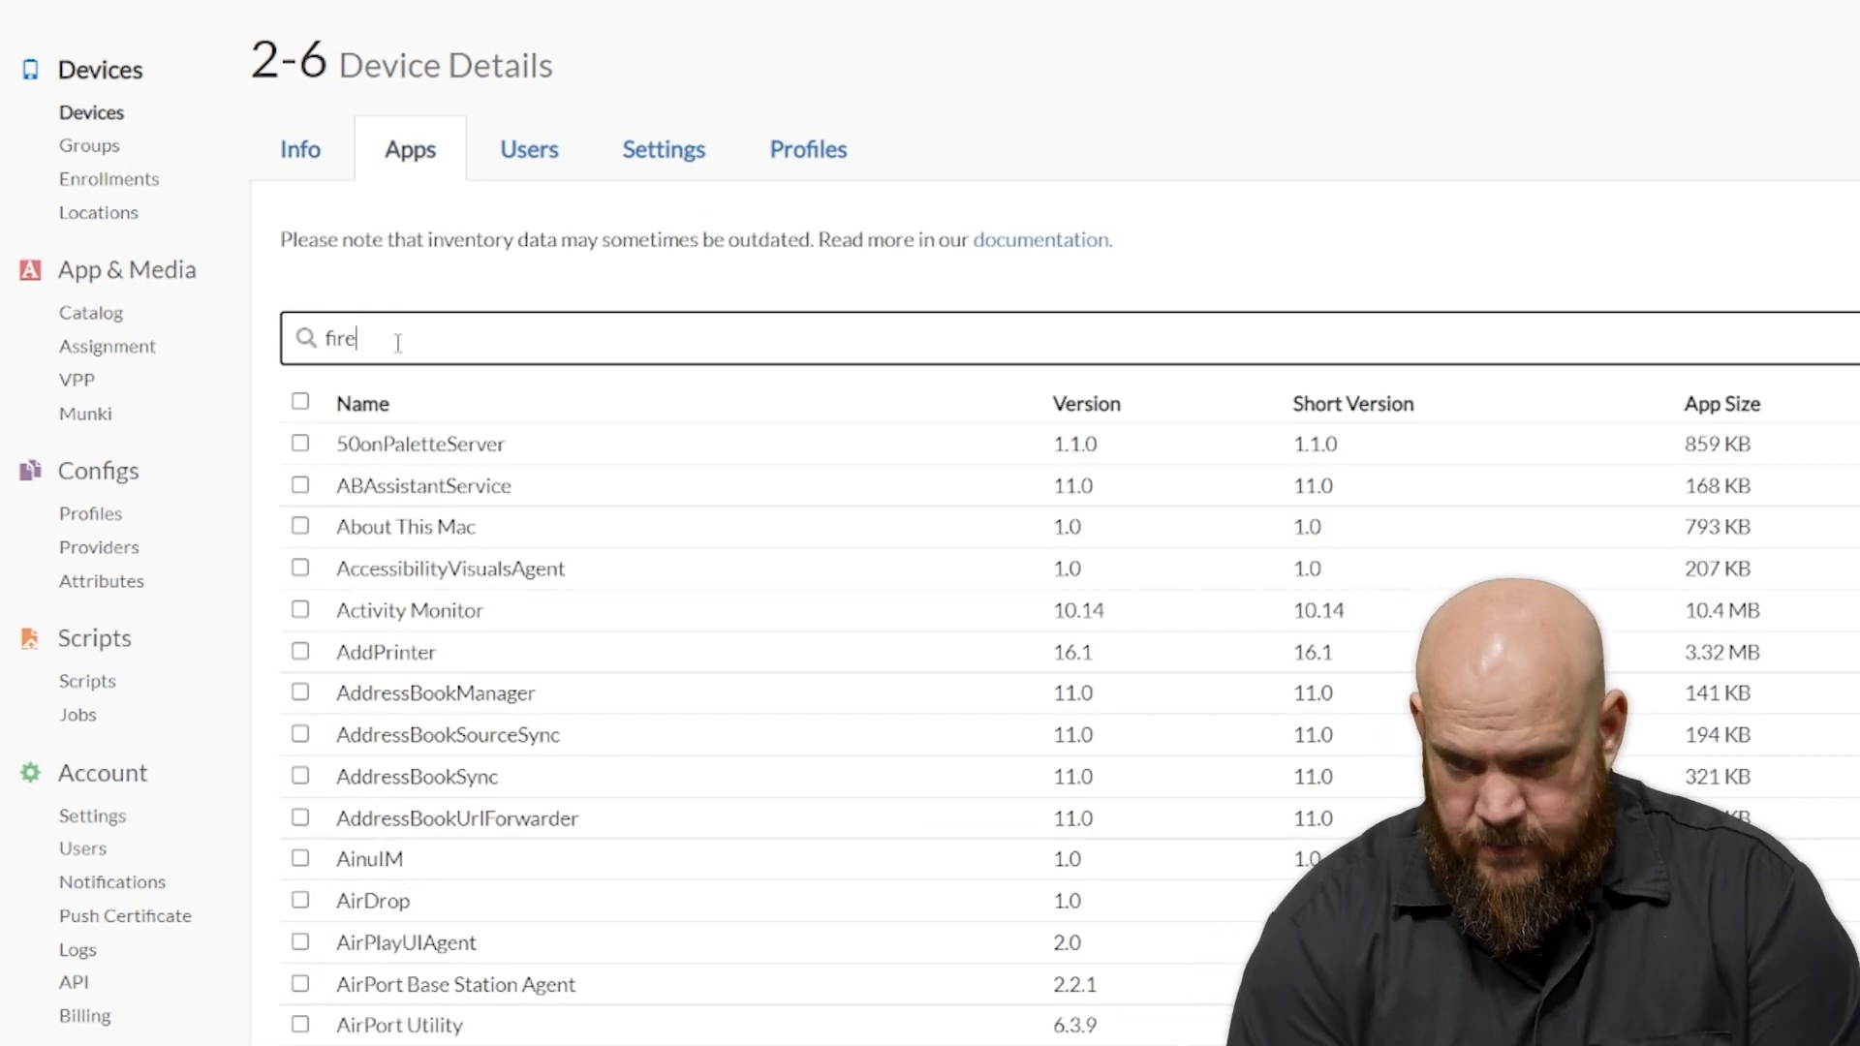